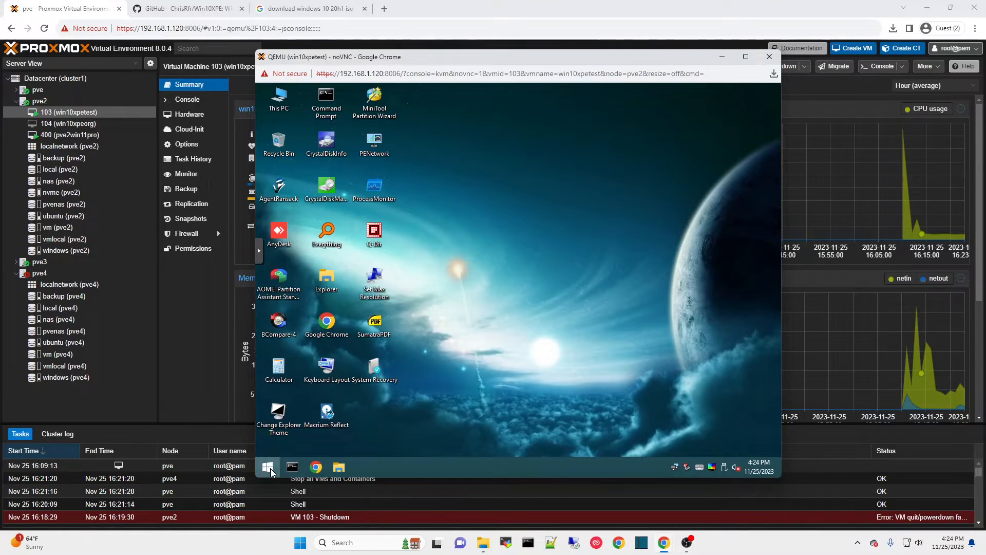
# Browse the VM's Start menu program list, then close the VM 103 noVNC console.
pyautogui.click(268, 467)
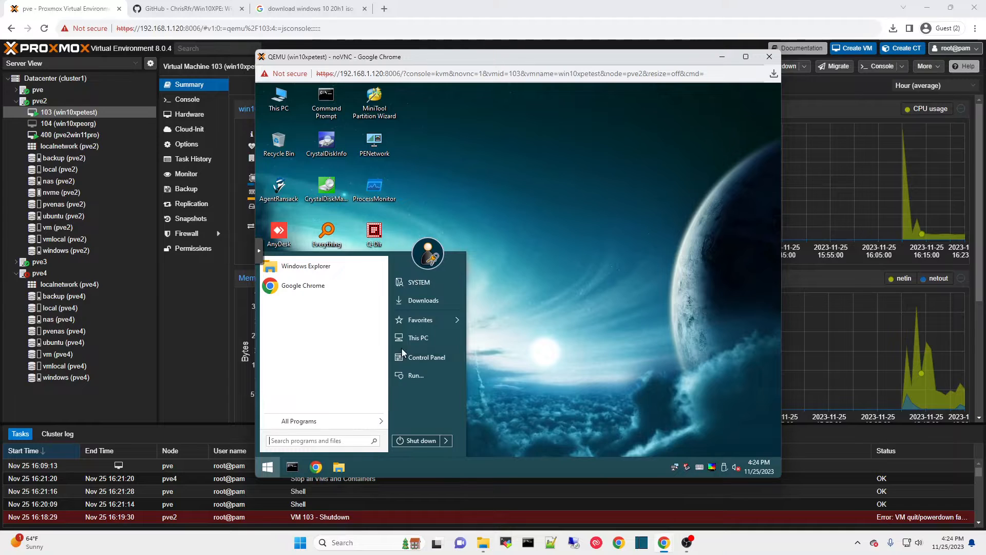
pyautogui.click(299, 421)
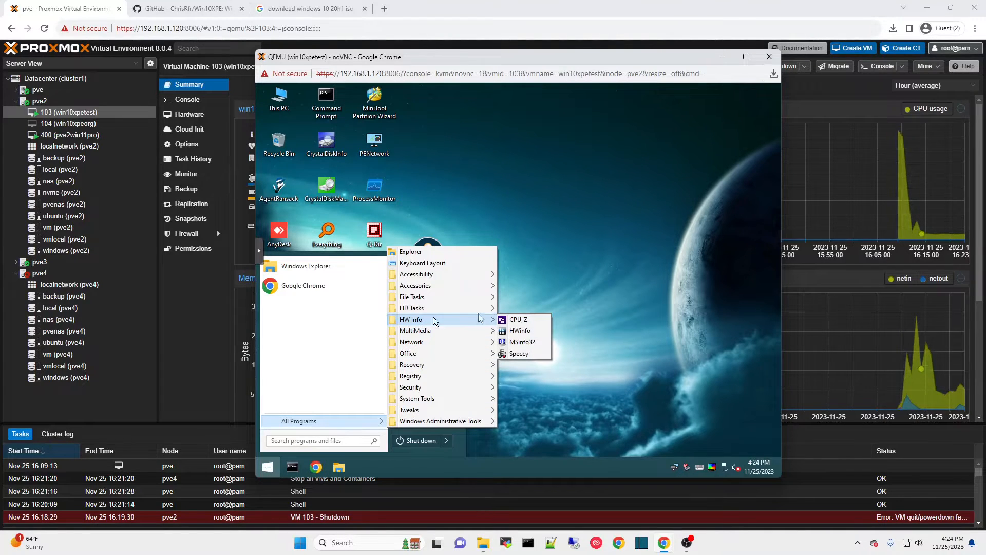
pyautogui.moveTo(518, 319)
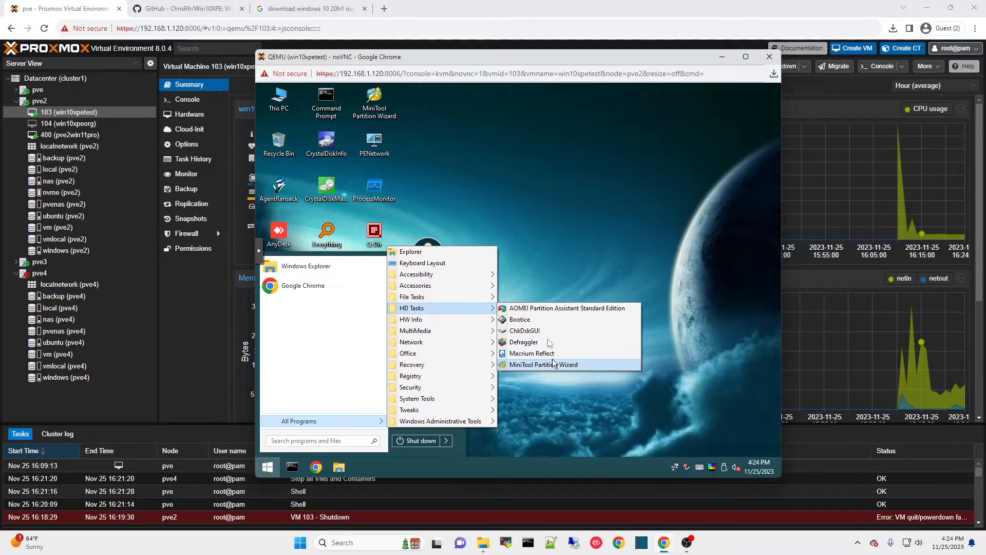
pyautogui.moveTo(560, 370)
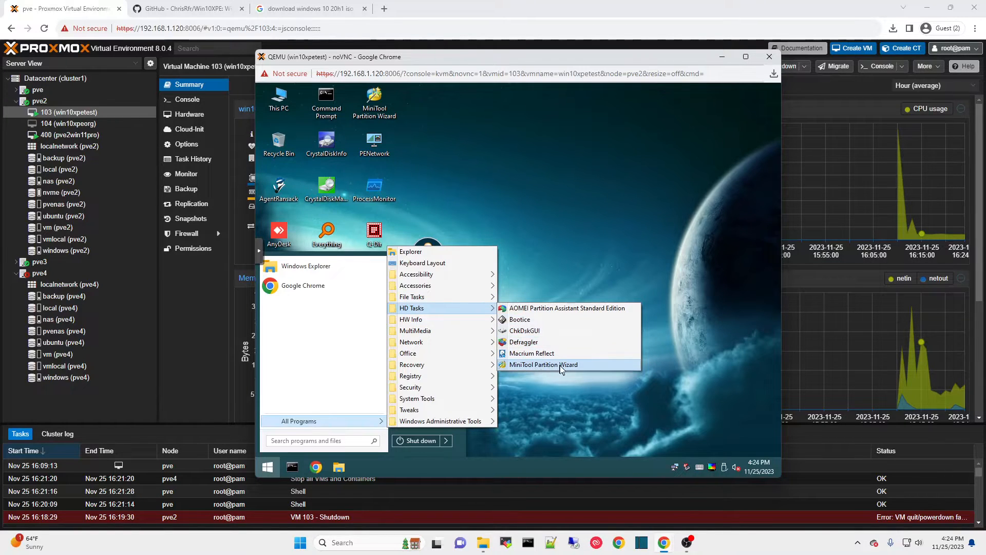
pyautogui.moveTo(574, 257)
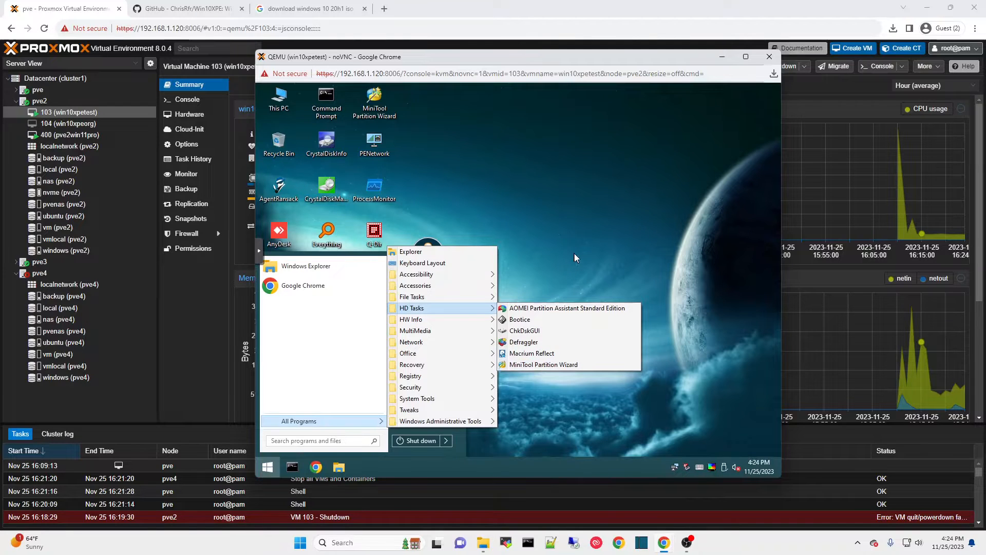
pyautogui.click(575, 257)
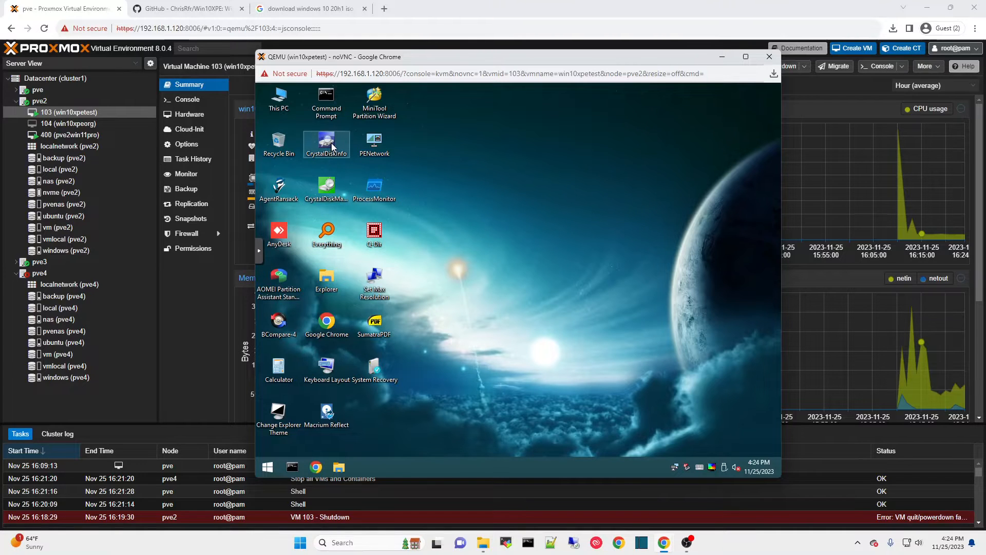
pyautogui.moveTo(325, 188)
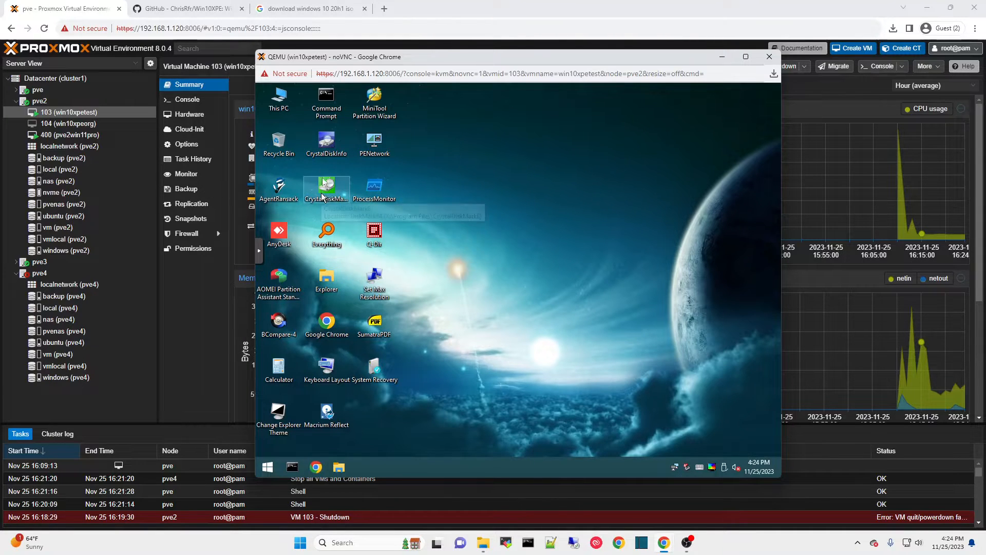
pyautogui.moveTo(327, 186)
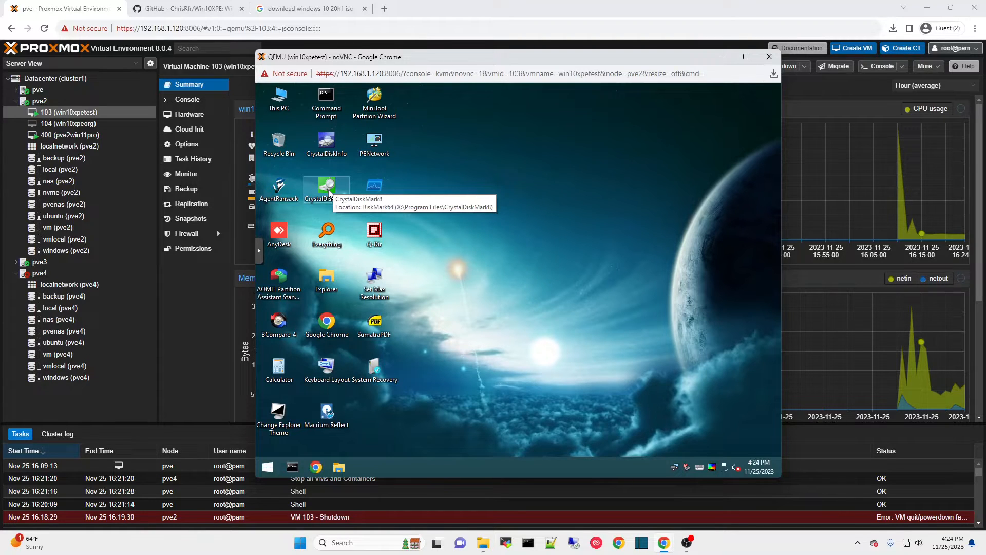
pyautogui.moveTo(568, 218)
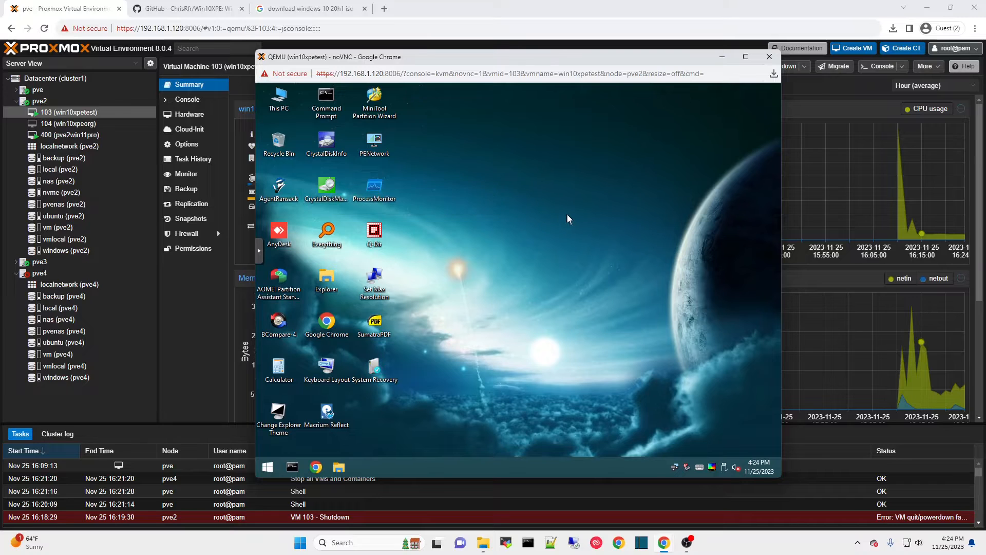
pyautogui.moveTo(494, 327)
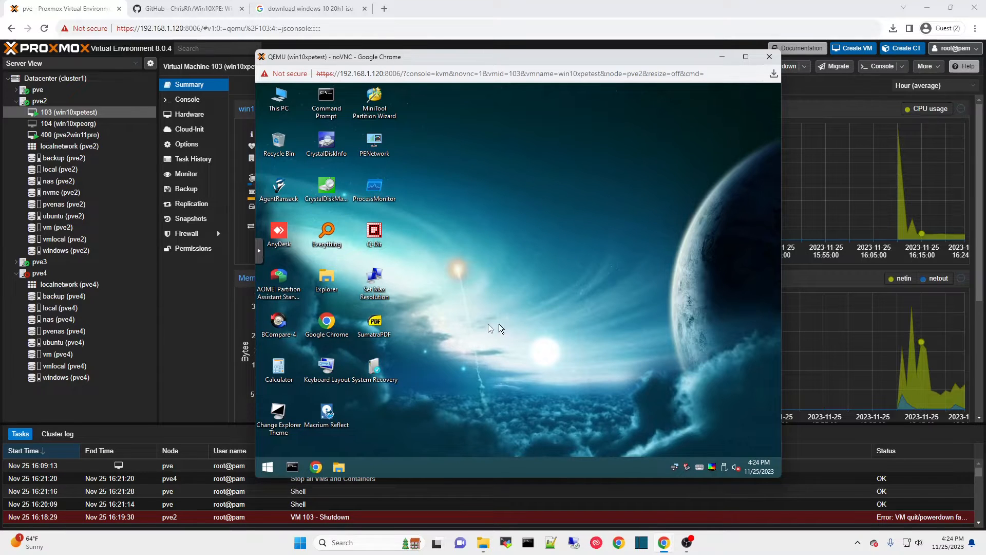
pyautogui.click(768, 56)
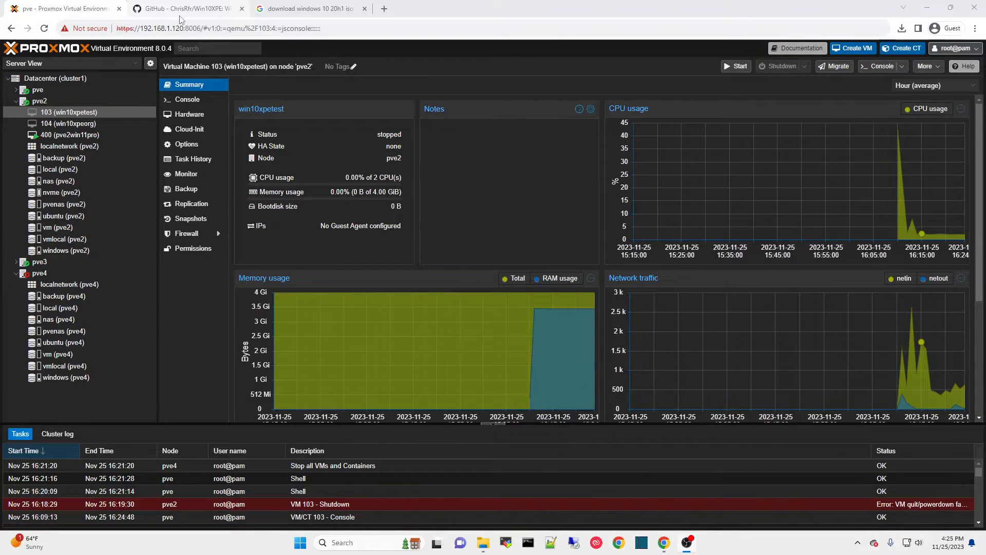
pyautogui.moveTo(306, 8)
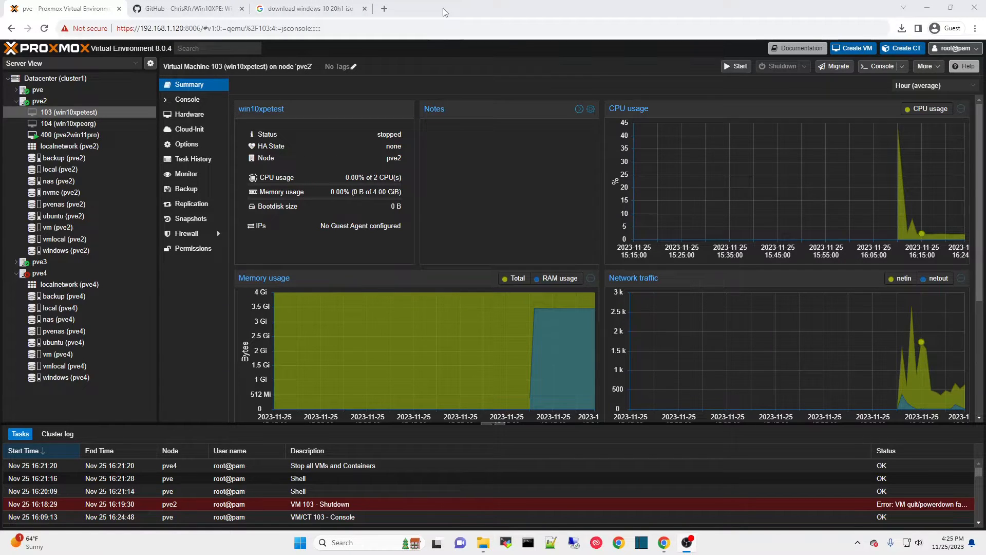
# Scroll the Win10XPE GitHub README down to the supported Windows ISO list and back up.
pyautogui.click(185, 8)
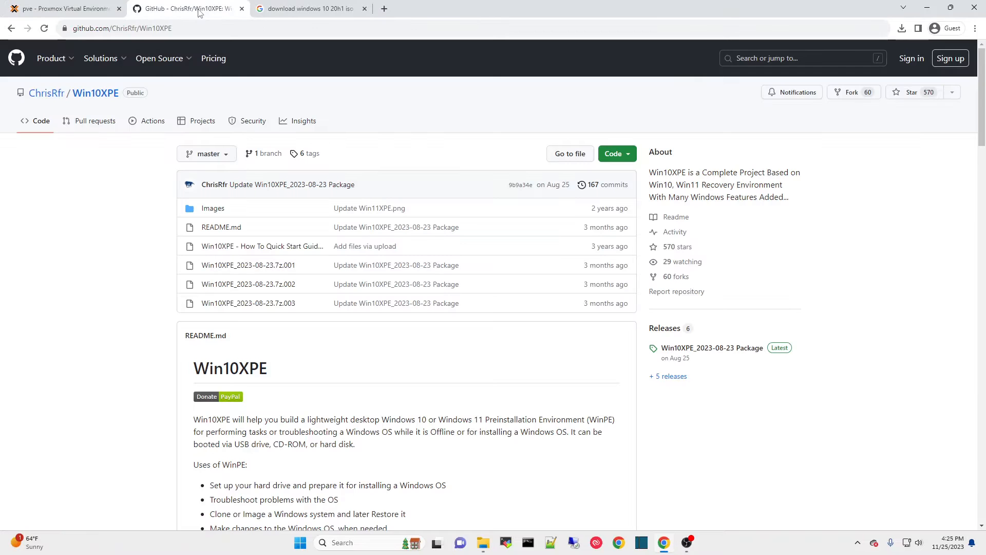
pyautogui.moveTo(440, 118)
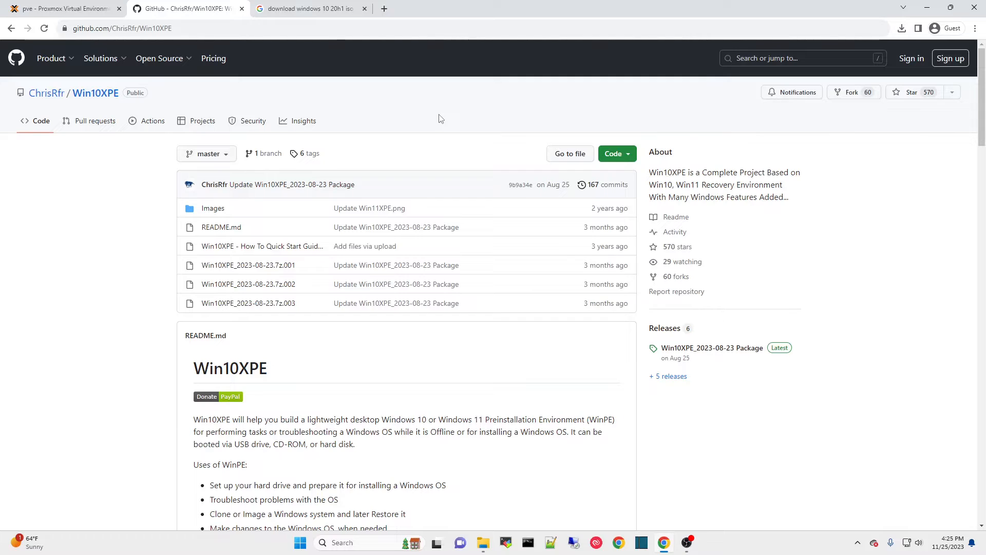
pyautogui.moveTo(476, 142)
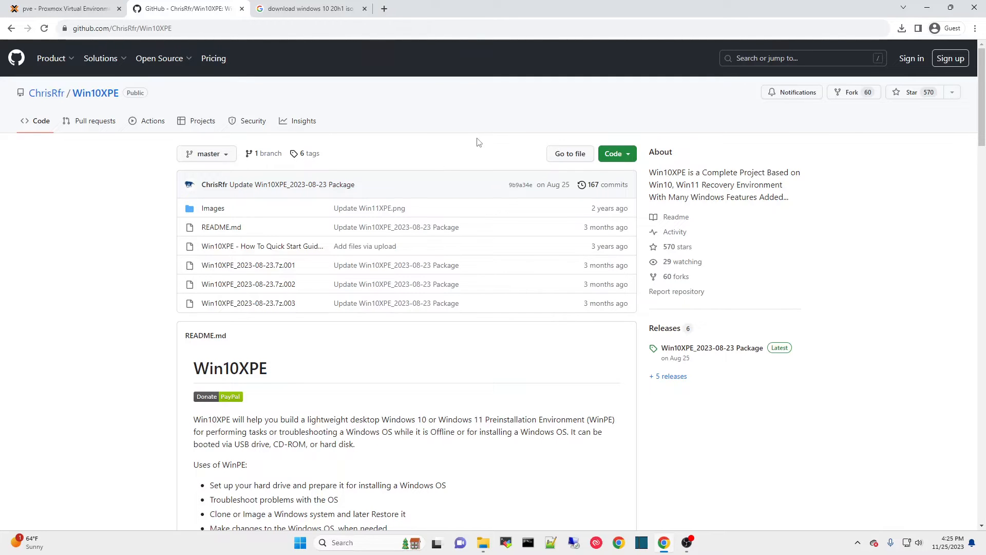
pyautogui.click(159, 58)
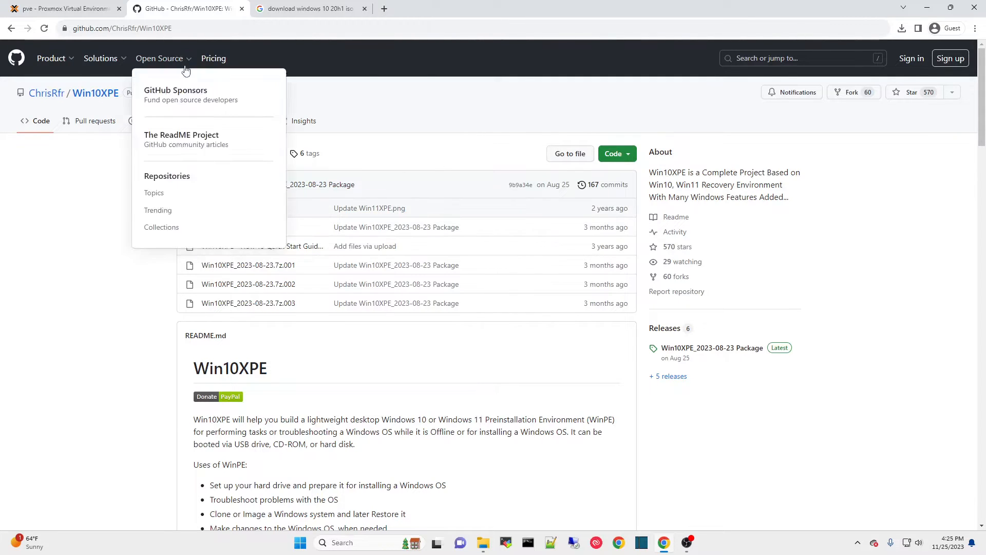
pyautogui.scroll(-3)
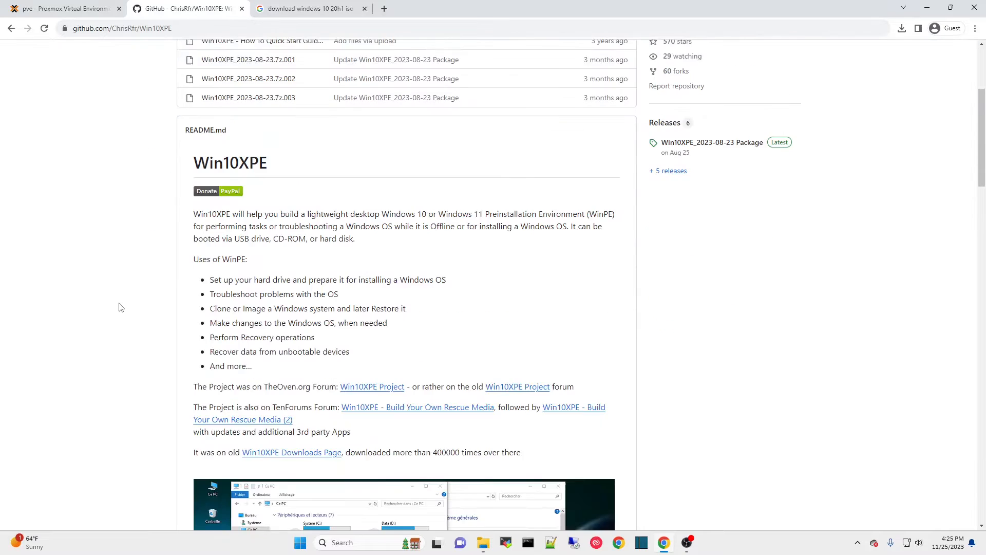
pyautogui.scroll(-3)
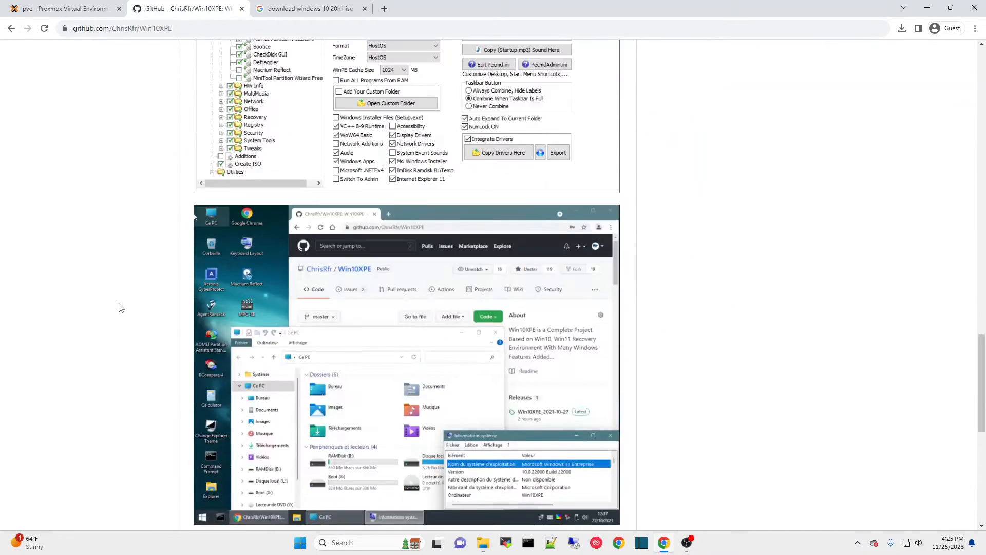
pyautogui.scroll(-3)
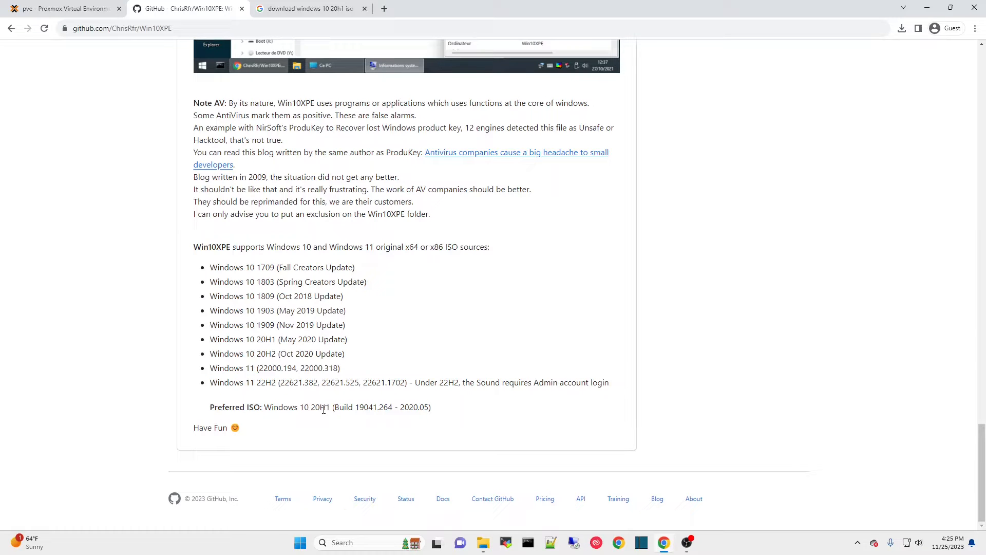
pyautogui.scroll(3)
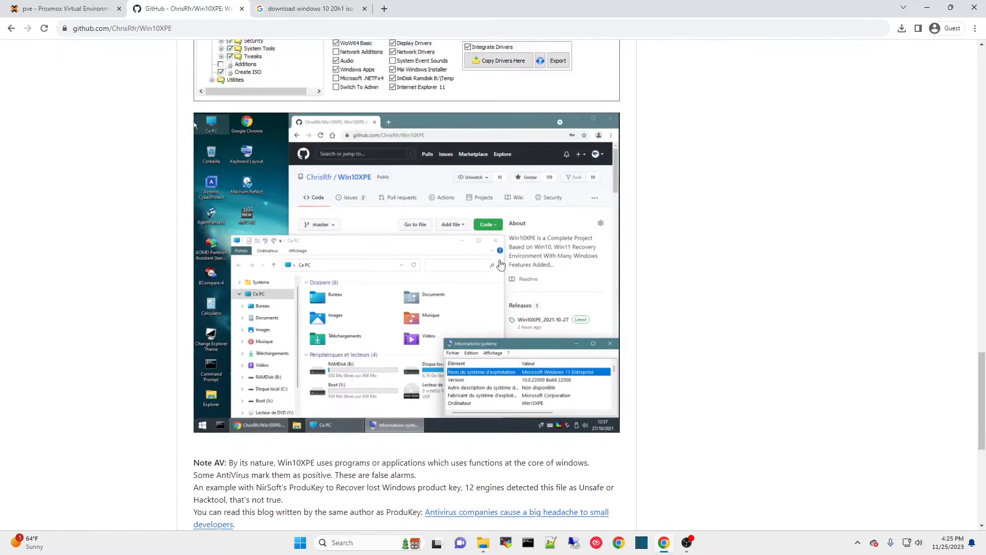
pyautogui.scroll(3)
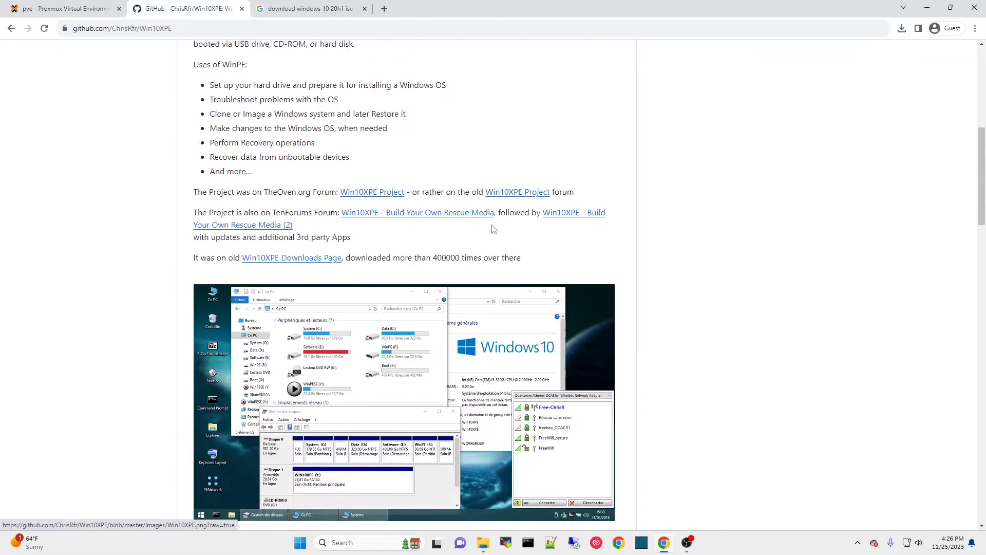
# Browse the 'download windows 10 20h1 iso' results and view the Internet Archive Version 2004 ISO page.
pyautogui.click(308, 8)
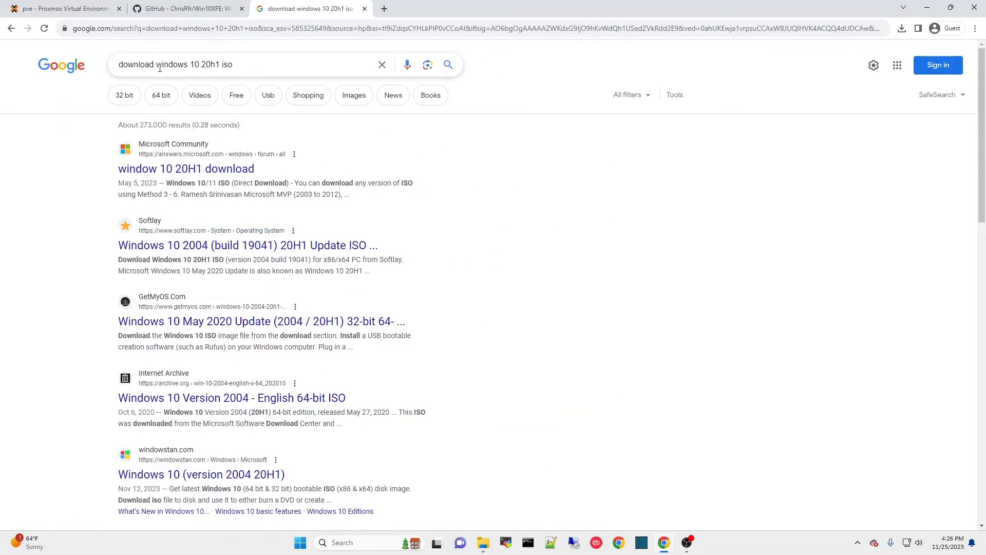
pyautogui.moveTo(248, 64)
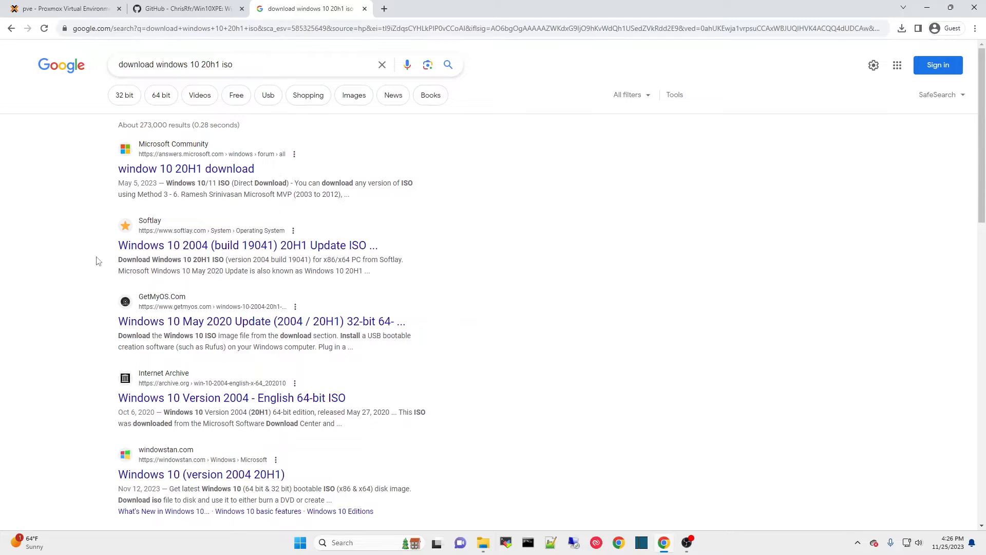
pyautogui.scroll(-3)
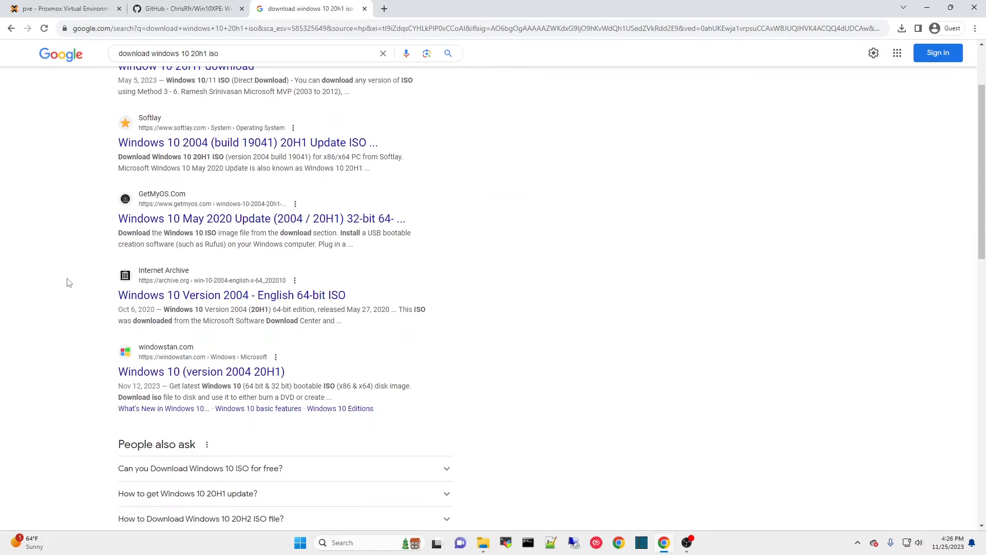
pyautogui.moveTo(73, 283)
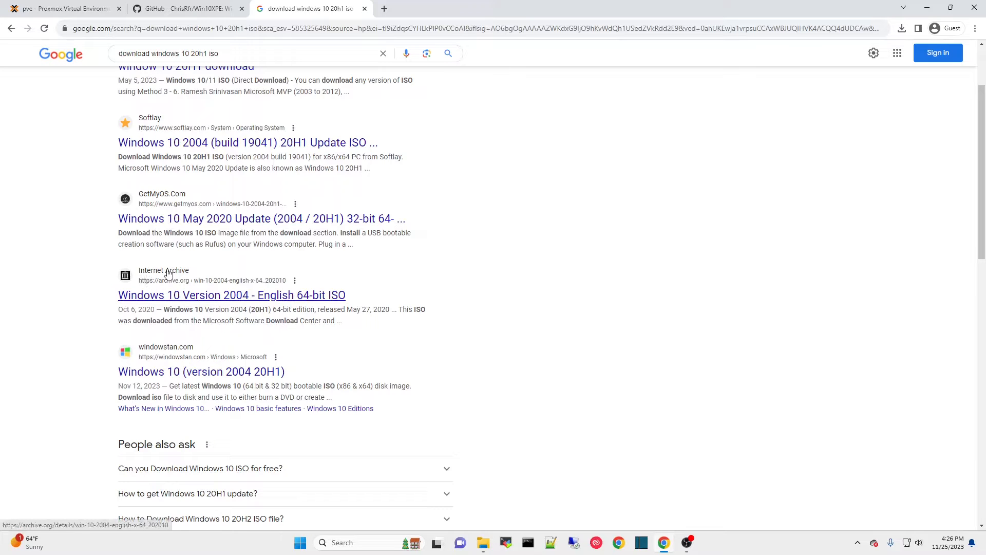
pyautogui.moveTo(171, 292)
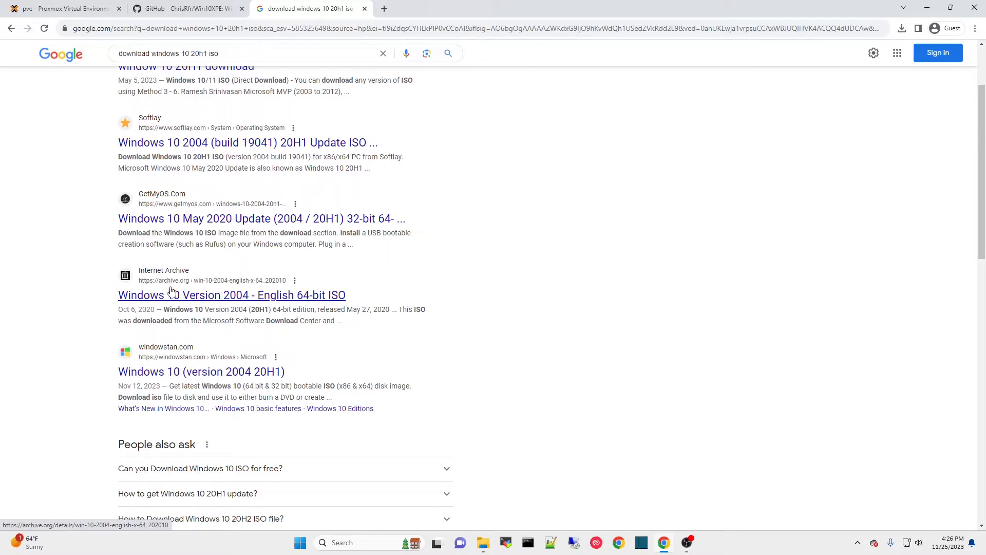
pyautogui.click(232, 295)
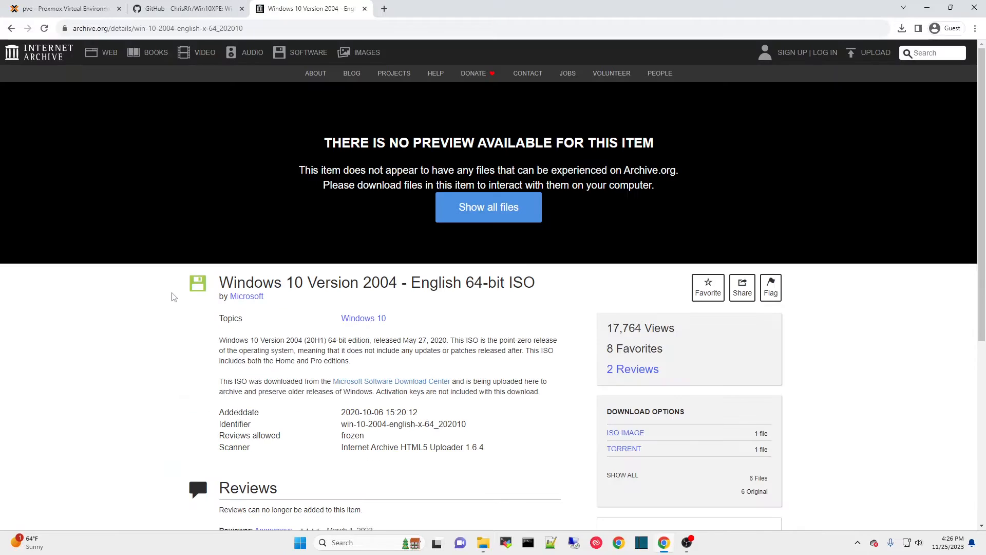
pyautogui.moveTo(624, 432)
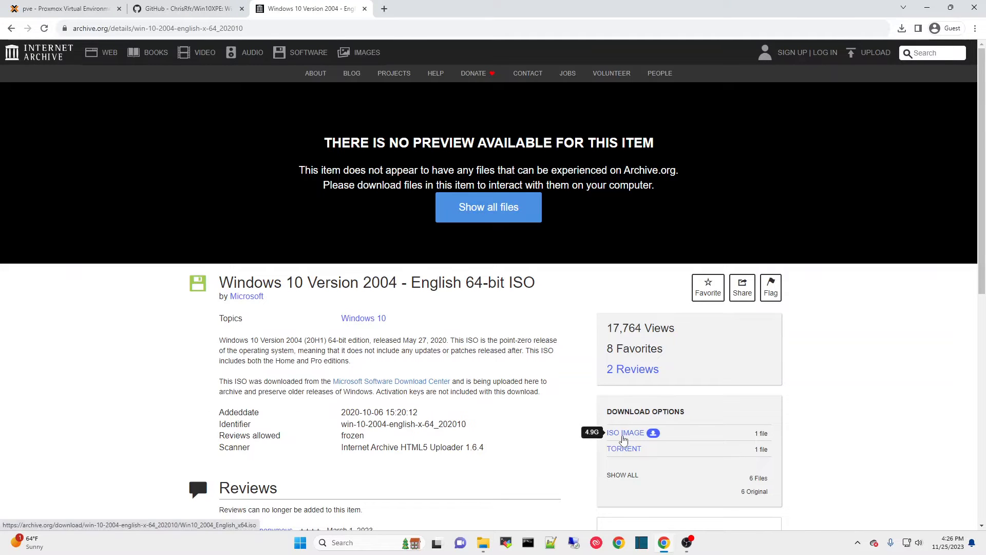
pyautogui.moveTo(625, 432)
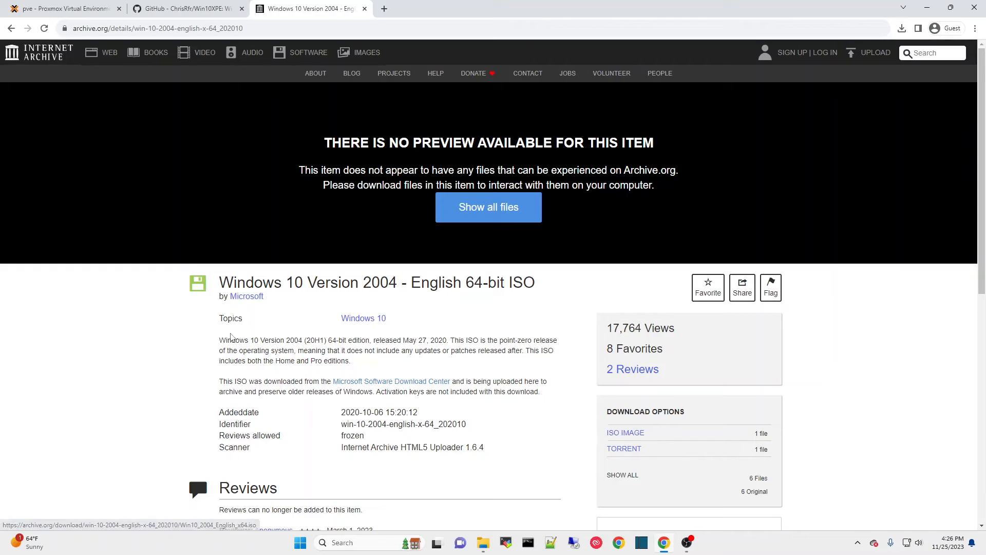
pyautogui.moveTo(176, 305)
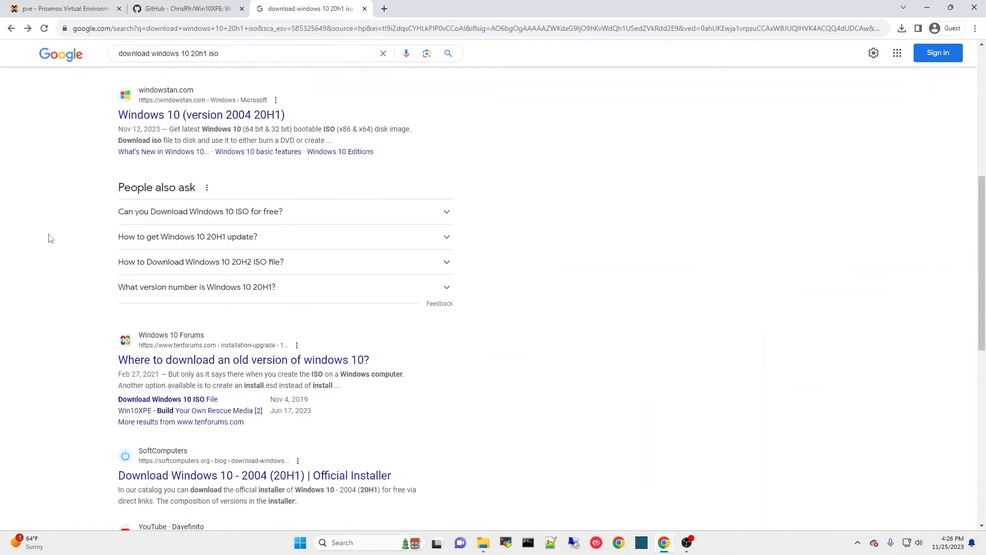
pyautogui.scroll(-3)
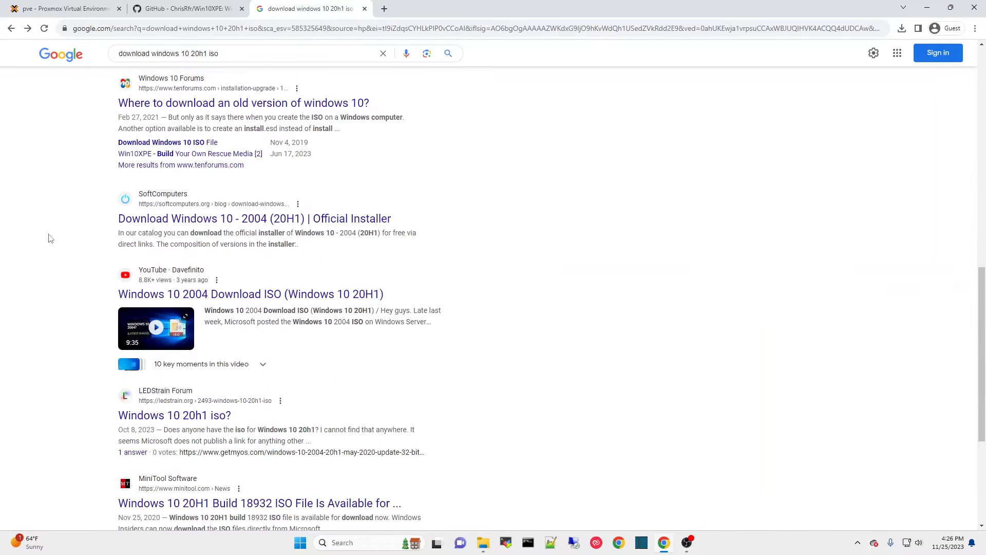
pyautogui.scroll(-3)
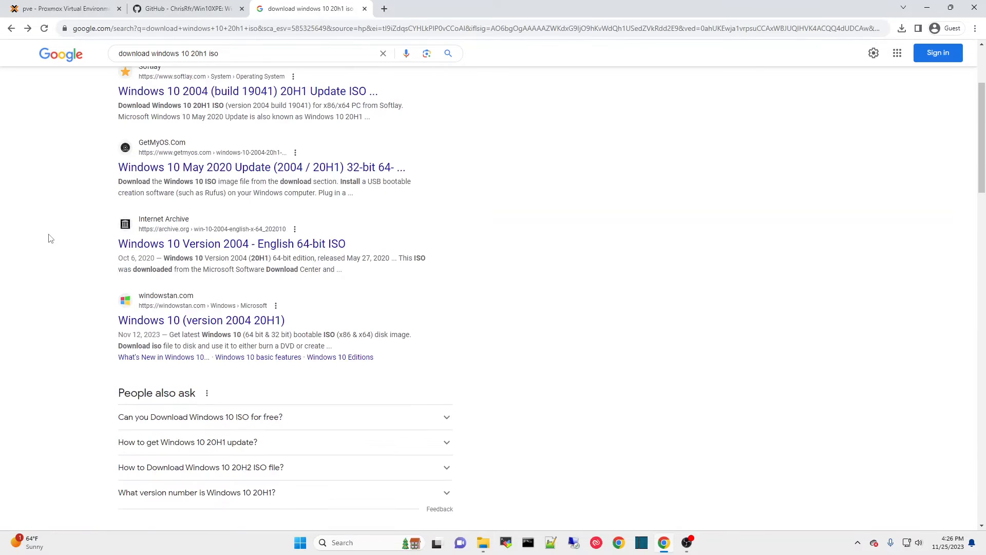
pyautogui.moveTo(458, 199)
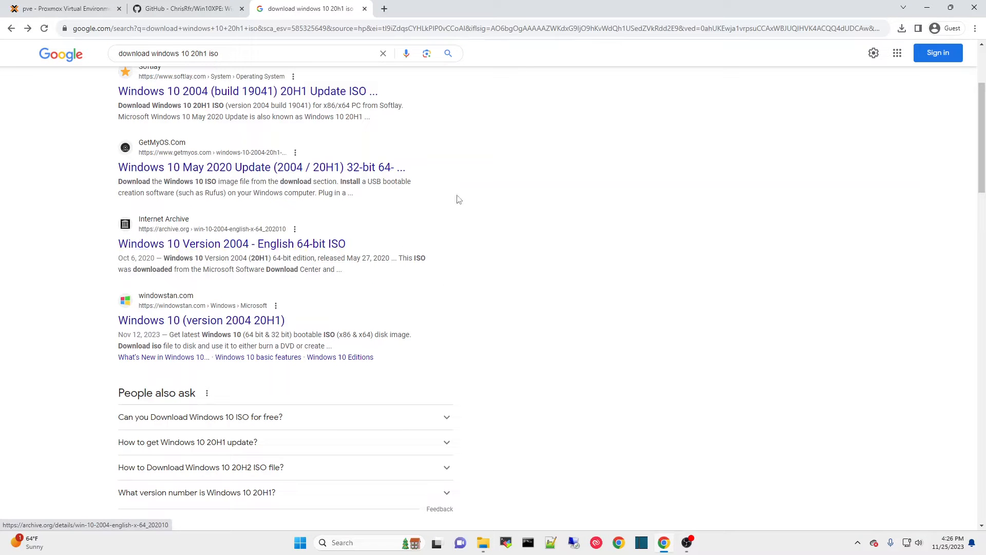
pyautogui.scroll(3)
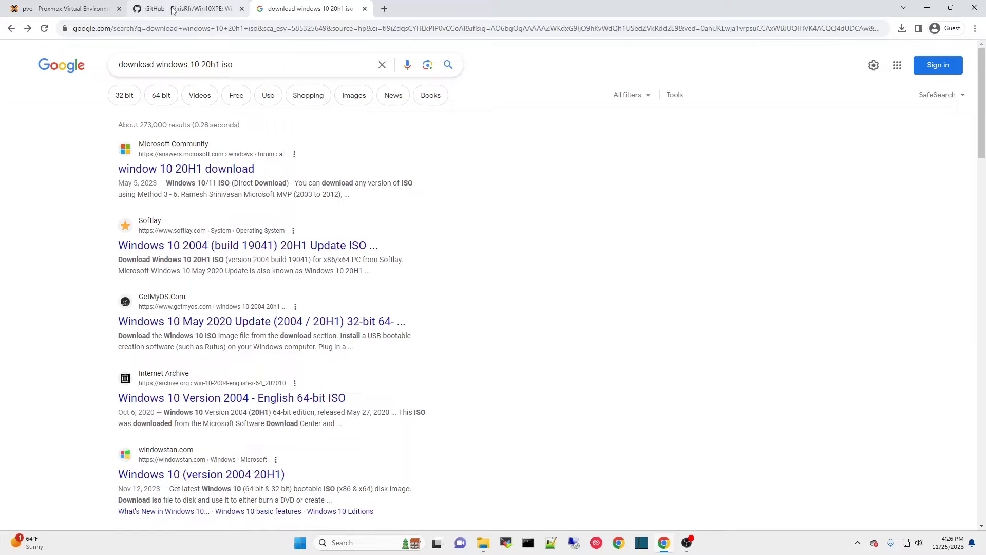
# Save Source code (zip) from the Win10XPE_2023-08-23 release and confirm the 222 MB download.
pyautogui.click(185, 9)
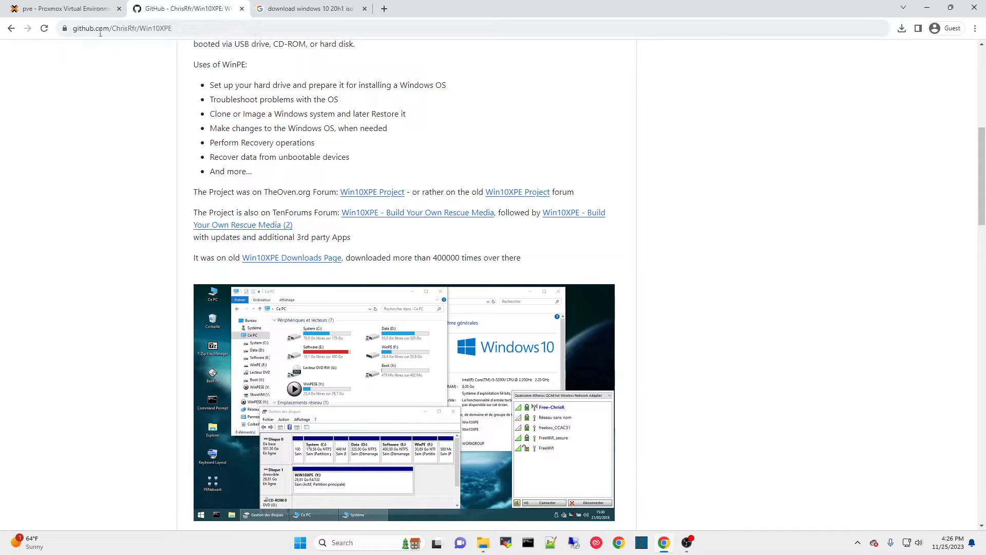
pyautogui.moveTo(145, 98)
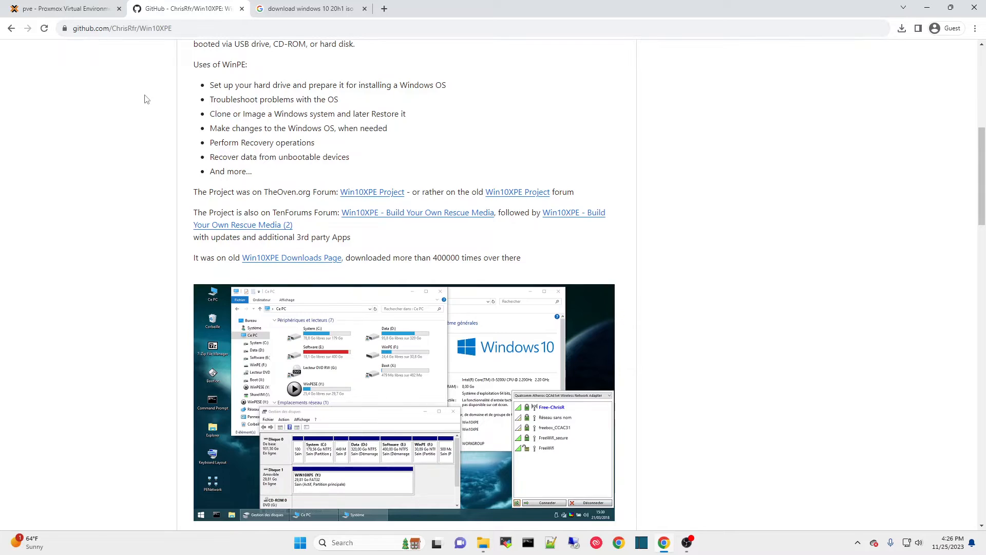
pyautogui.scroll(3)
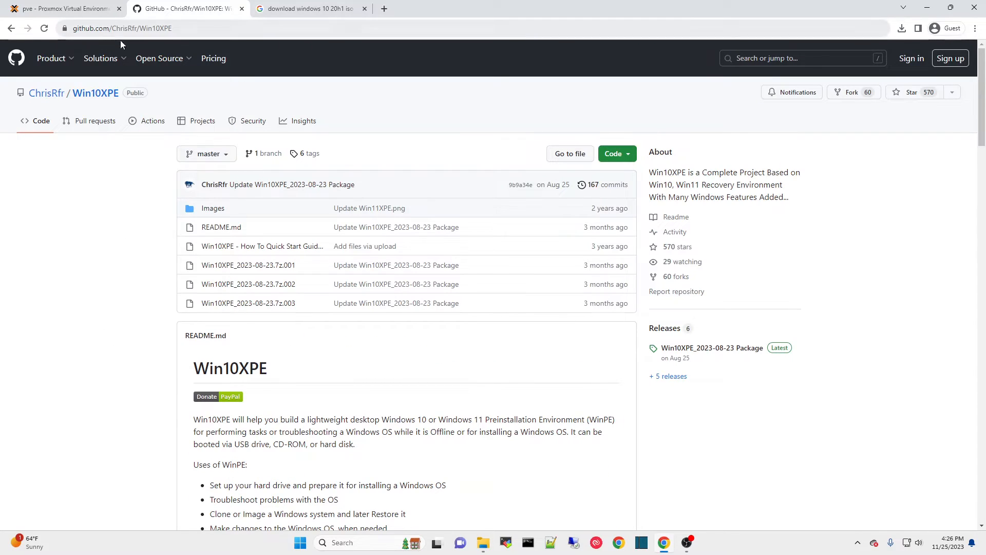
pyautogui.click(100, 58)
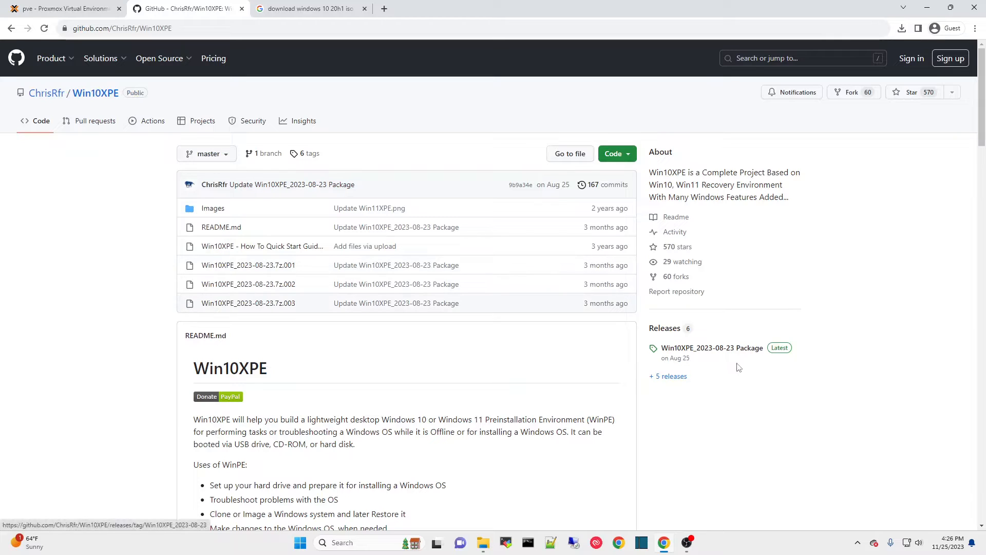
pyautogui.moveTo(711, 348)
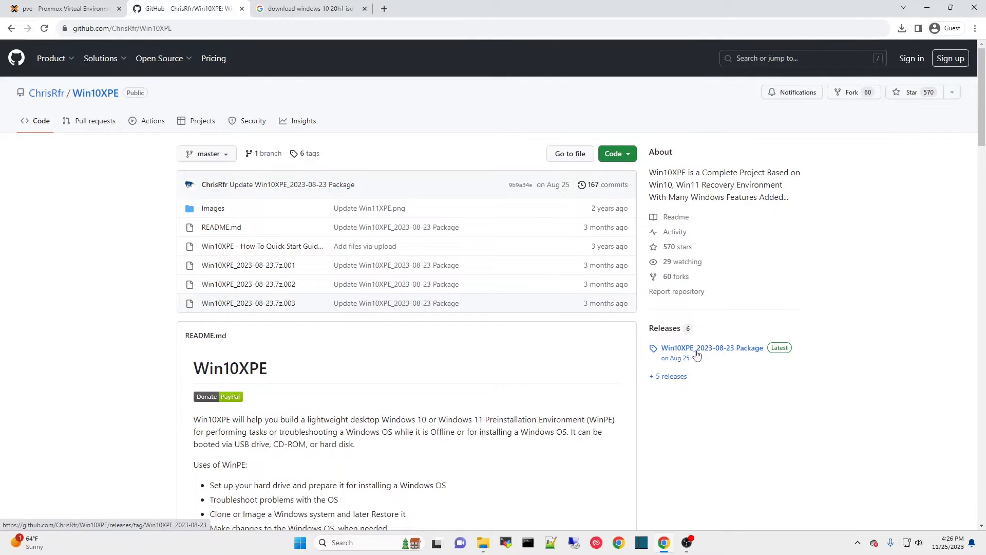
pyautogui.moveTo(717, 356)
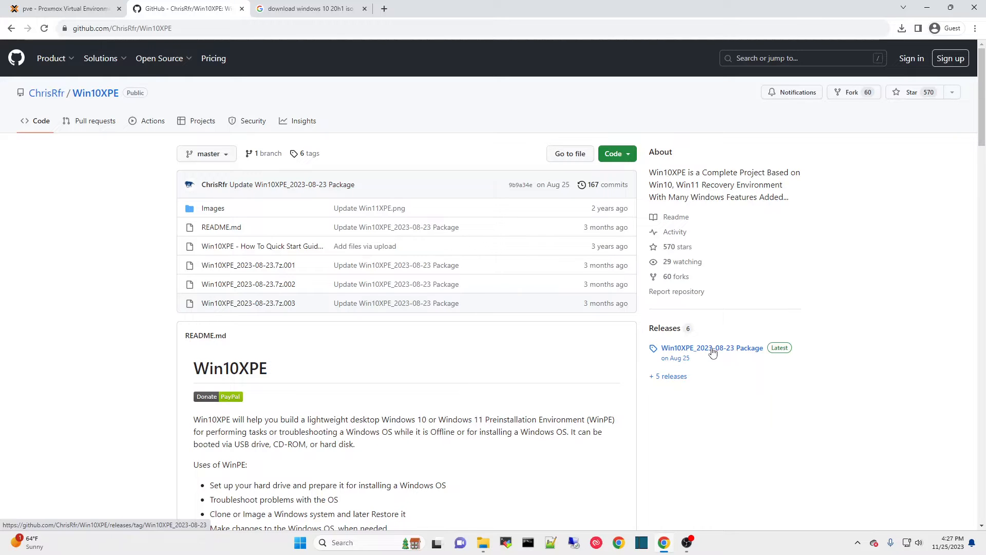
pyautogui.moveTo(708, 350)
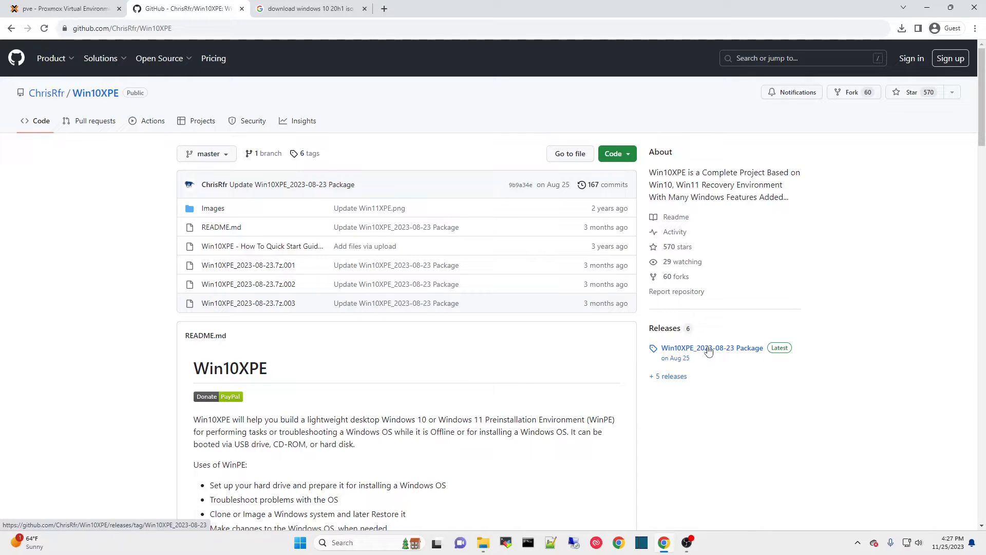
pyautogui.moveTo(685, 351)
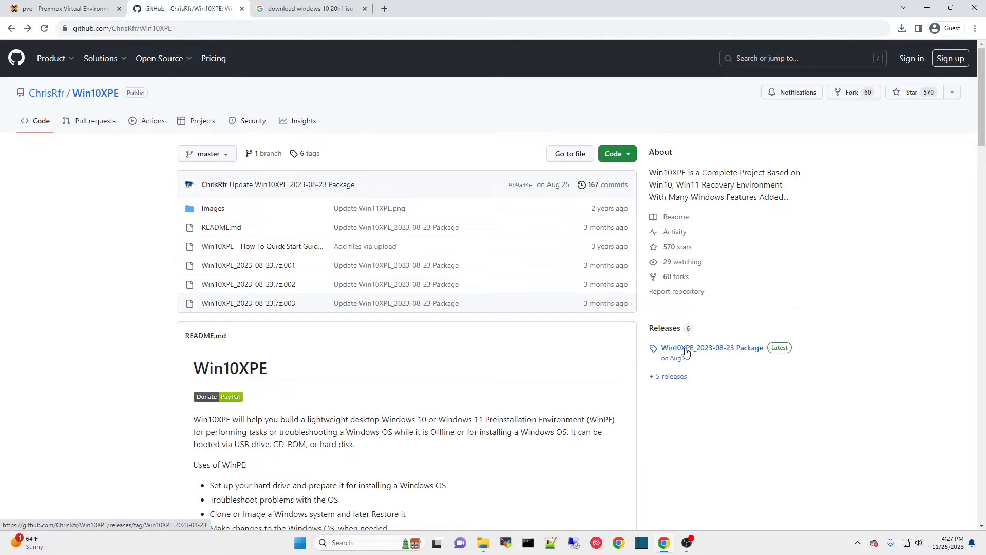
pyautogui.click(712, 348)
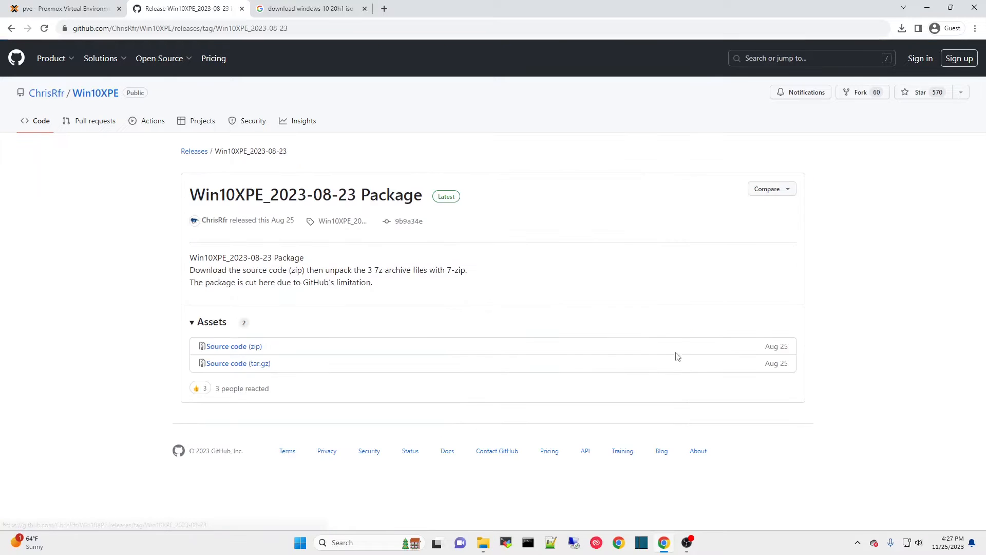
pyautogui.moveTo(232, 345)
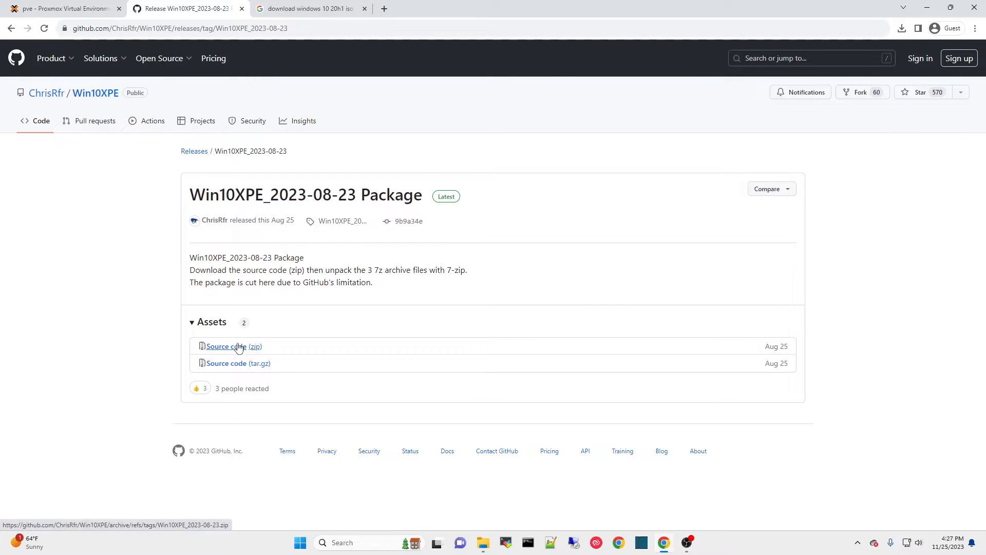
pyautogui.moveTo(238, 363)
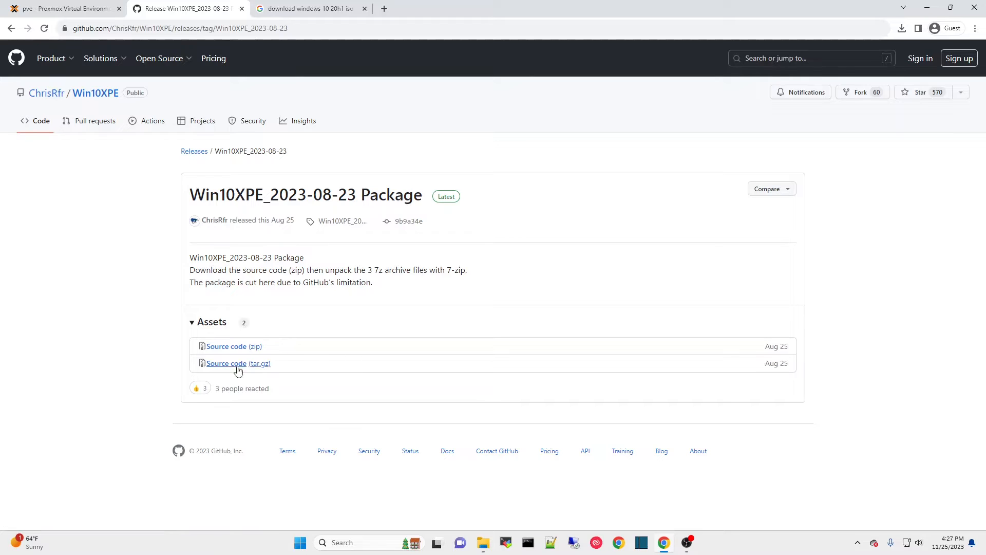
pyautogui.moveTo(226, 345)
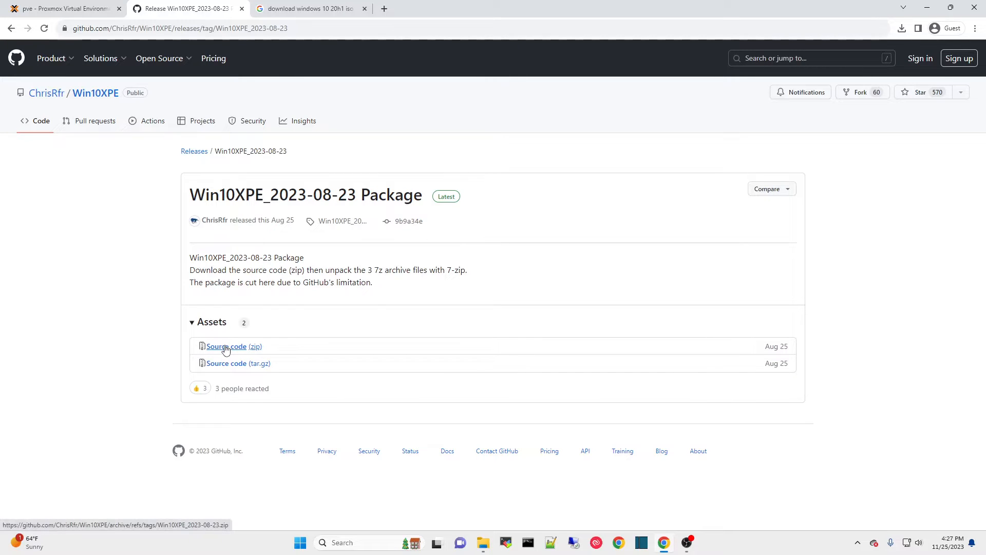
pyautogui.rightClick(226, 346)
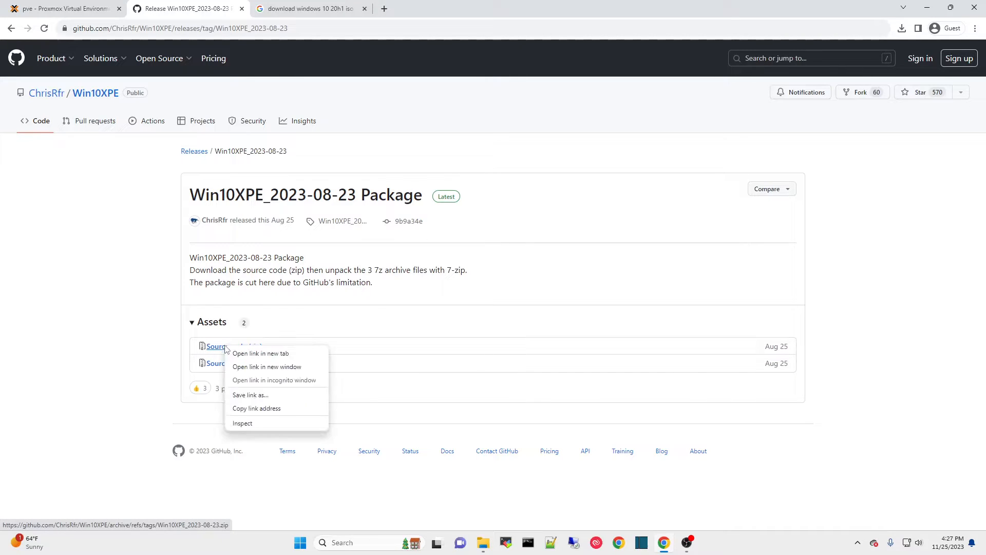
pyautogui.moveTo(257, 396)
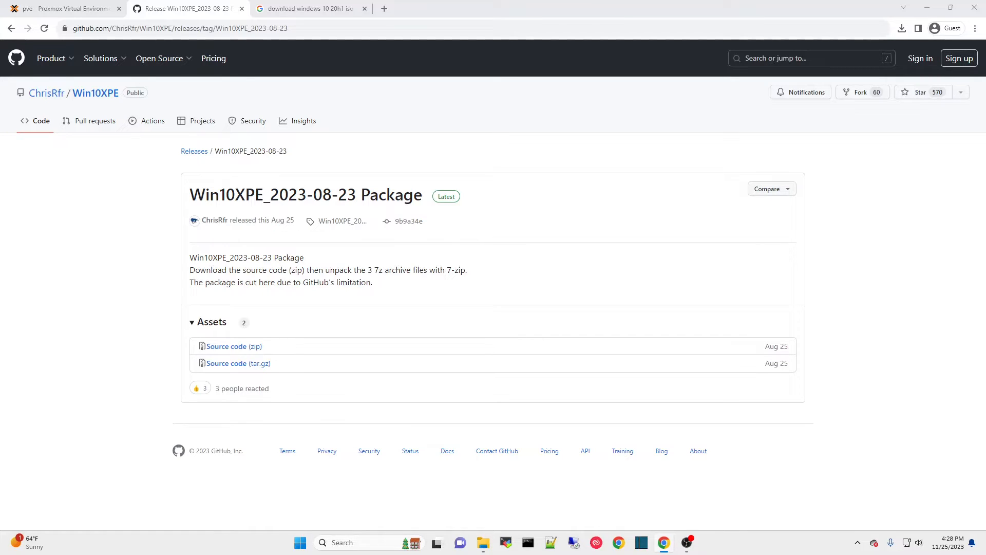
pyautogui.click(901, 28)
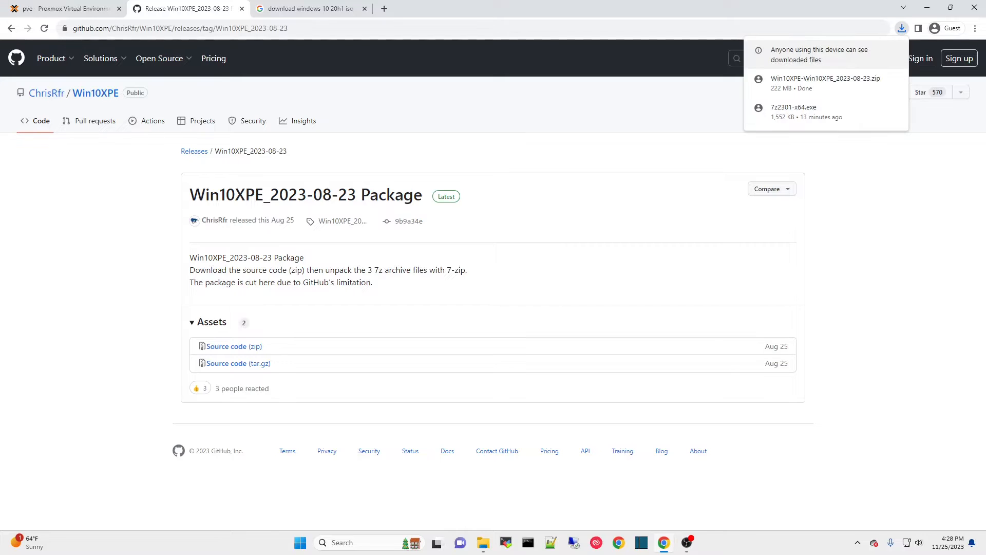
pyautogui.moveTo(868, 179)
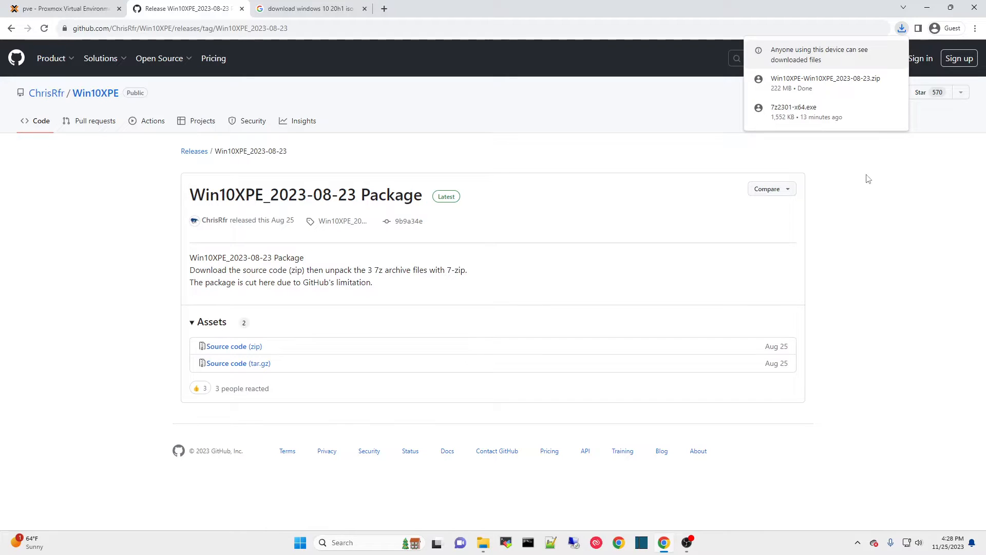
pyautogui.moveTo(803, 93)
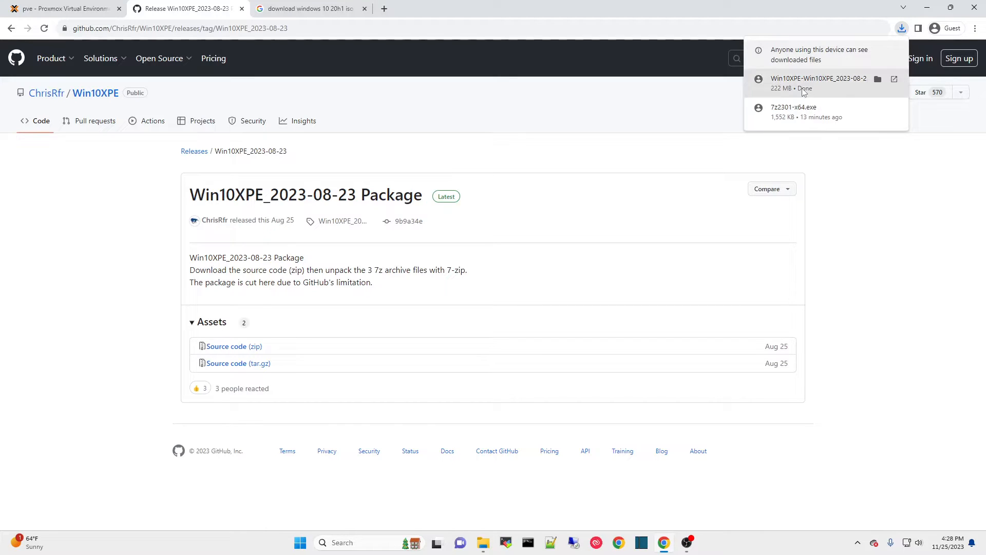
pyautogui.moveTo(890, 196)
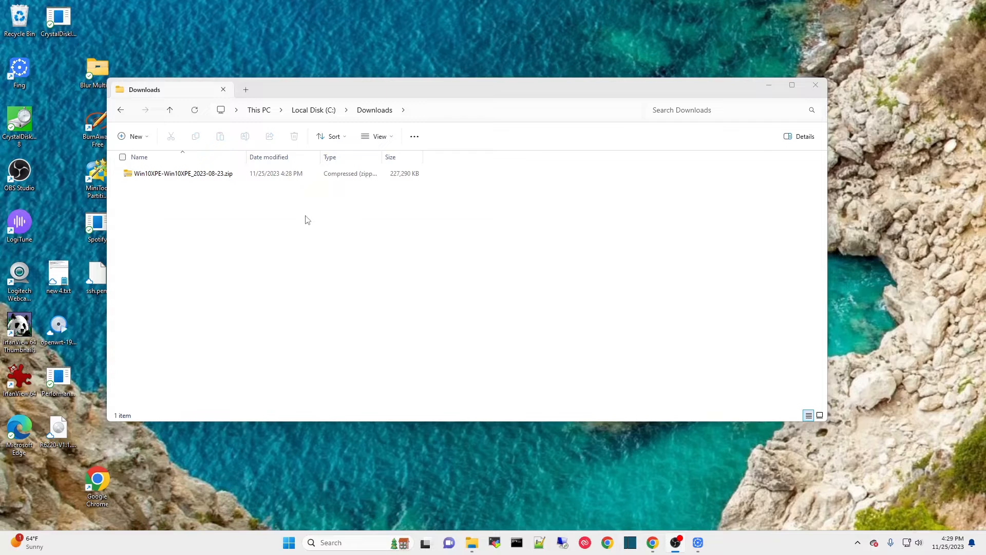
pyautogui.moveTo(245, 196)
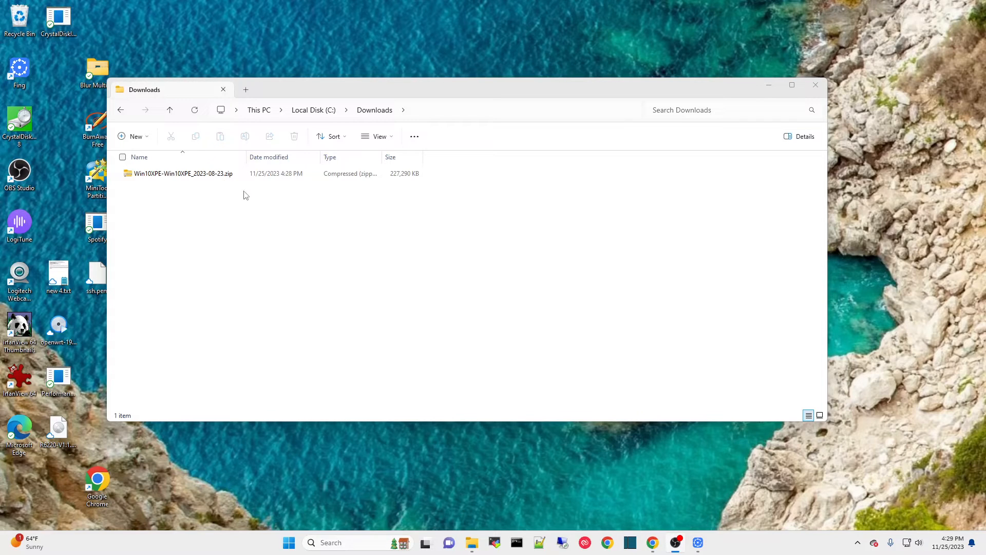
# Extract the Win10XPE zip to the default Win10XPE-Win10XPE_2023-08-23 folder in Downloads.
pyautogui.click(182, 173)
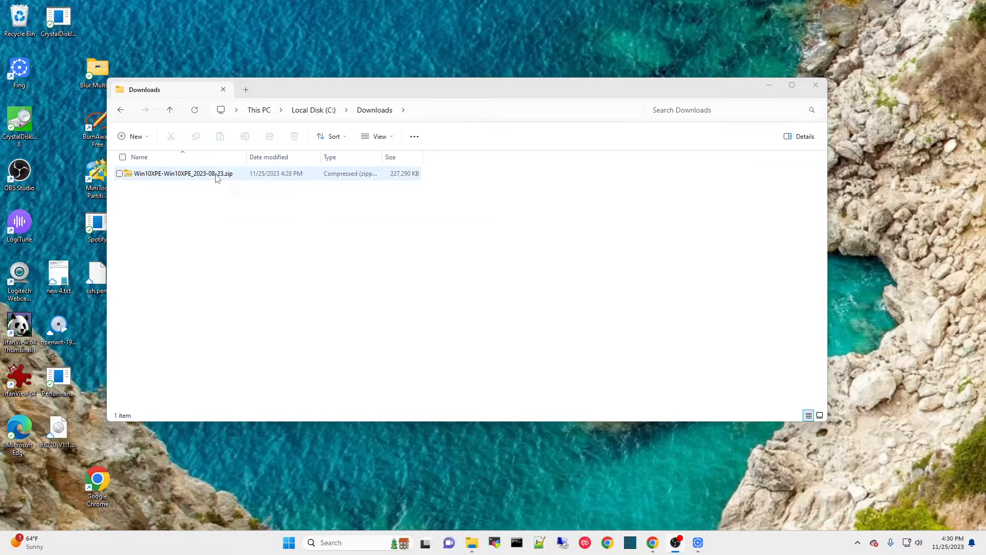
pyautogui.click(182, 173)
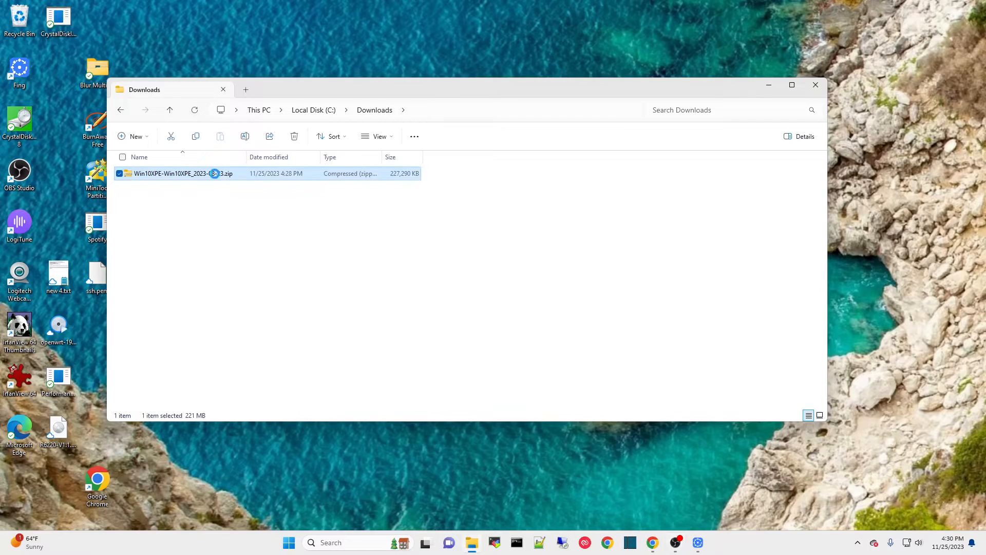
pyautogui.rightClick(182, 173)
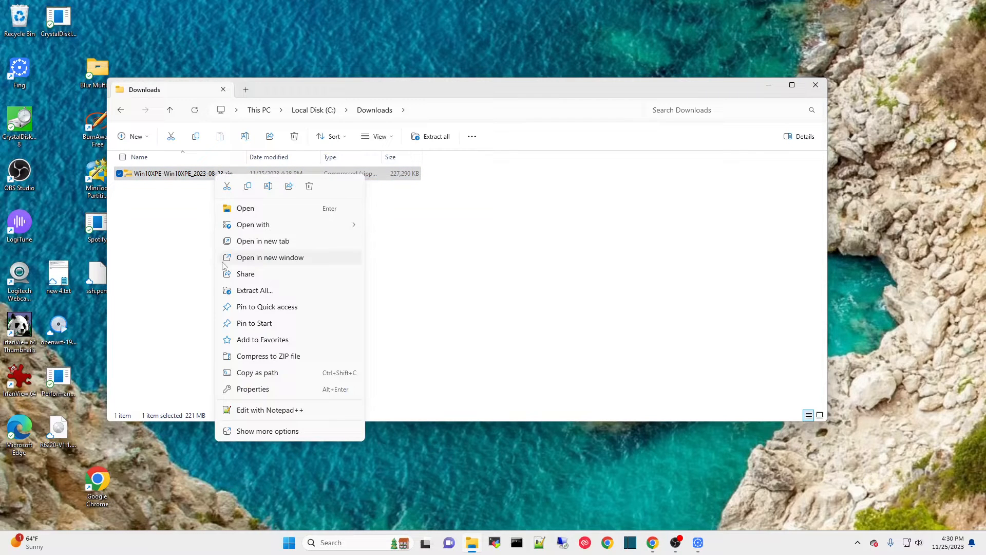
pyautogui.moveTo(254, 290)
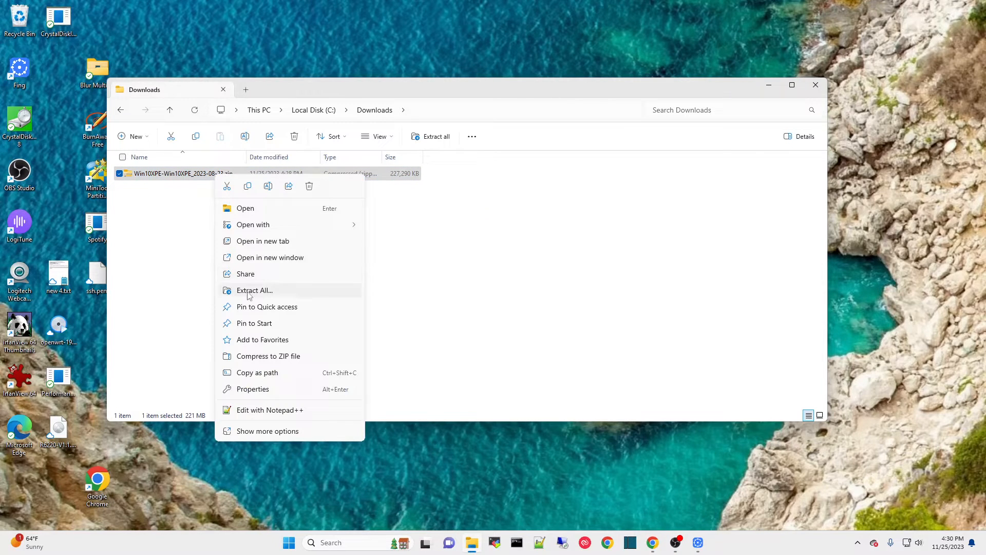
pyautogui.click(255, 290)
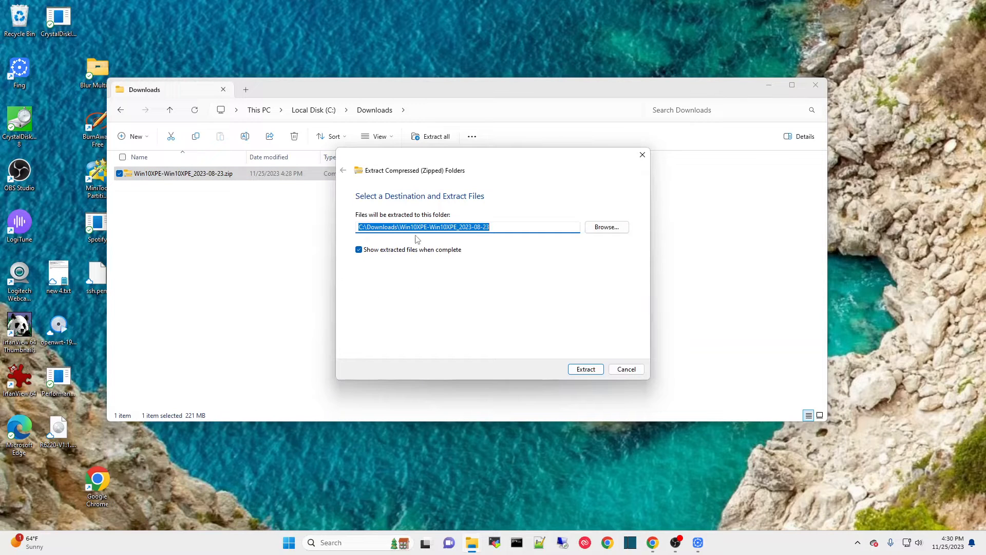
pyautogui.moveTo(494, 269)
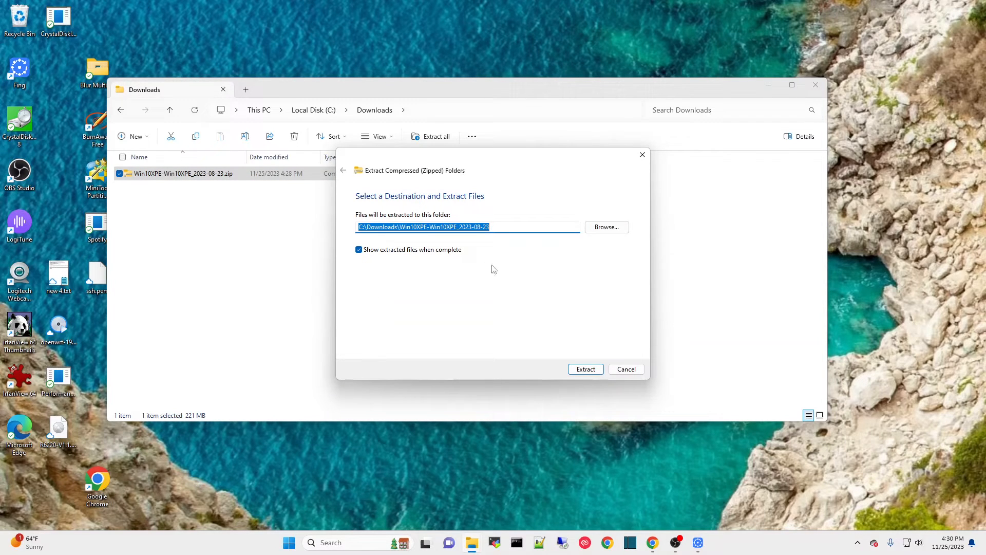
pyautogui.click(584, 369)
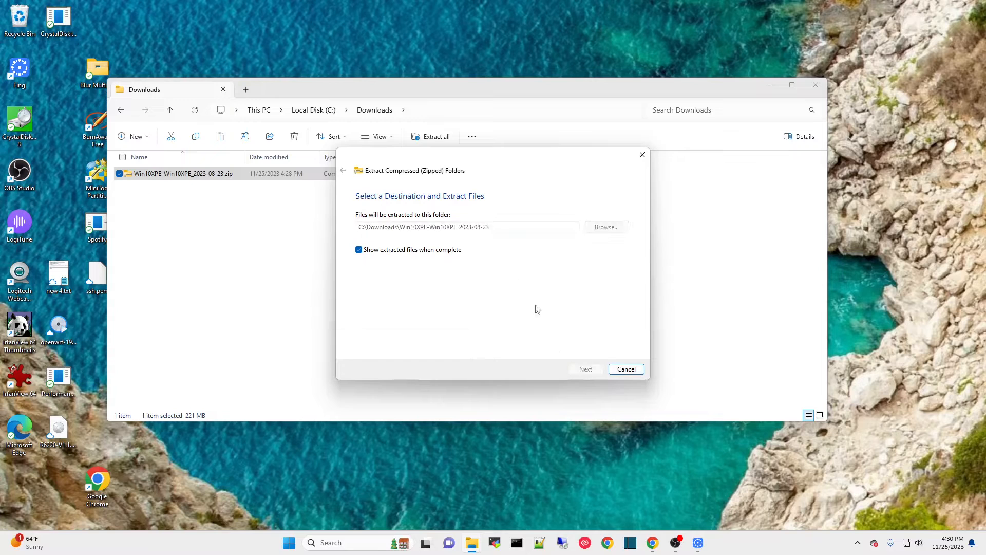
pyautogui.click(585, 370)
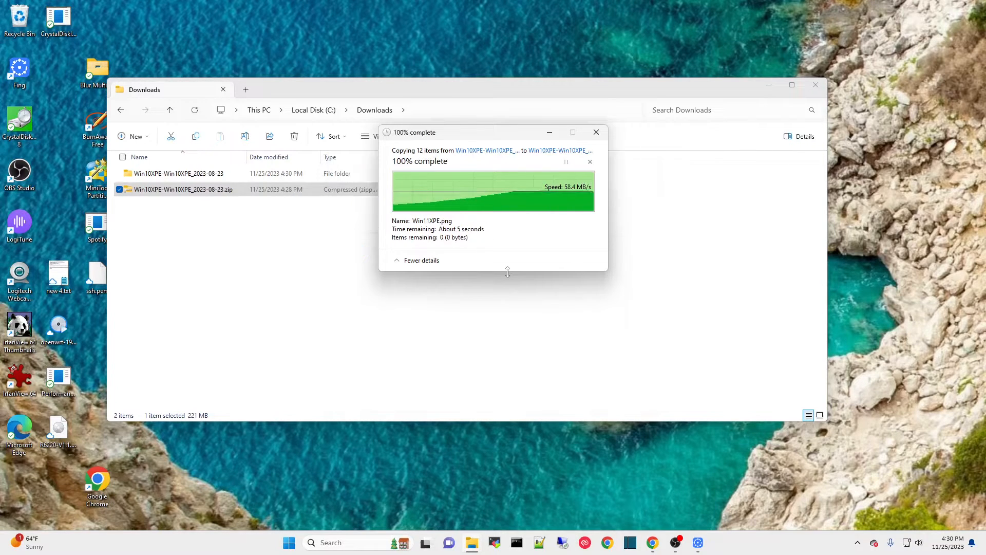
# Open the extracted folder and its inner folder with README, quick start PDF and 7z parts.
pyautogui.doubleClick(178, 173)
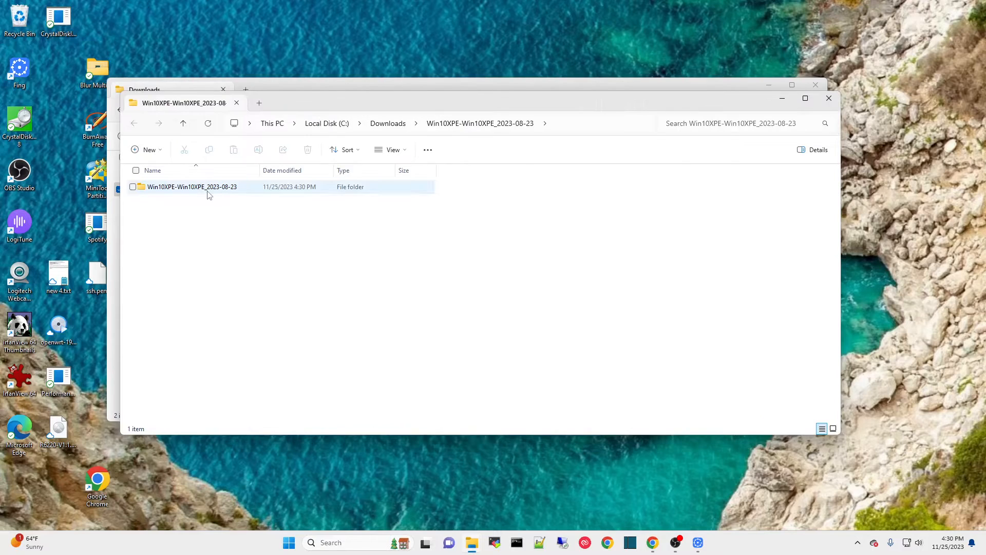
pyautogui.doubleClick(191, 187)
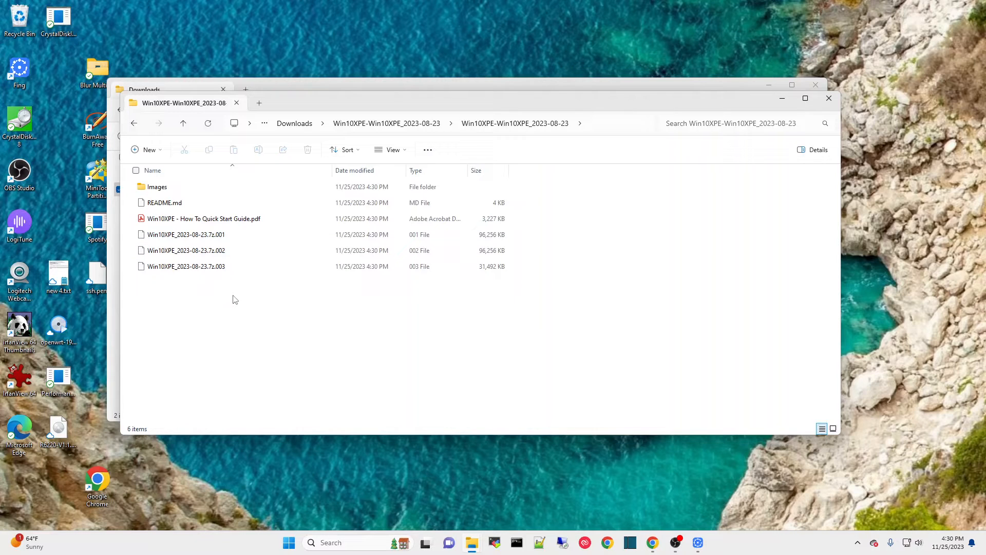
pyautogui.moveTo(242, 287)
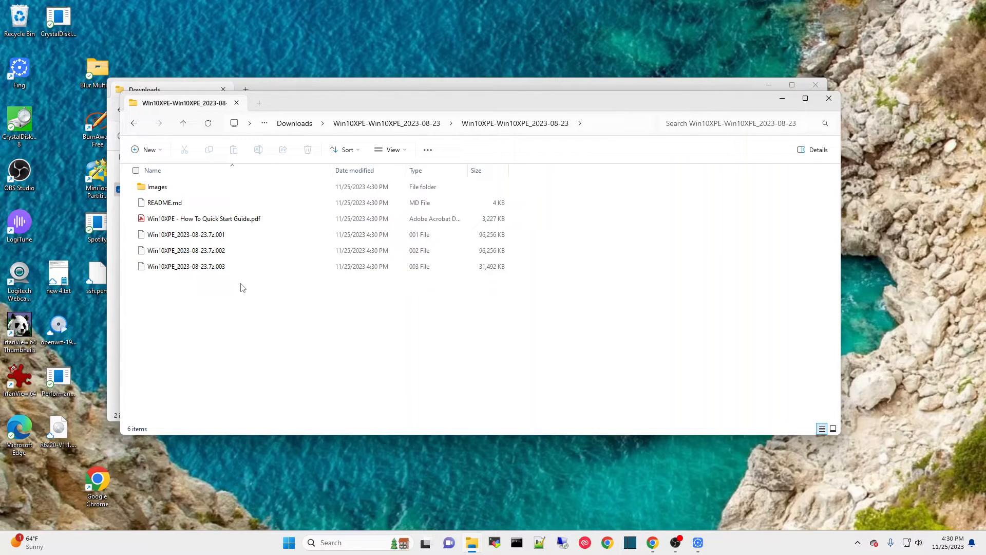
pyautogui.click(185, 234)
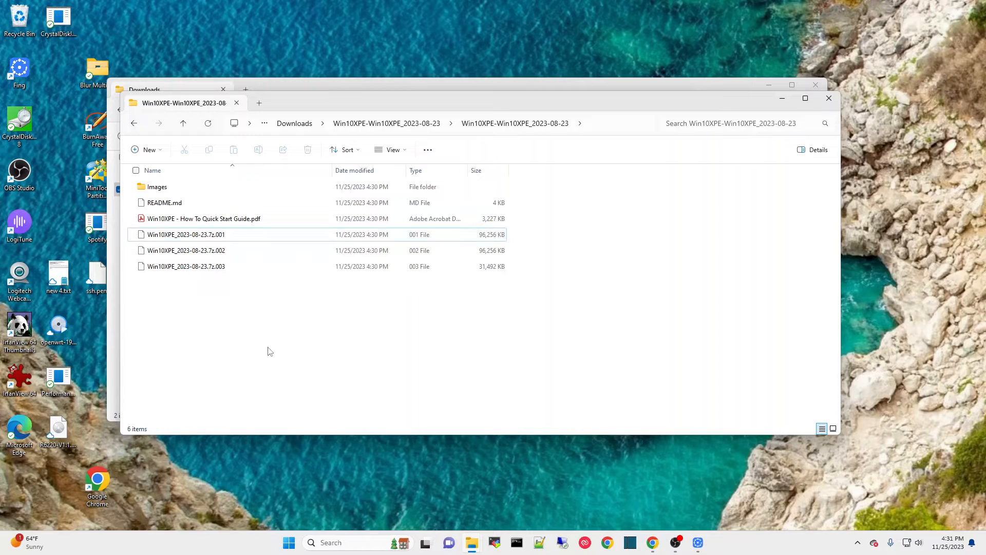
pyautogui.moveTo(304, 512)
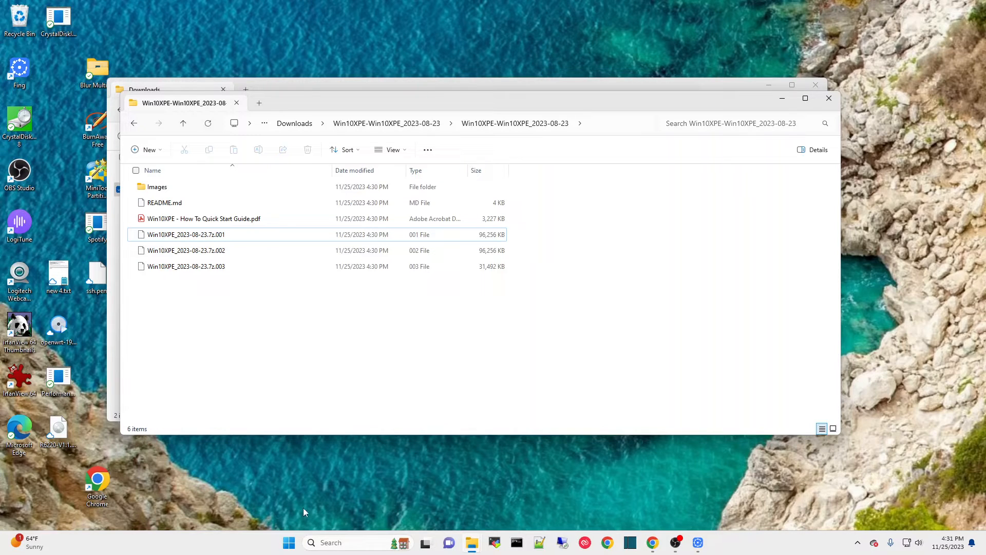
pyautogui.click(330, 542)
pyautogui.write('7')
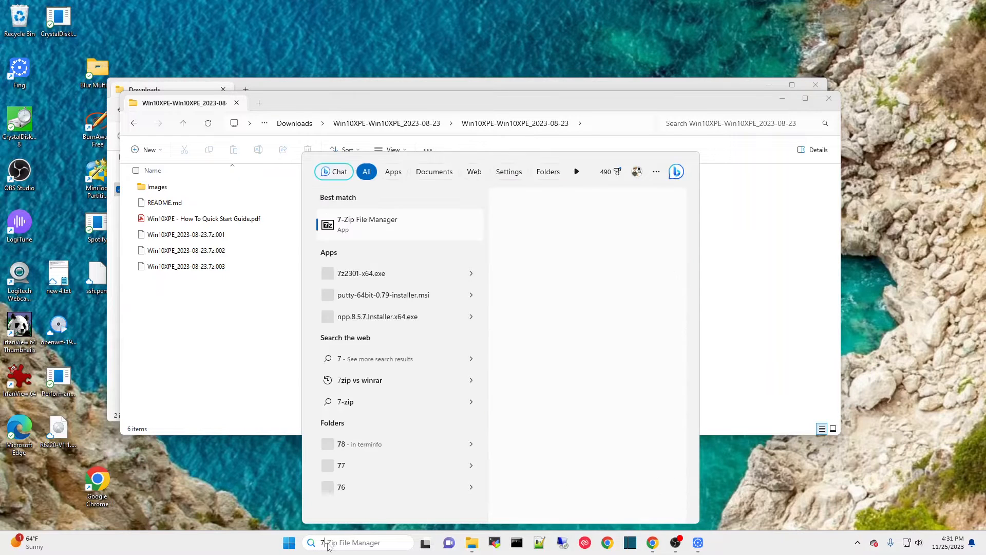
# Launch 7-Zip, browse C: > Downloads > Win10XPE folders and open Win10XPE_2023-08-23.7z.001.
pyautogui.write('zip')
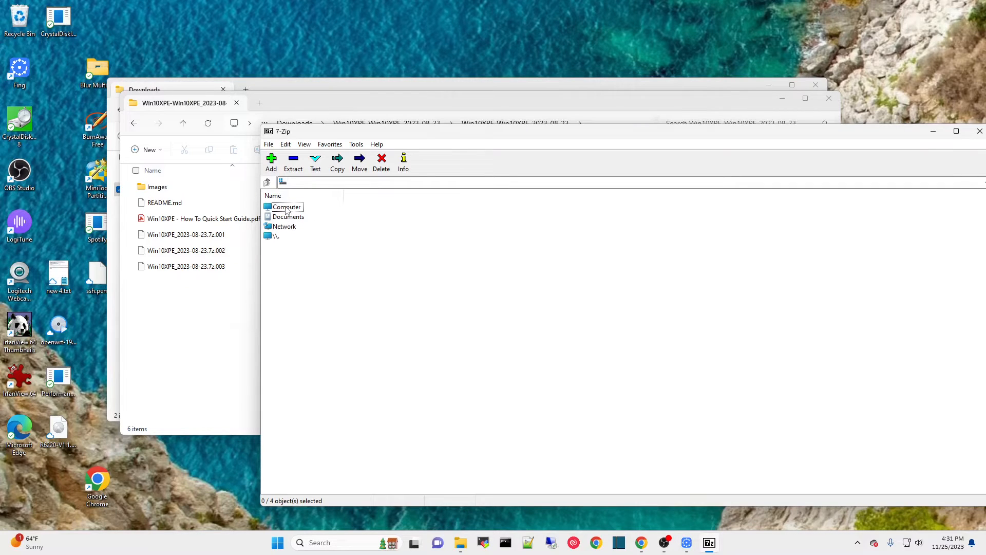
pyautogui.doubleClick(286, 207)
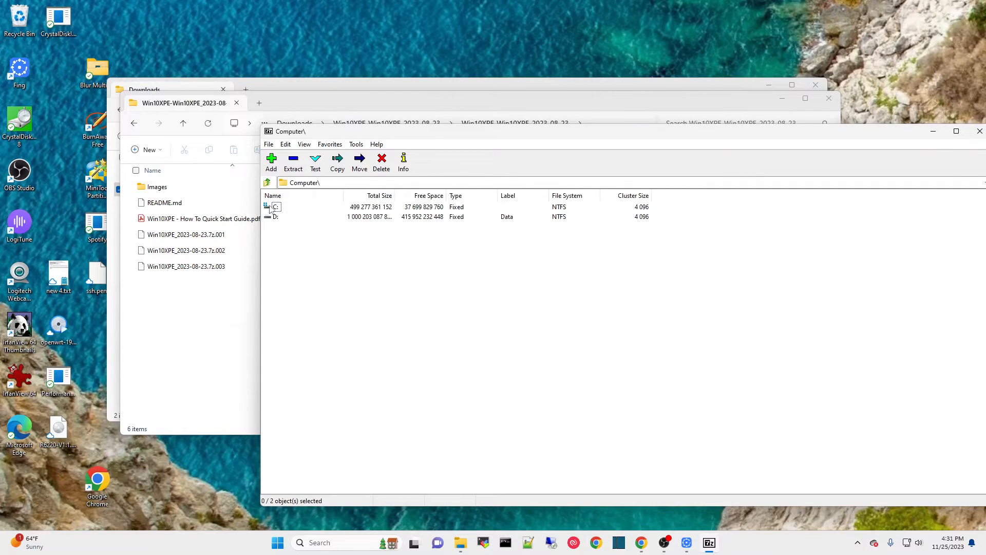
pyautogui.doubleClick(275, 206)
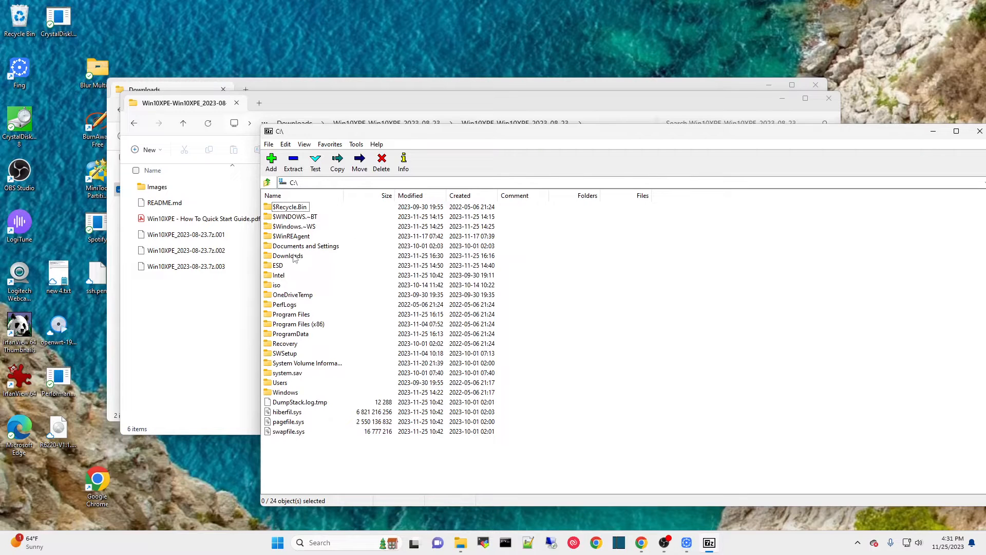
pyautogui.click(288, 255)
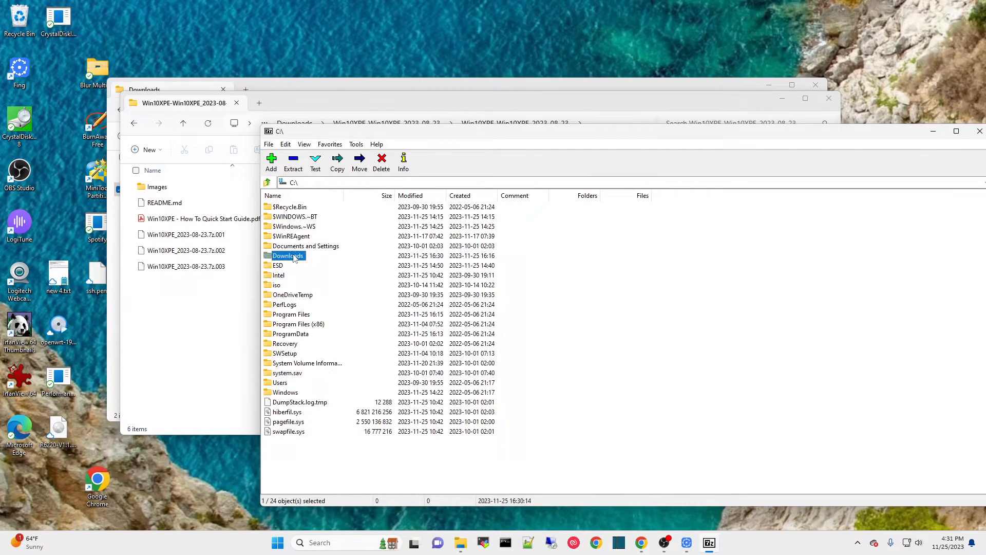
pyautogui.doubleClick(288, 256)
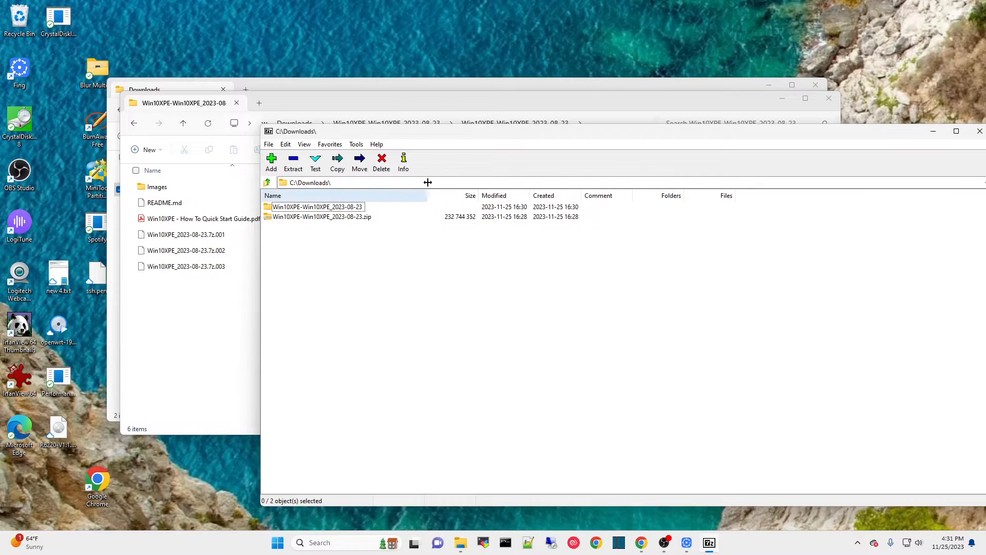
pyautogui.doubleClick(316, 206)
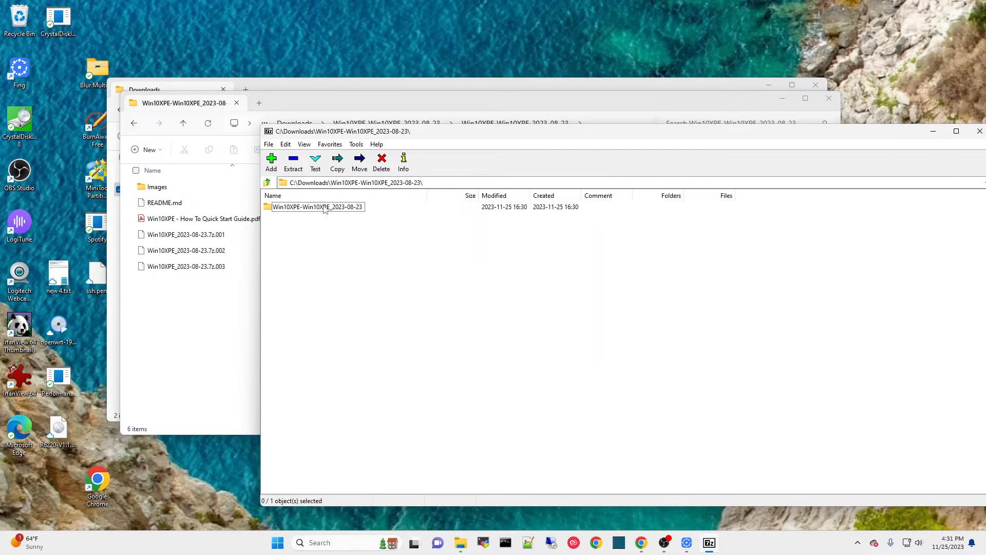
pyautogui.doubleClick(316, 207)
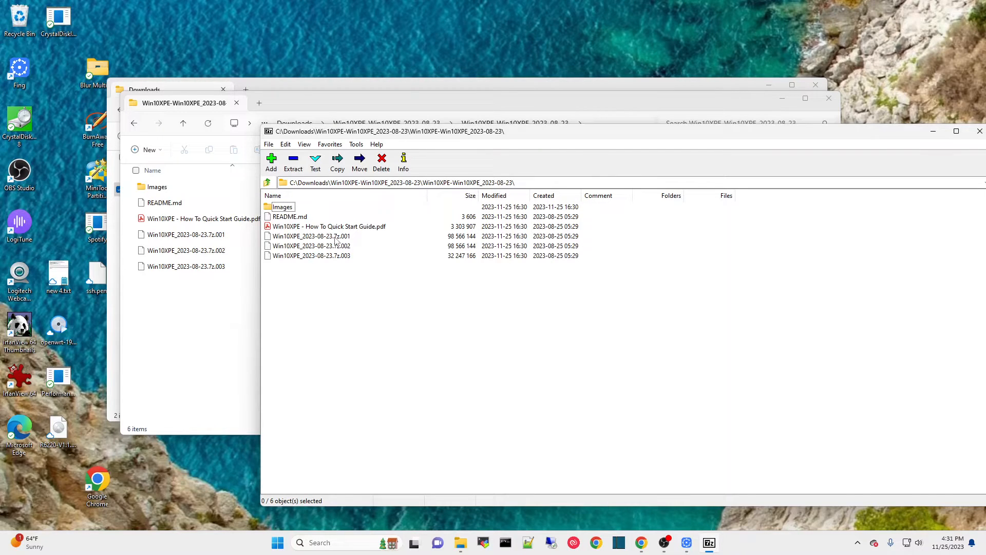
pyautogui.click(310, 236)
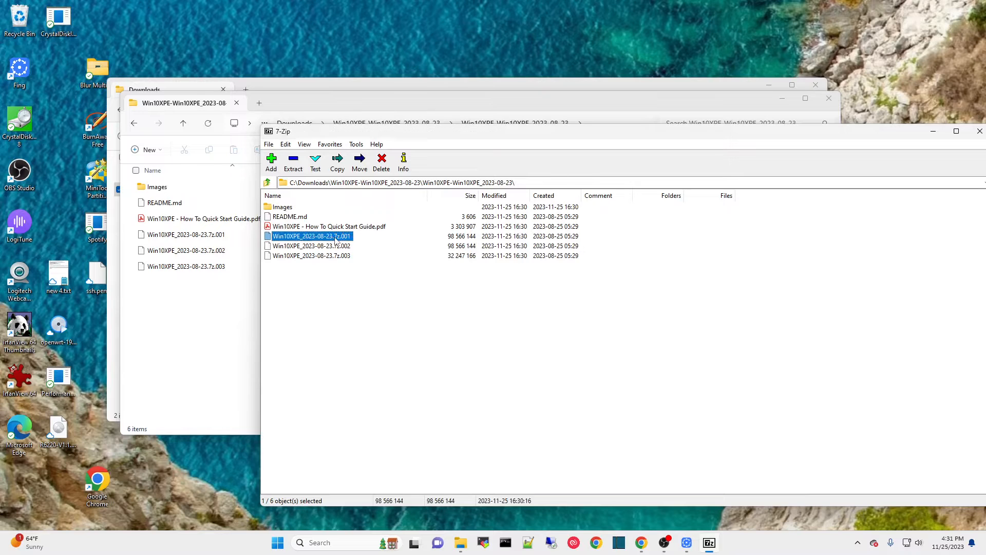
pyautogui.doubleClick(310, 236)
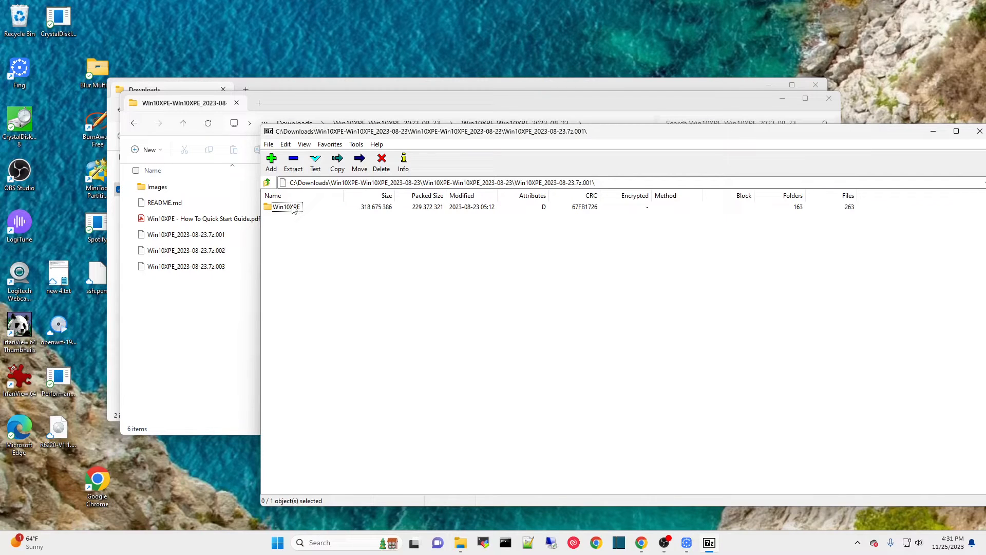
pyautogui.moveTo(323, 212)
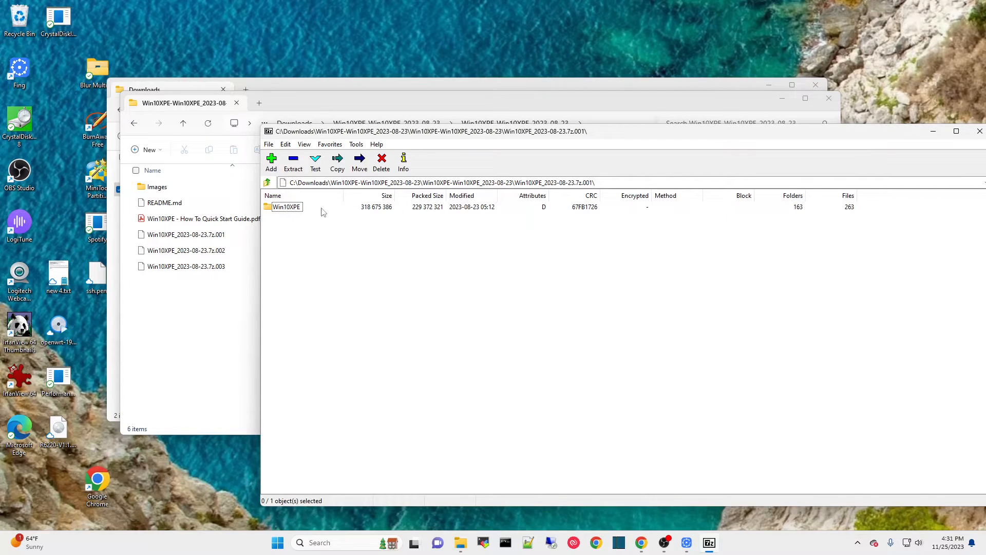
pyautogui.moveTo(314, 218)
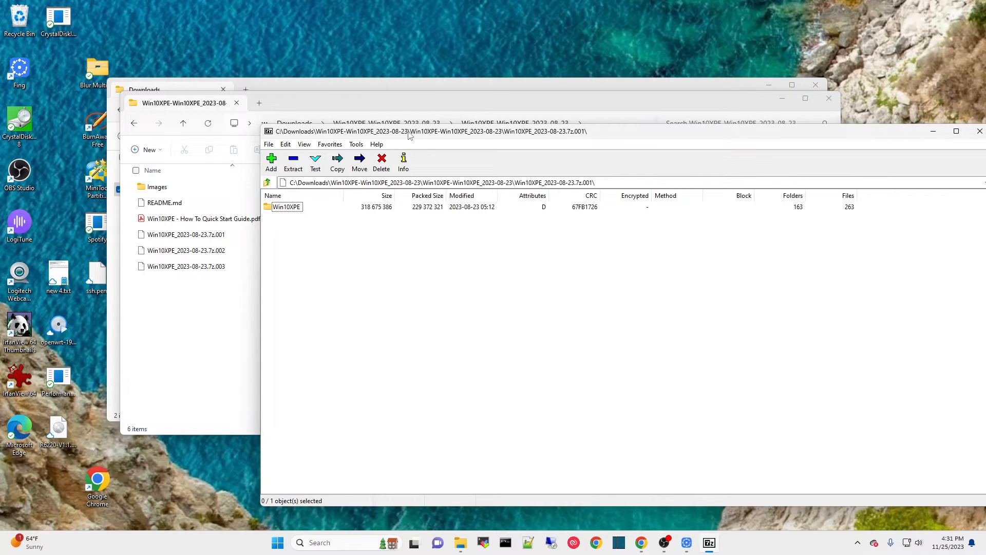
pyautogui.moveTo(409, 131); pyautogui.dragTo(487, 172)
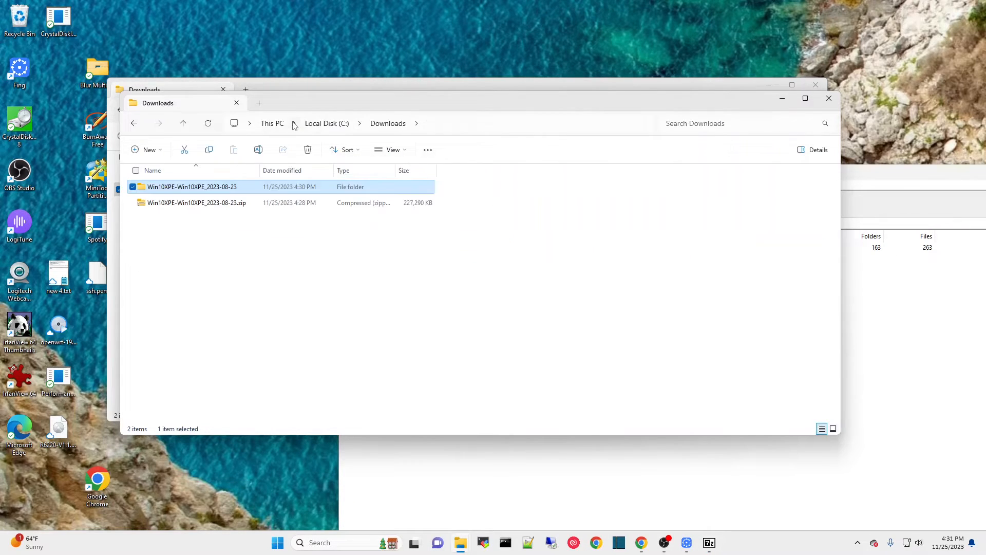
pyautogui.moveTo(271, 126)
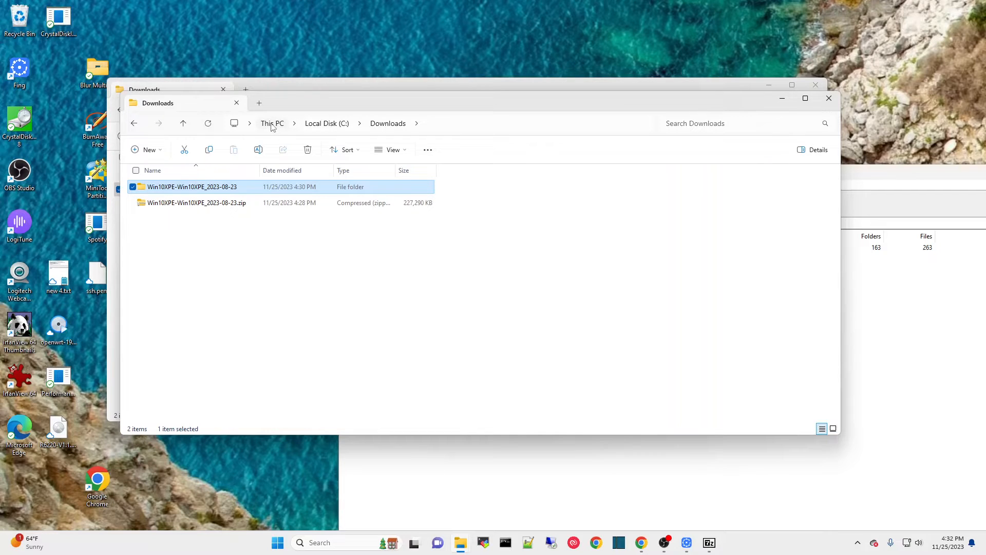
# Go through This PC to Local Disk (C:) and open the Win10XPE folder.
pyautogui.click(272, 123)
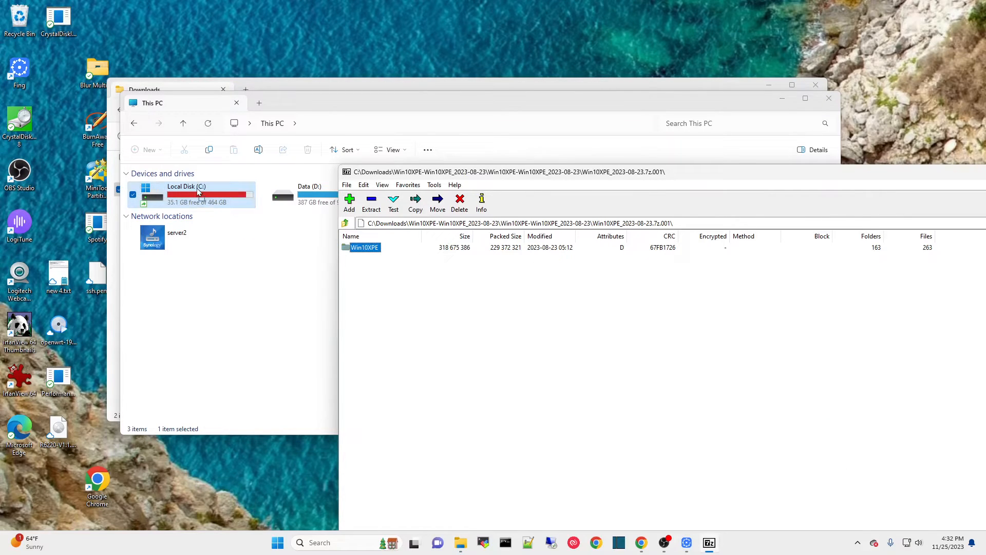
pyautogui.click(371, 203)
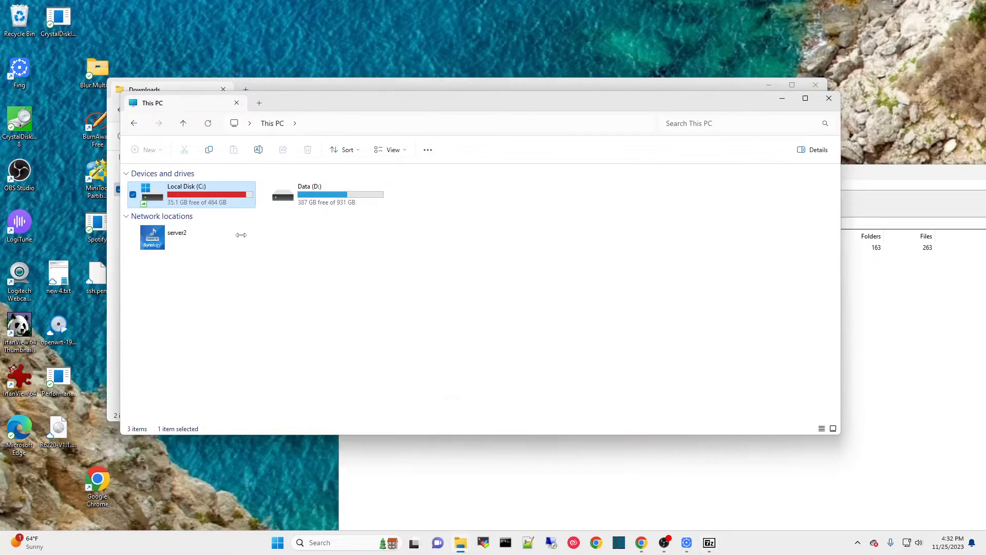
pyautogui.moveTo(887, 210)
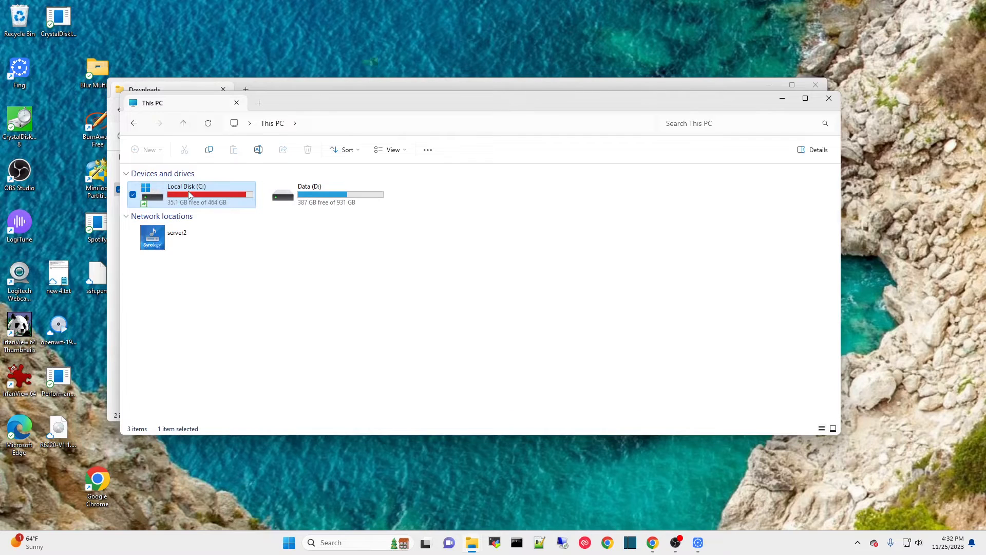
pyautogui.doubleClick(188, 193)
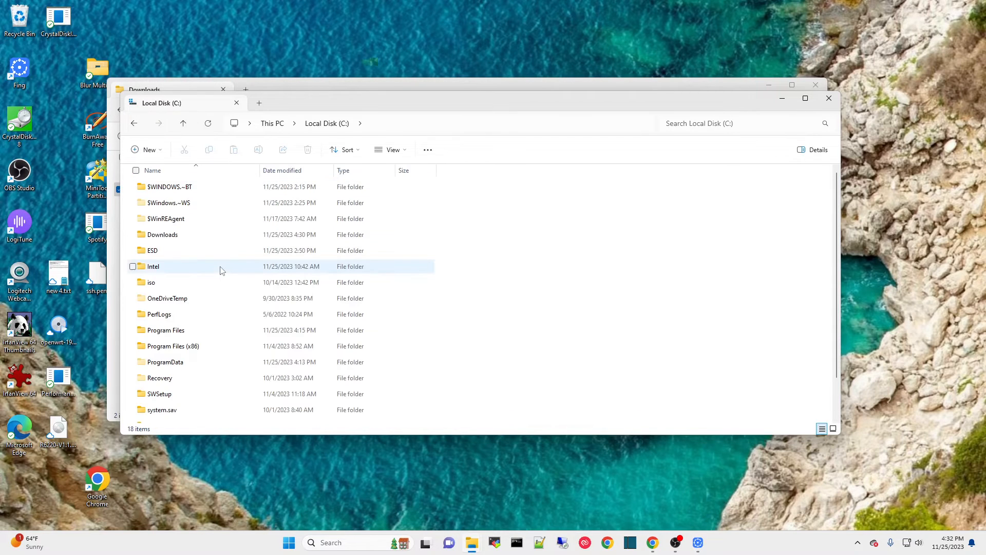
pyautogui.scroll(-3)
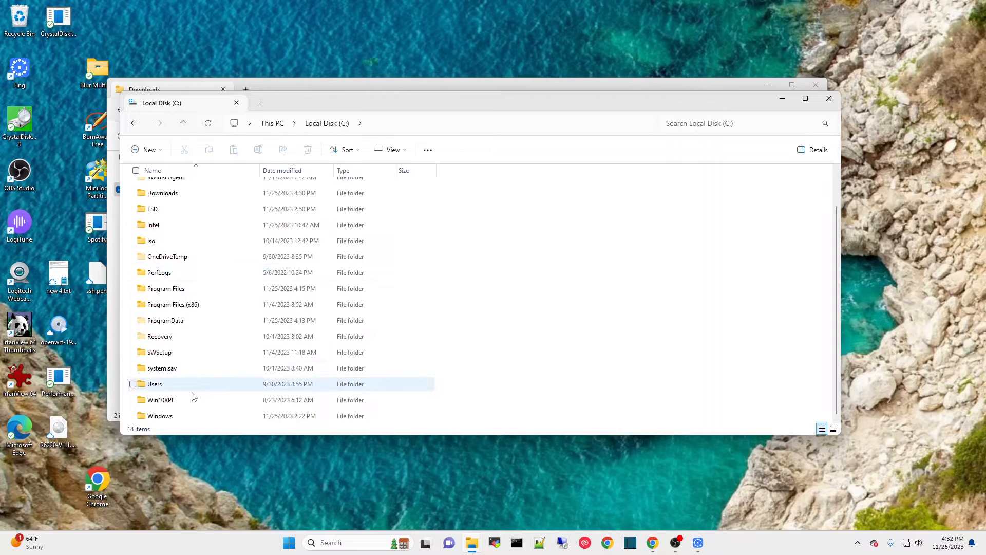
pyautogui.doubleClick(160, 399)
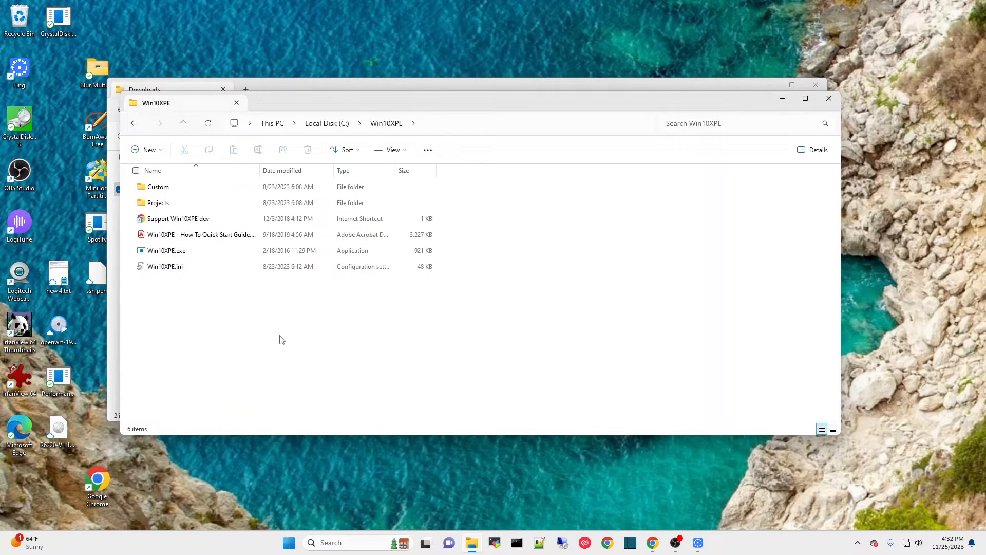
pyautogui.moveTo(374, 92)
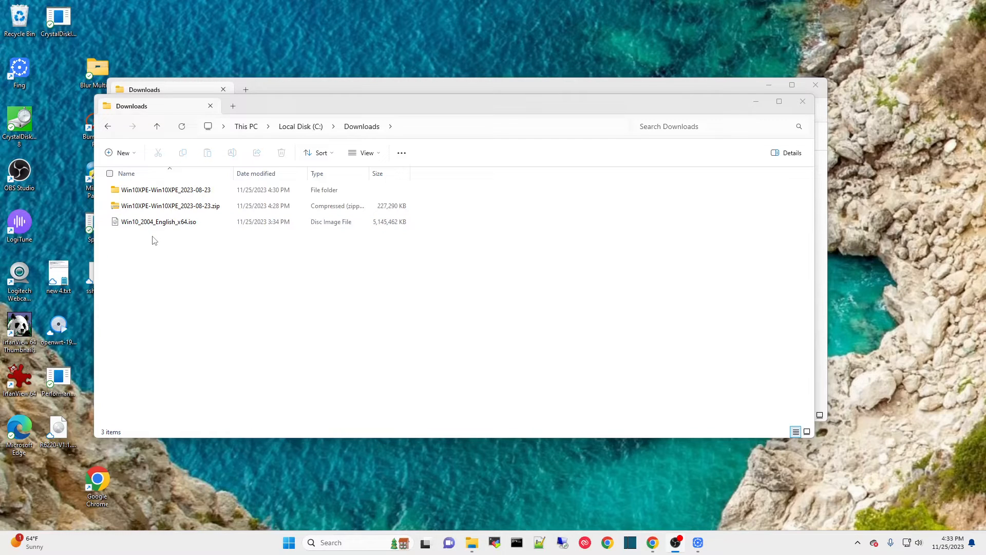
pyautogui.moveTo(226, 235)
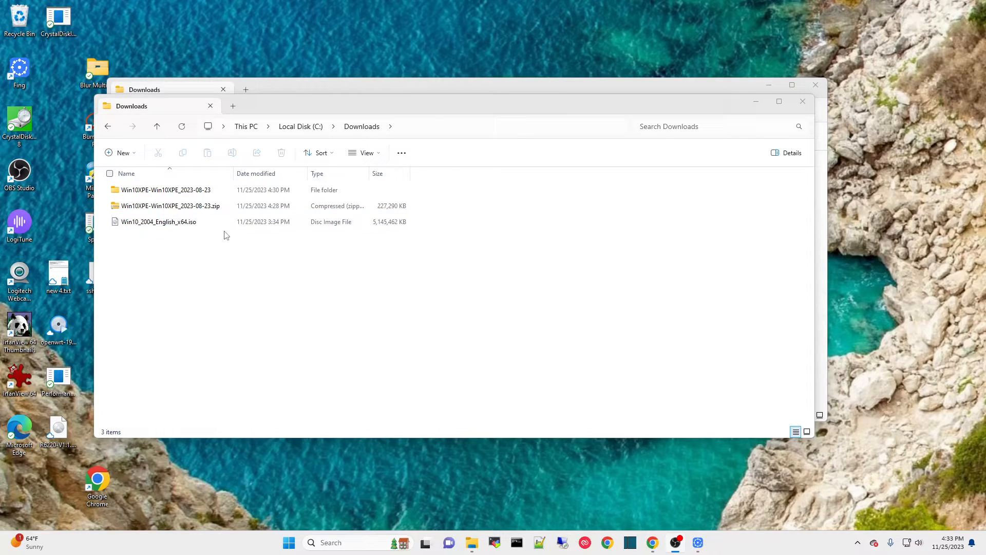
pyautogui.moveTo(158, 221)
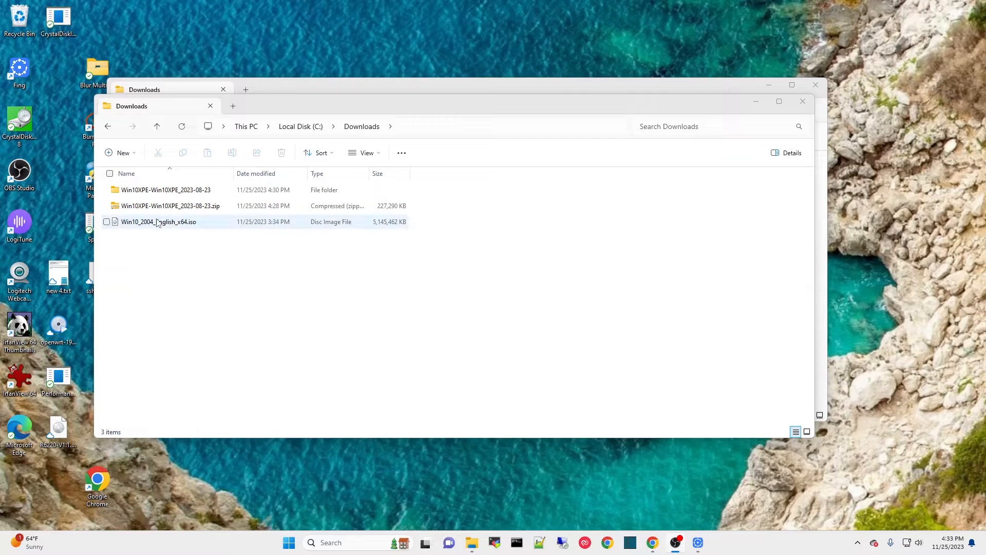
# Mount Win10_2004_English_x64.iso from Downloads as DVD drive E:.
pyautogui.rightClick(157, 222)
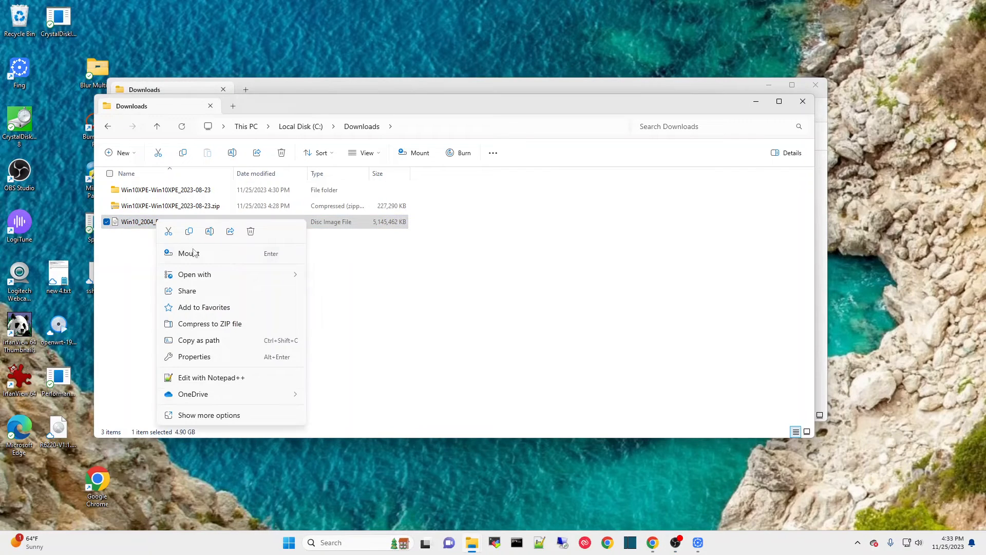
pyautogui.click(188, 252)
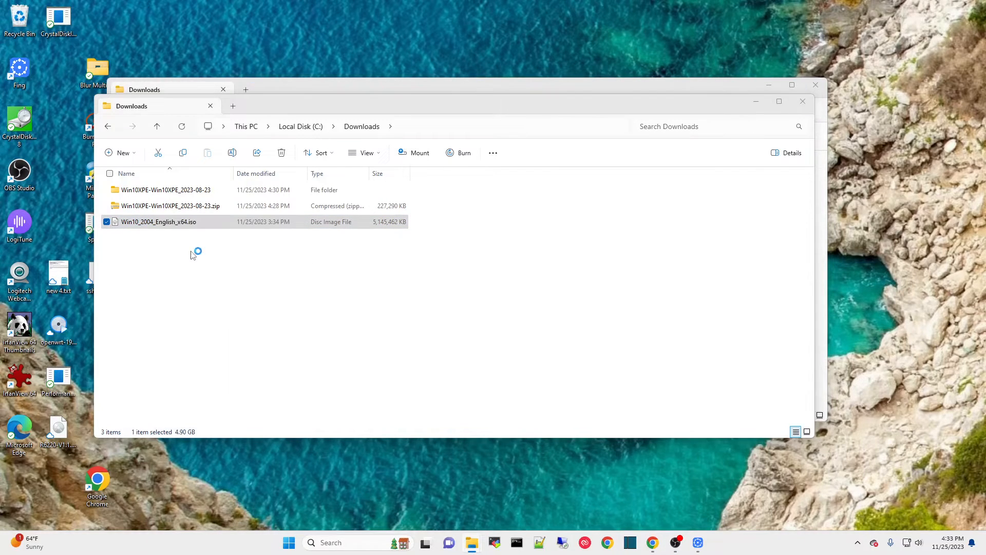
pyautogui.click(413, 152)
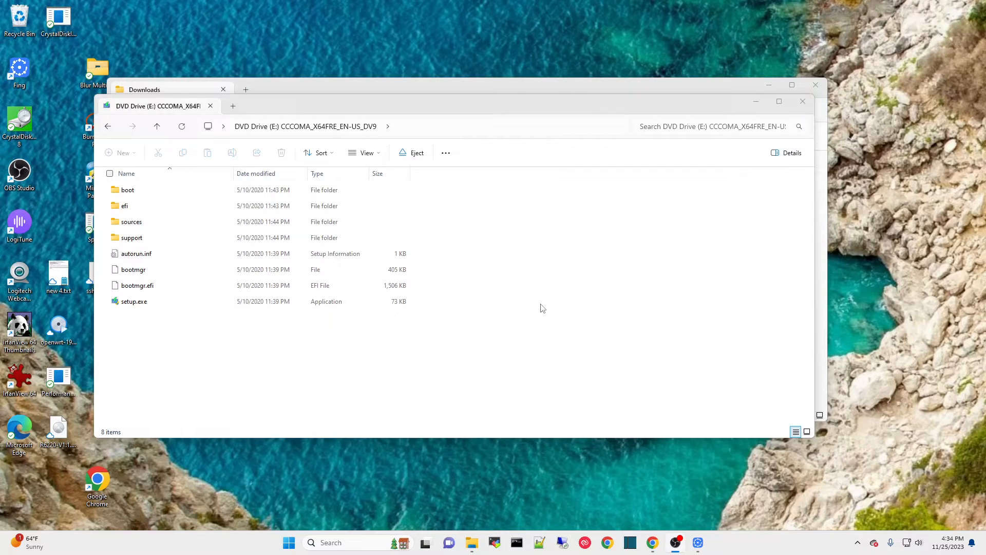
pyautogui.moveTo(539, 288)
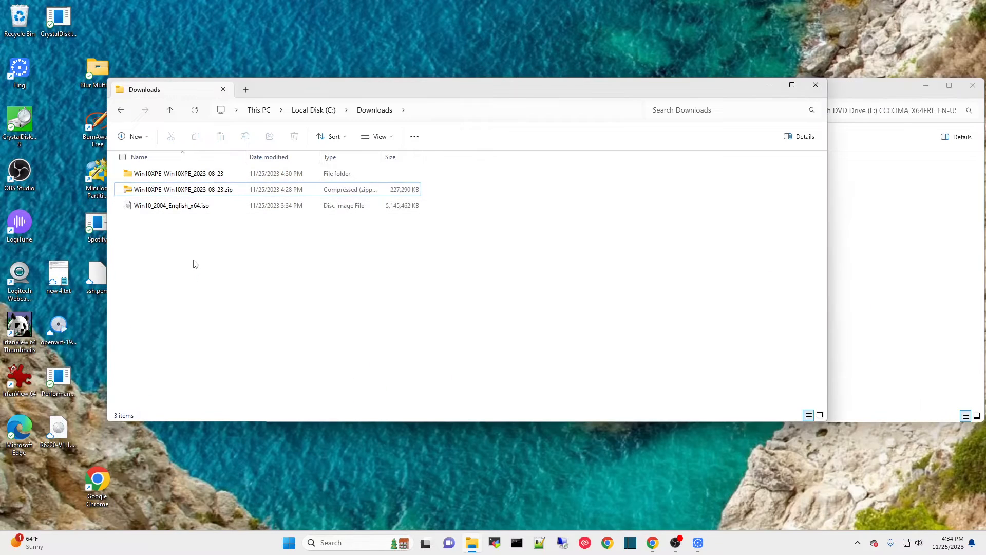
# Create a new folder named 'win10dvd' in Downloads.
pyautogui.rightClick(195, 263)
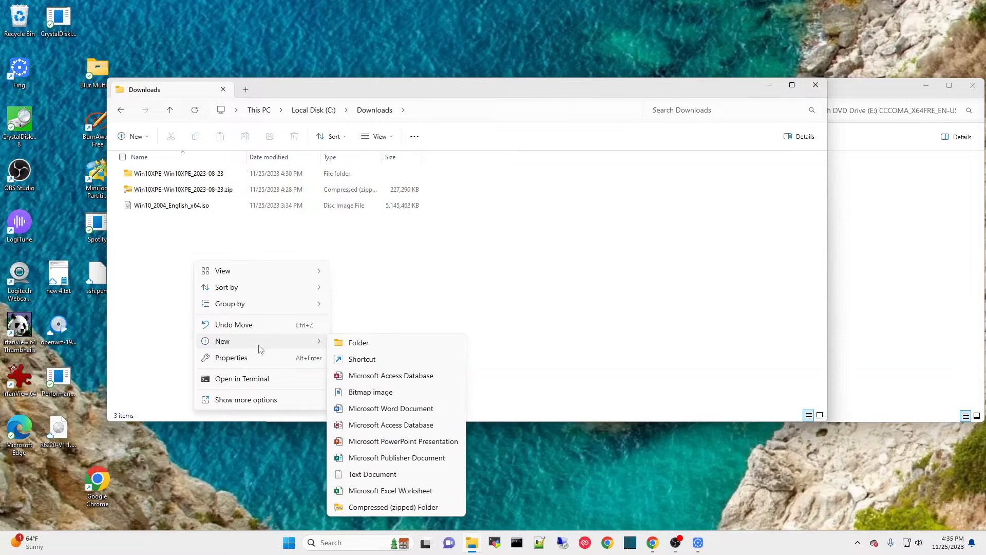
pyautogui.click(359, 342)
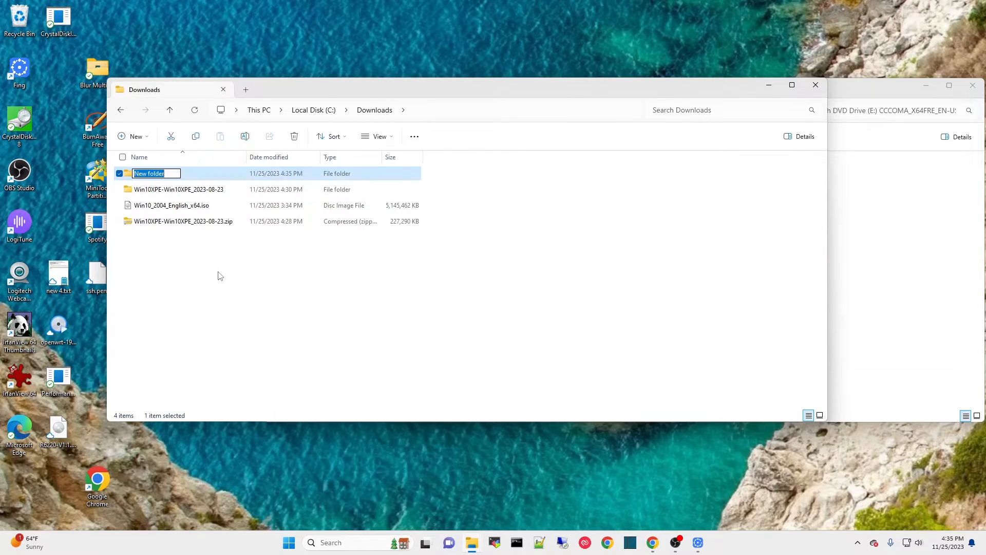
pyautogui.write('win')
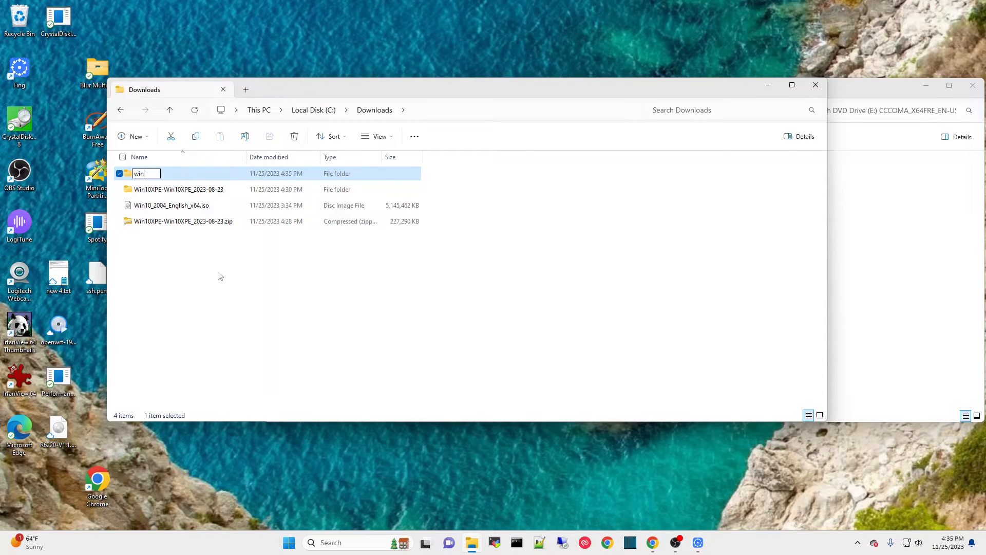
pyautogui.write('10')
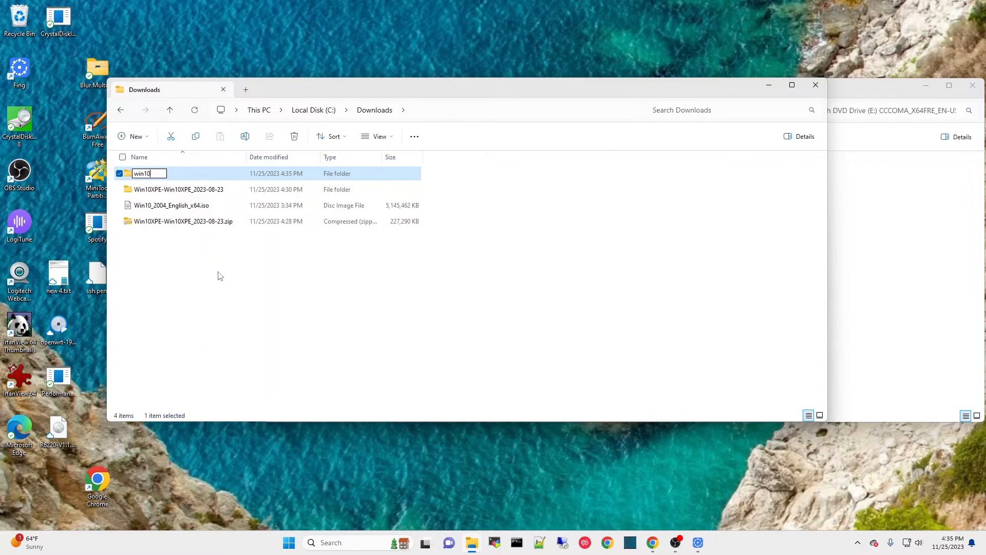
pyautogui.write('dvd')
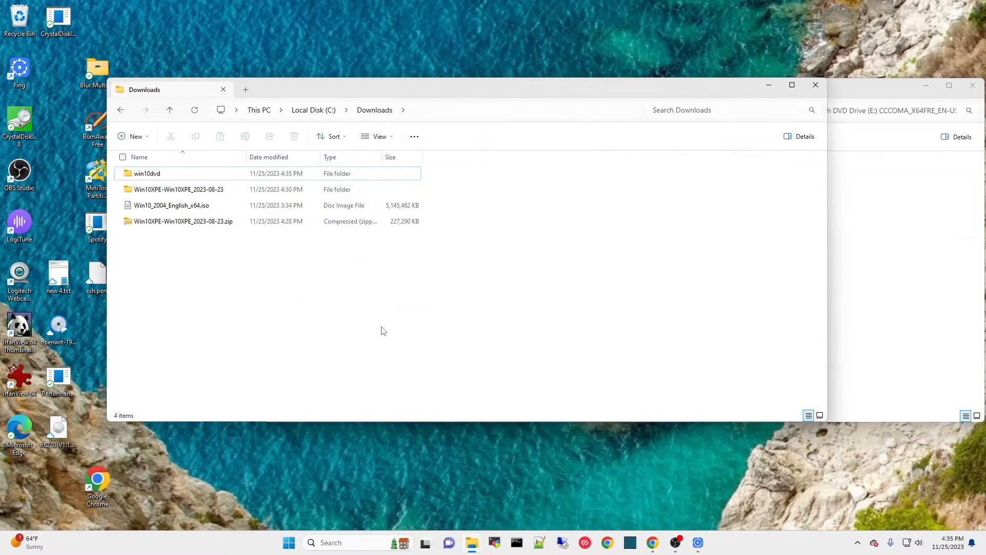
pyautogui.moveTo(332, 218)
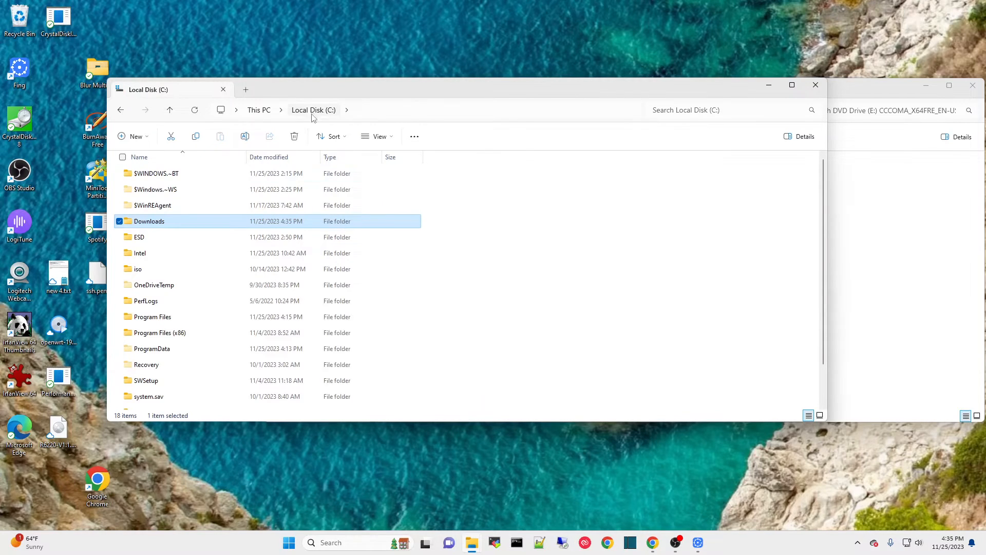
# Open C:\Win10XPE and launch Win10XPE.exe to bring up WinBuilder.
pyautogui.scroll(-3)
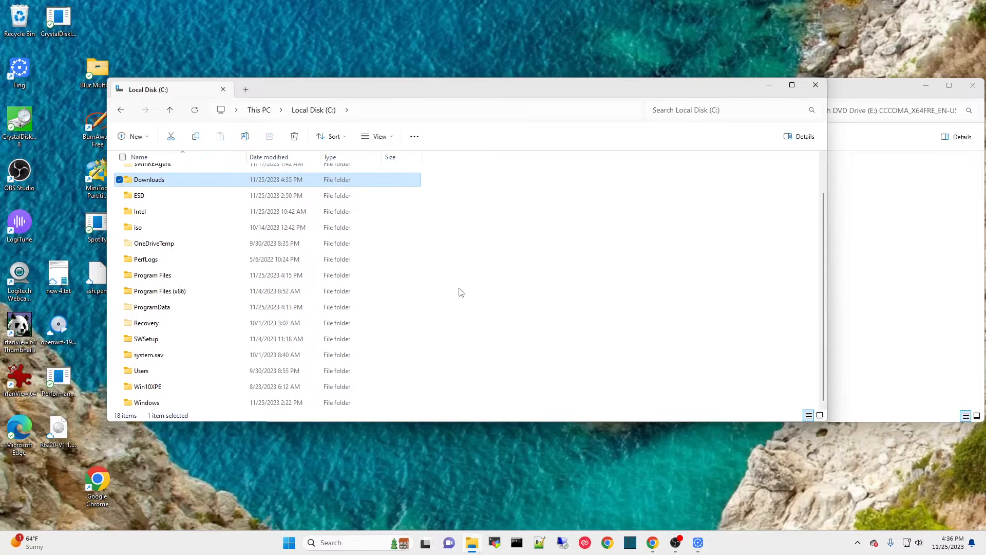
pyautogui.click(148, 386)
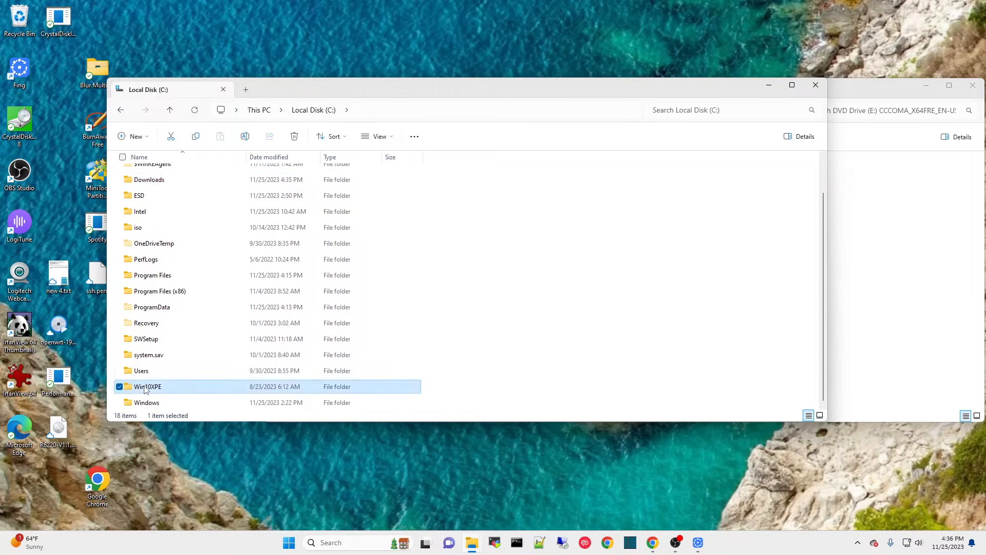
pyautogui.doubleClick(147, 387)
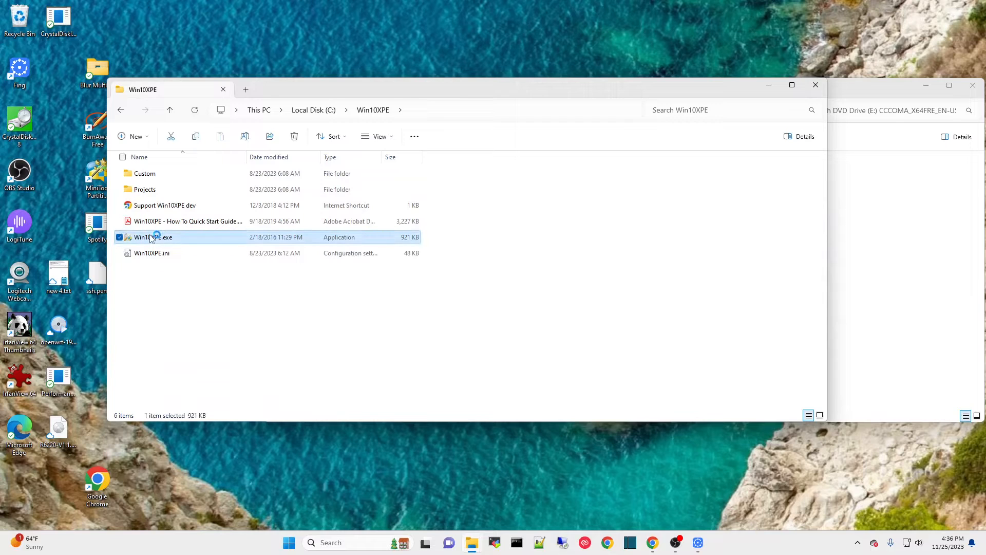
pyautogui.doubleClick(152, 237)
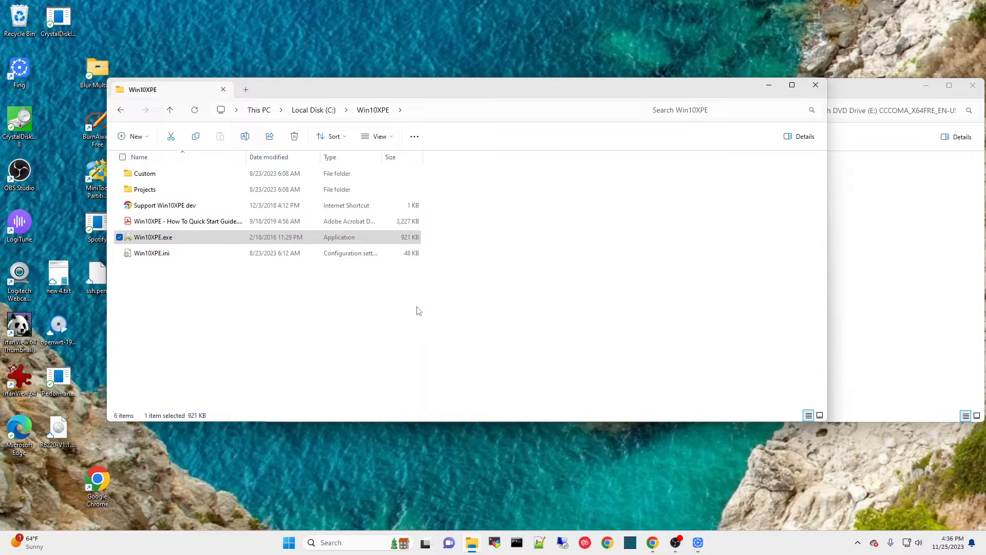
pyautogui.doubleClick(152, 237)
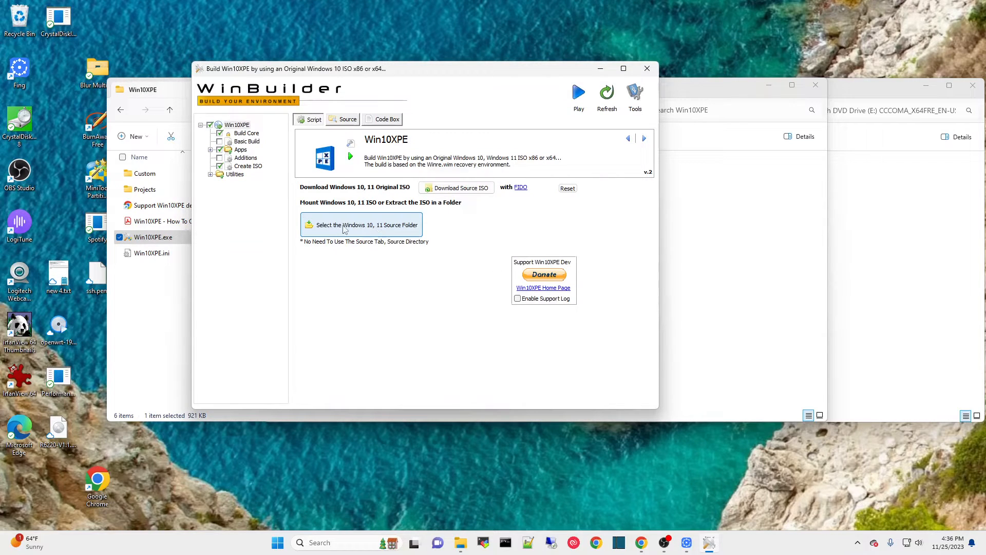
pyautogui.moveTo(352, 229)
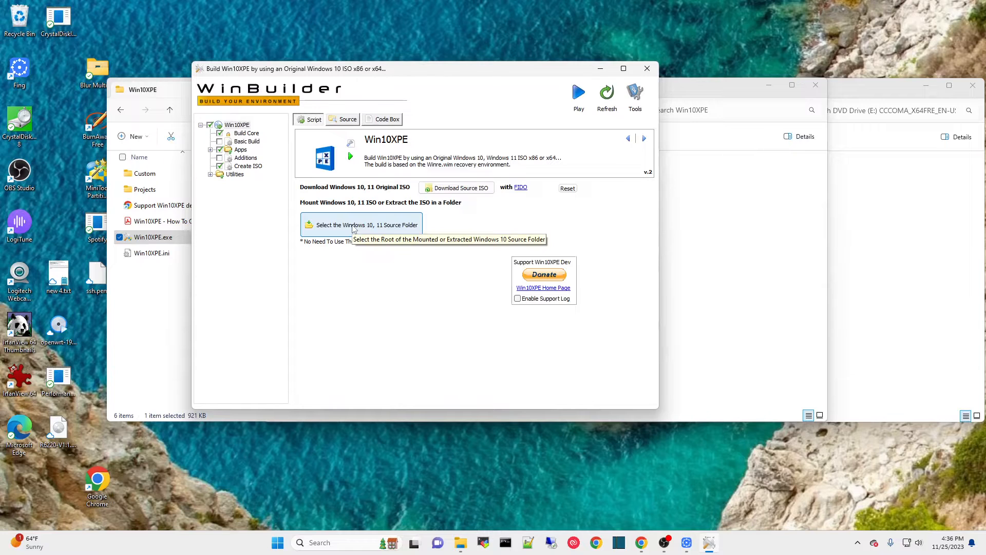
# Point the Windows source folder at C:\Downloads\win10dvd, detecting Windows 10 Pro x64 build 19041.
pyautogui.click(577, 92)
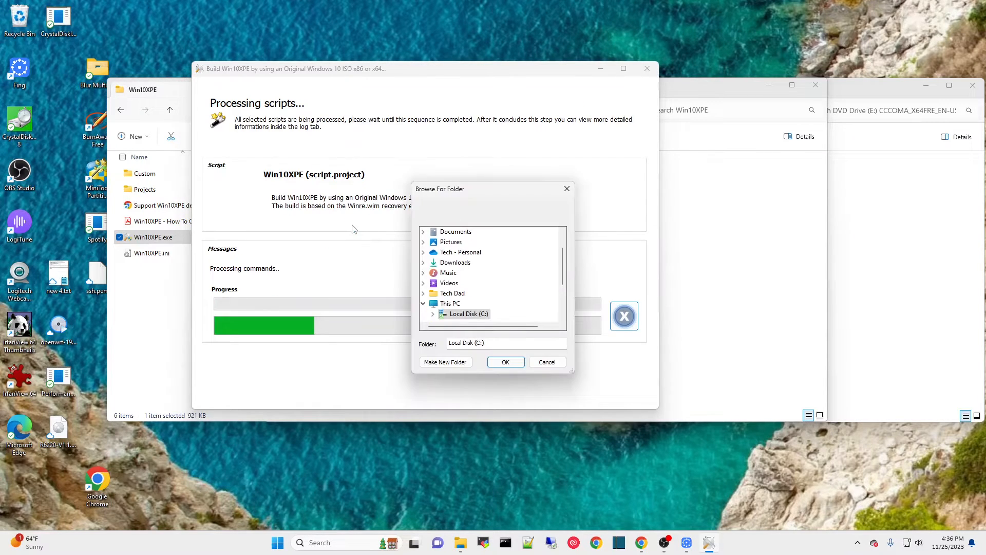
pyautogui.scroll(-3)
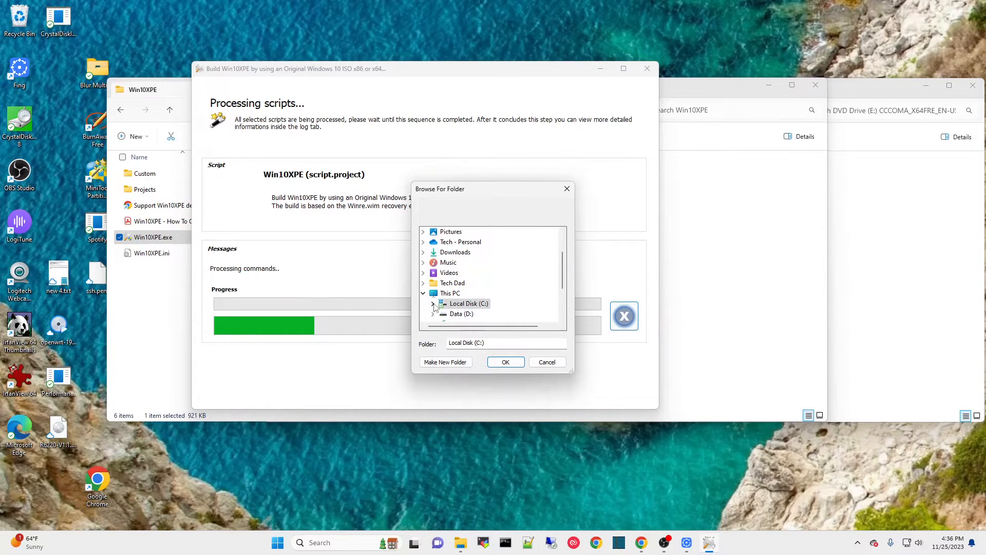
pyautogui.click(433, 303)
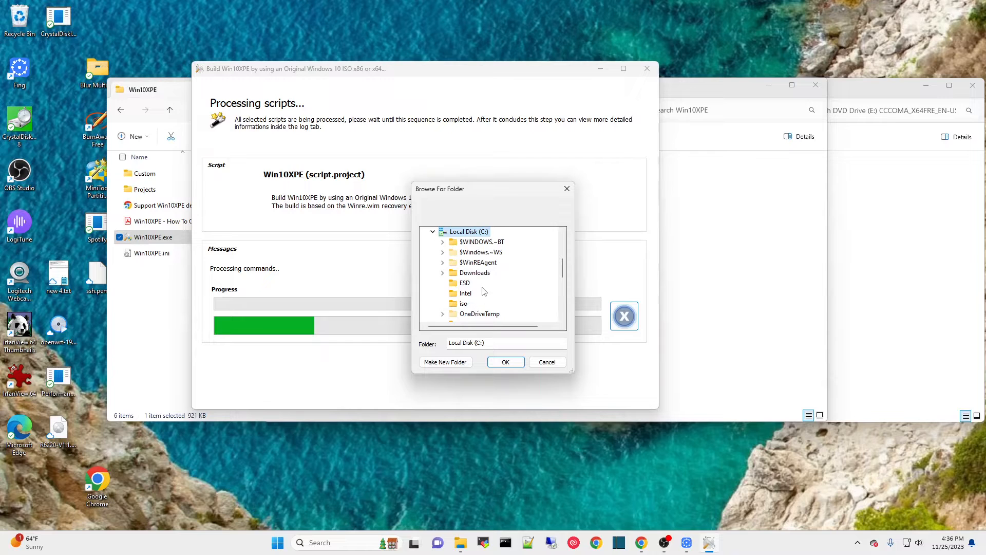
pyautogui.click(443, 272)
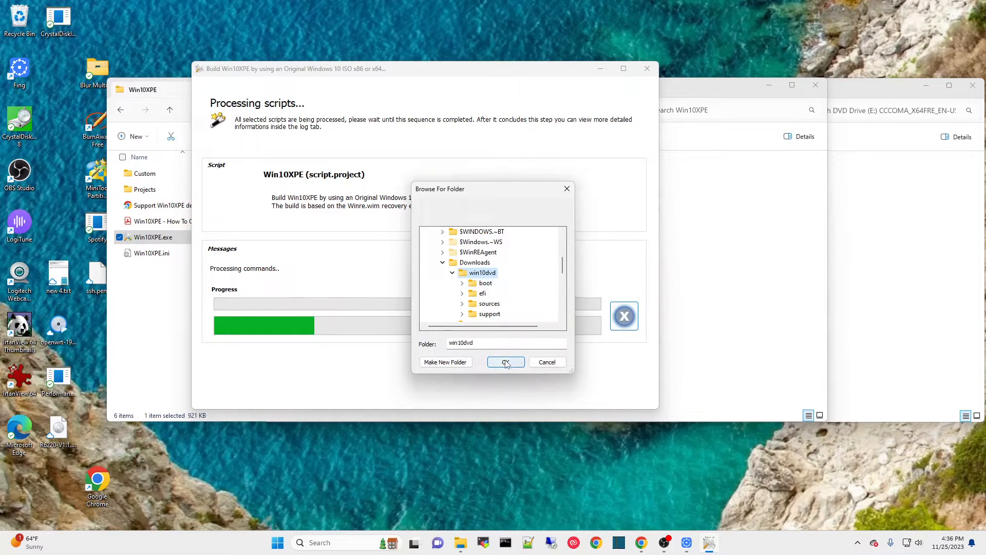
pyautogui.click(505, 362)
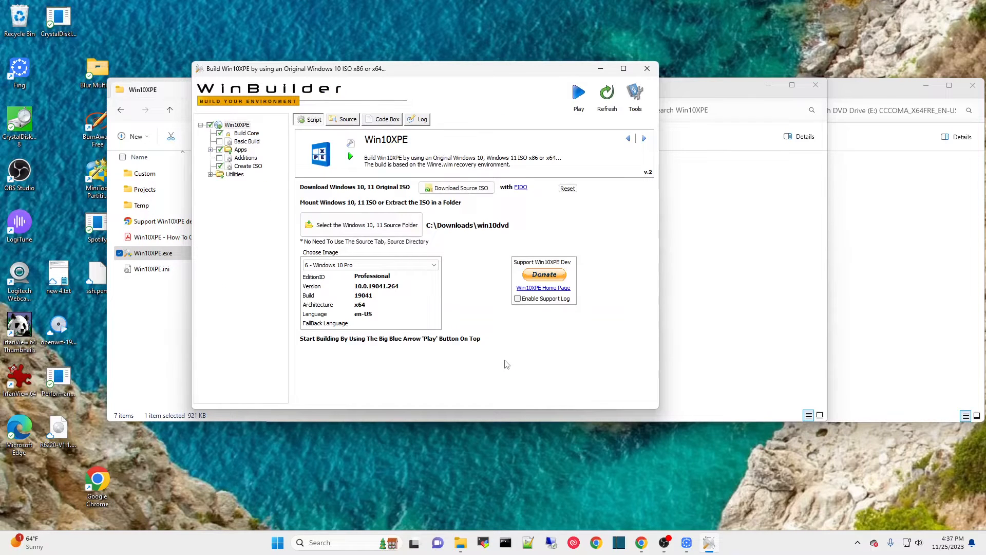
pyautogui.moveTo(314, 302)
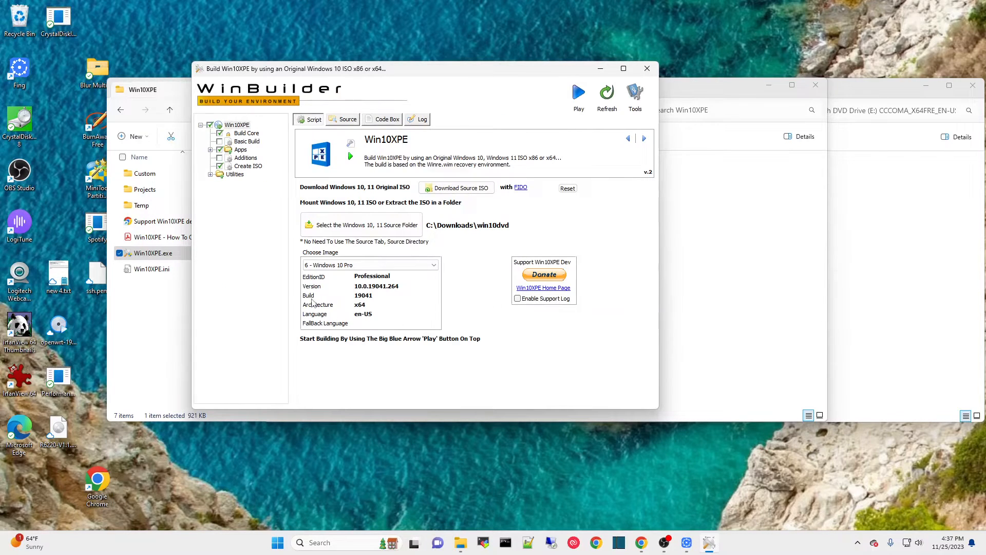
pyautogui.moveTo(356, 302)
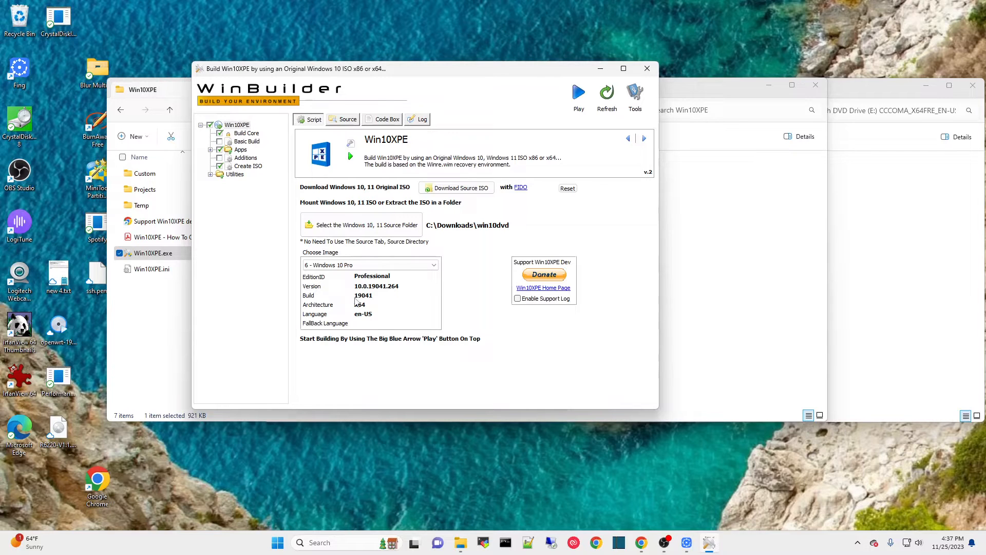
pyautogui.moveTo(371, 302)
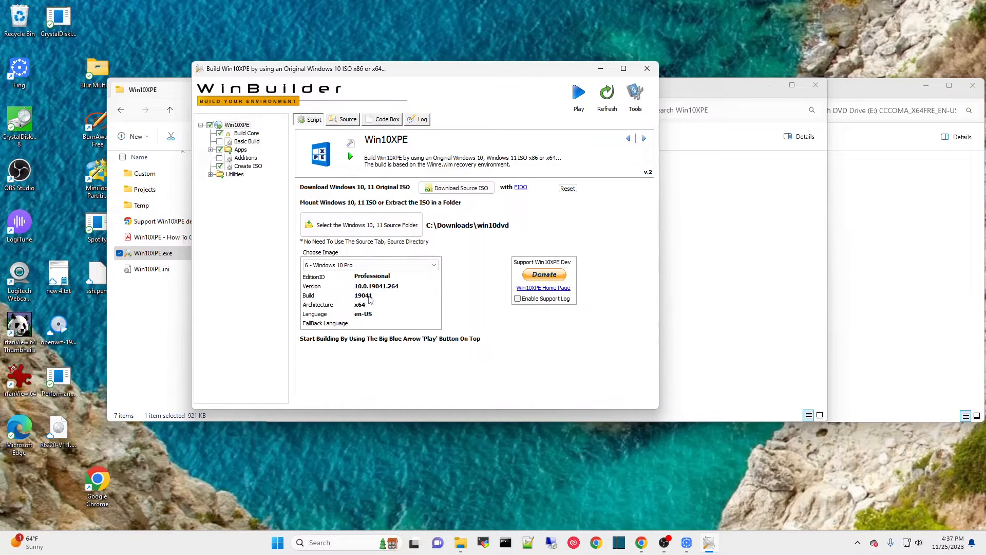
pyautogui.moveTo(288, 283)
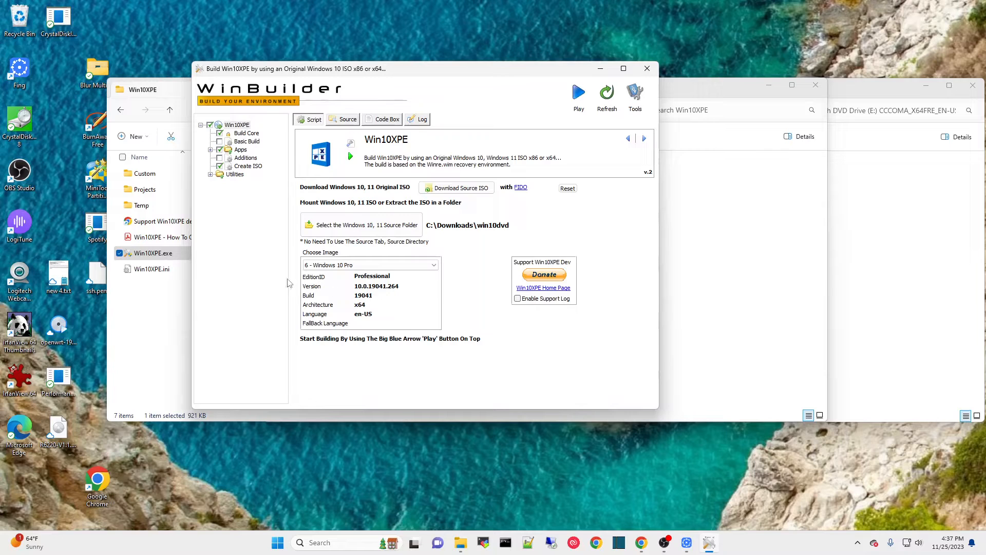
pyautogui.moveTo(240, 243)
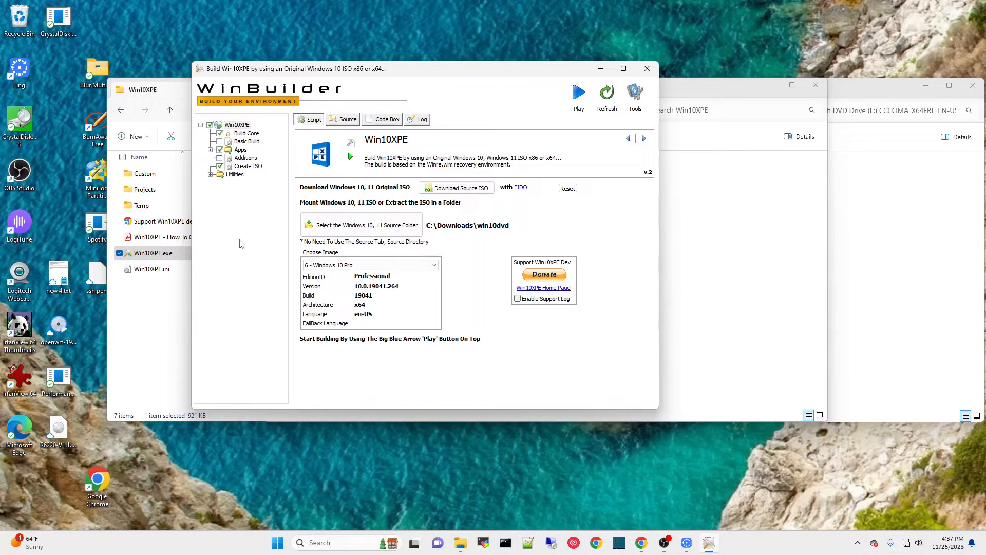
pyautogui.moveTo(256, 217)
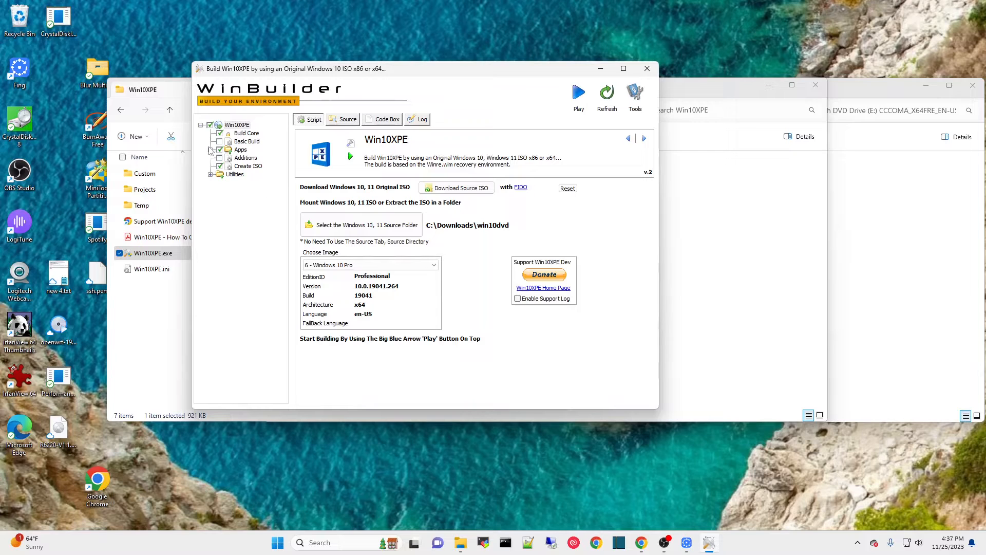
# Expand Apps, HD Tasks and File Tasks and show MiniTool Partition Wizard Free 9.1's options.
pyautogui.click(212, 150)
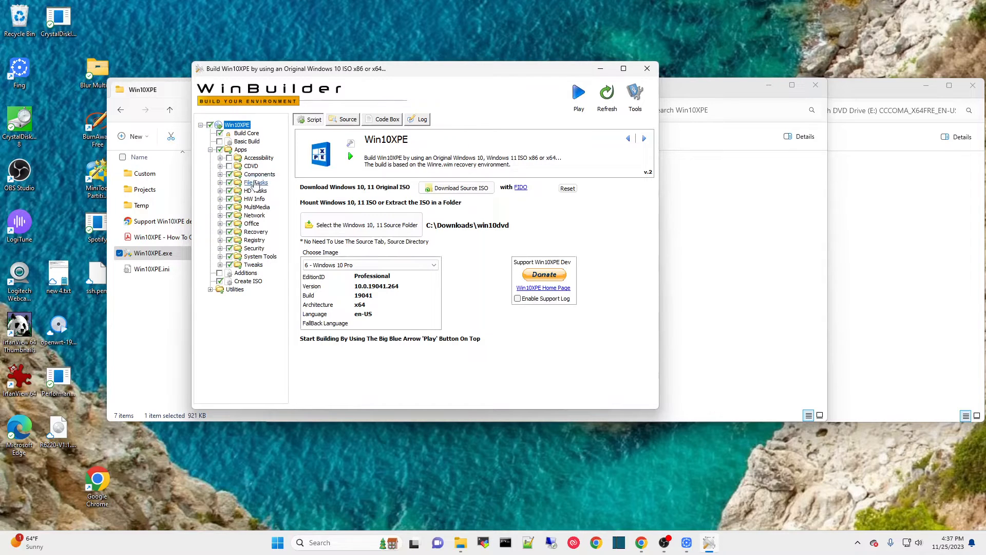
pyautogui.click(221, 174)
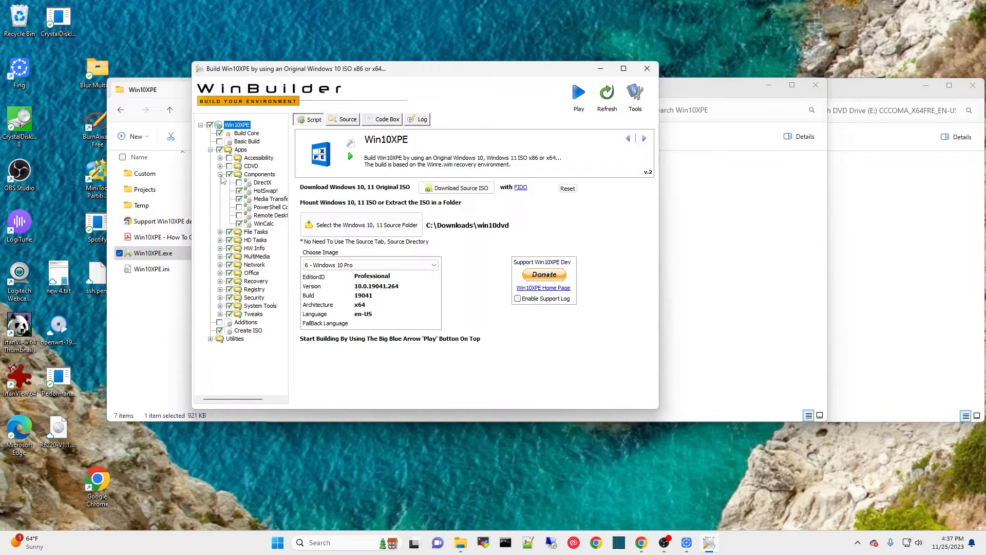
pyautogui.click(219, 175)
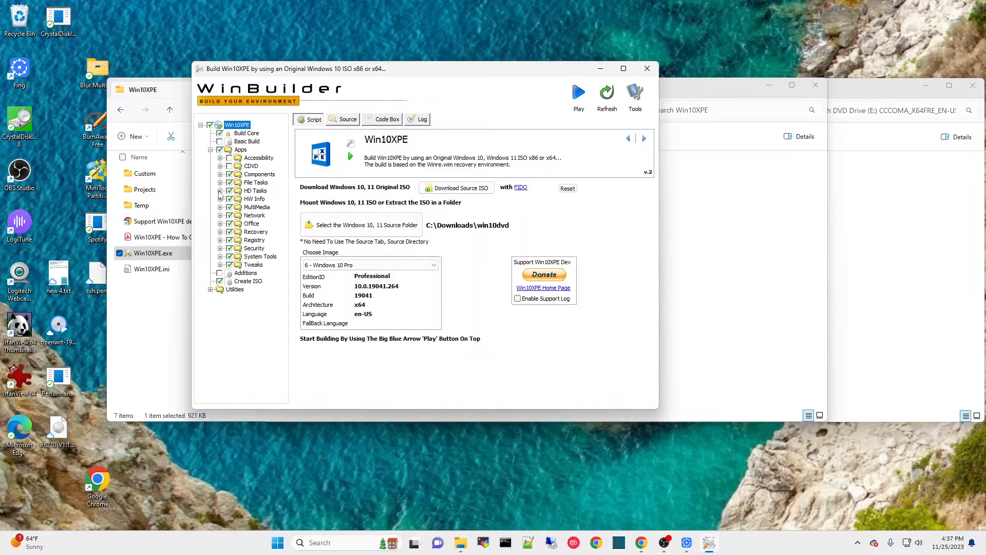
pyautogui.click(220, 190)
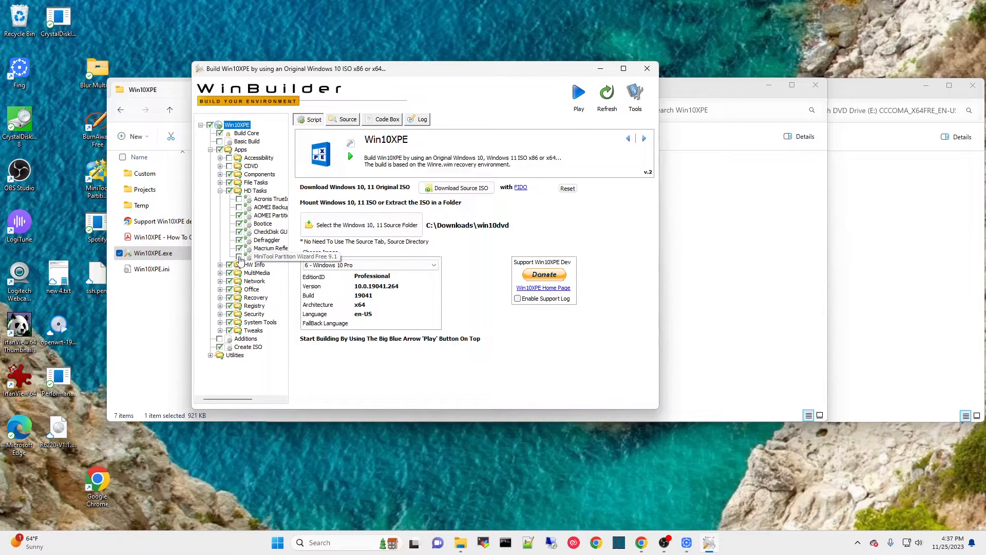
pyautogui.click(271, 256)
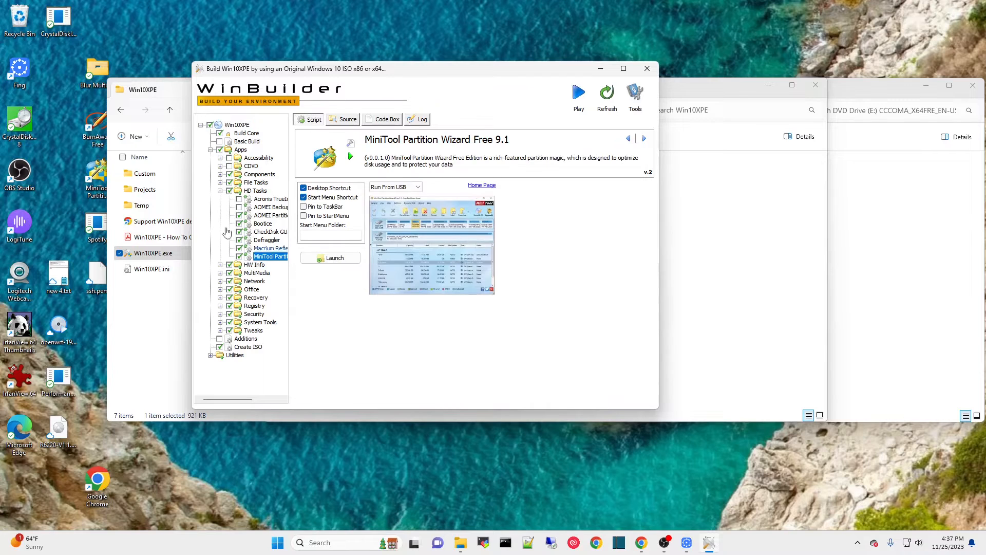
pyautogui.click(219, 182)
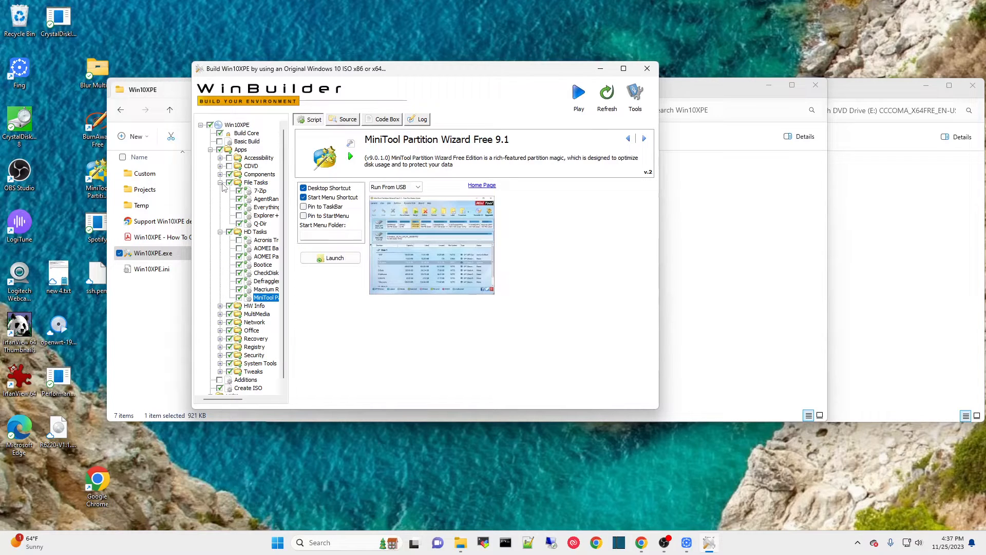
# Collapse File Tasks, show CPU-Z under HW Info, and expand the Network and Recovery groups.
pyautogui.click(220, 182)
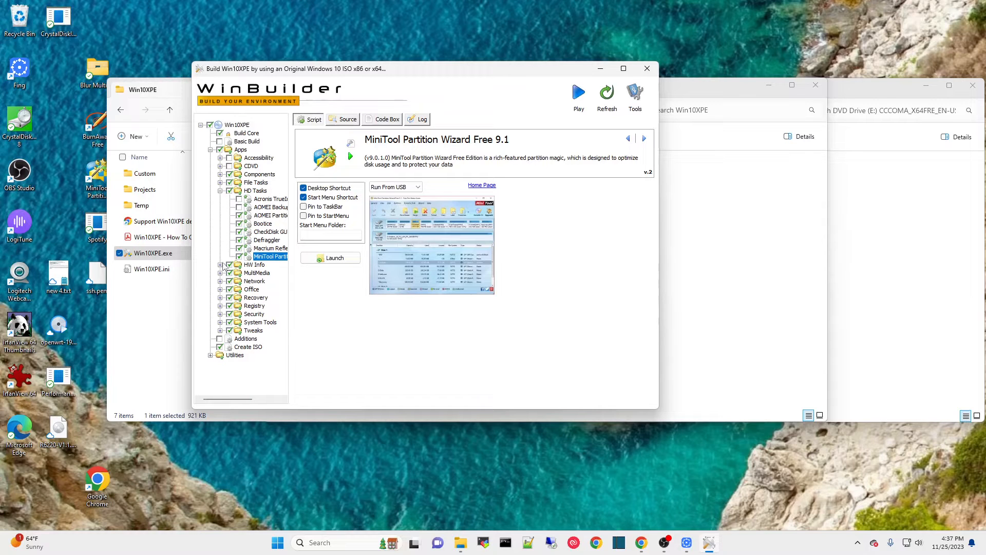
pyautogui.click(221, 264)
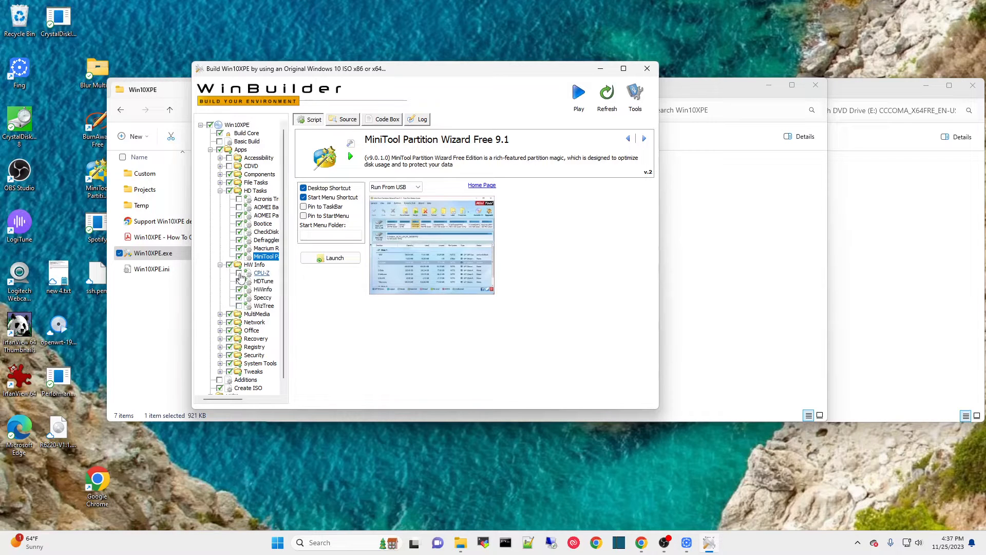
pyautogui.click(262, 264)
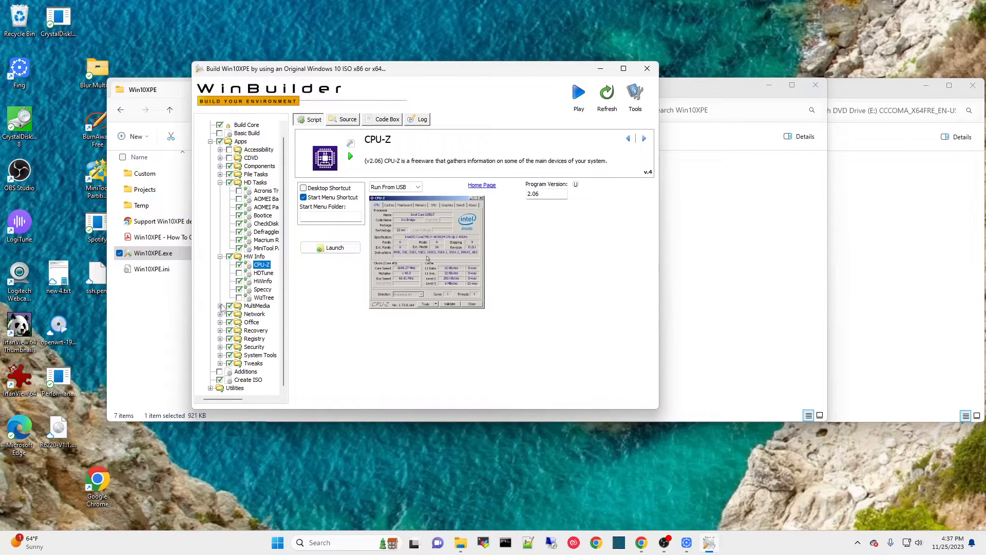
pyautogui.click(221, 314)
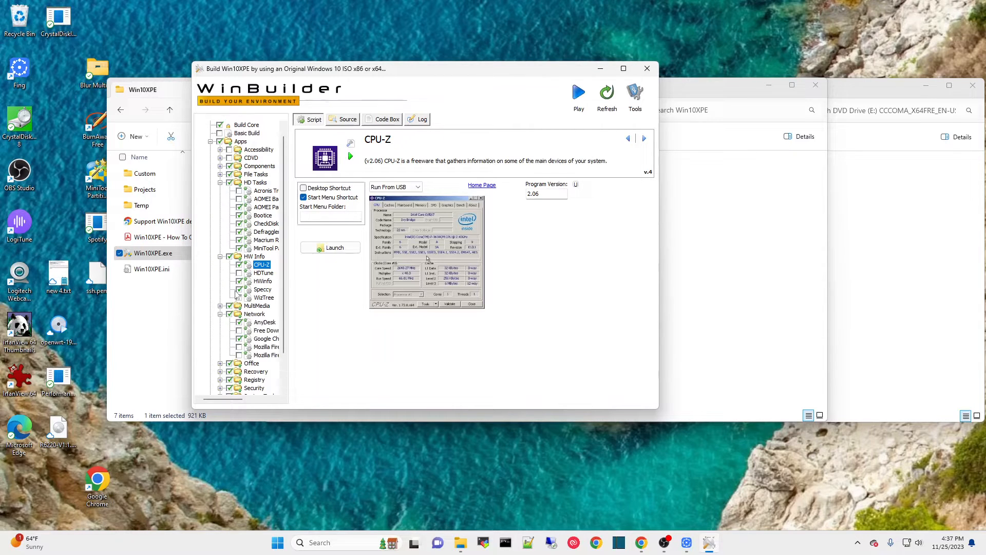
pyautogui.scroll(-3)
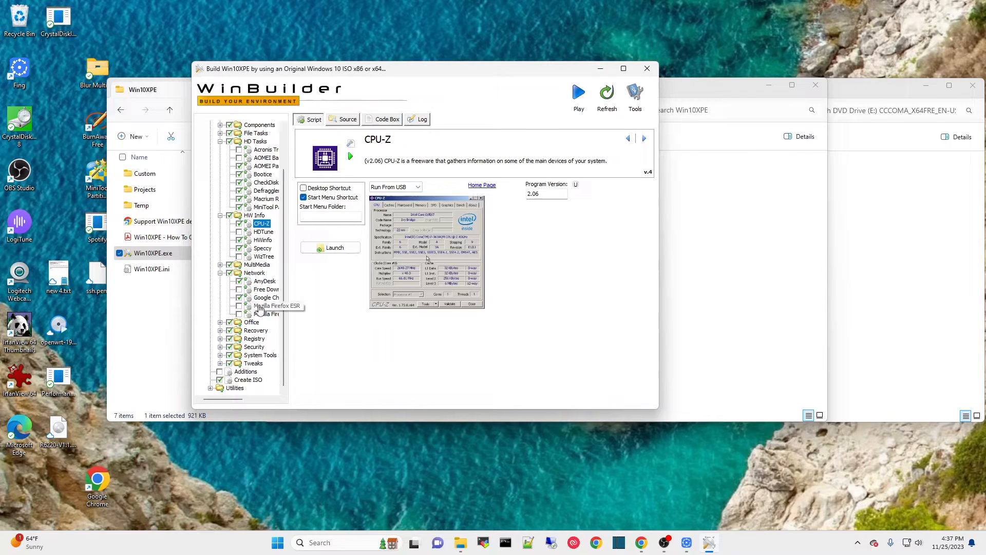
pyautogui.moveTo(209, 290)
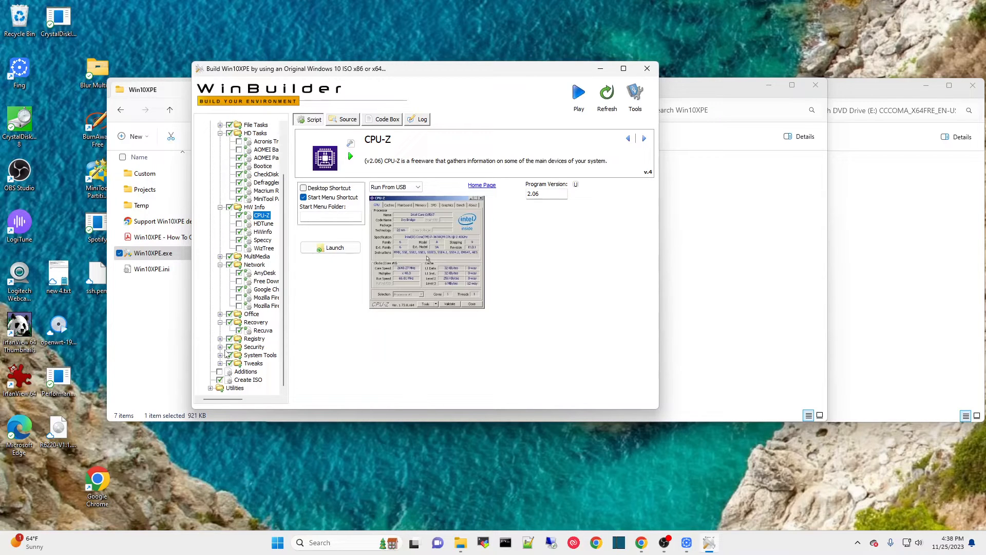
pyautogui.moveTo(258, 354)
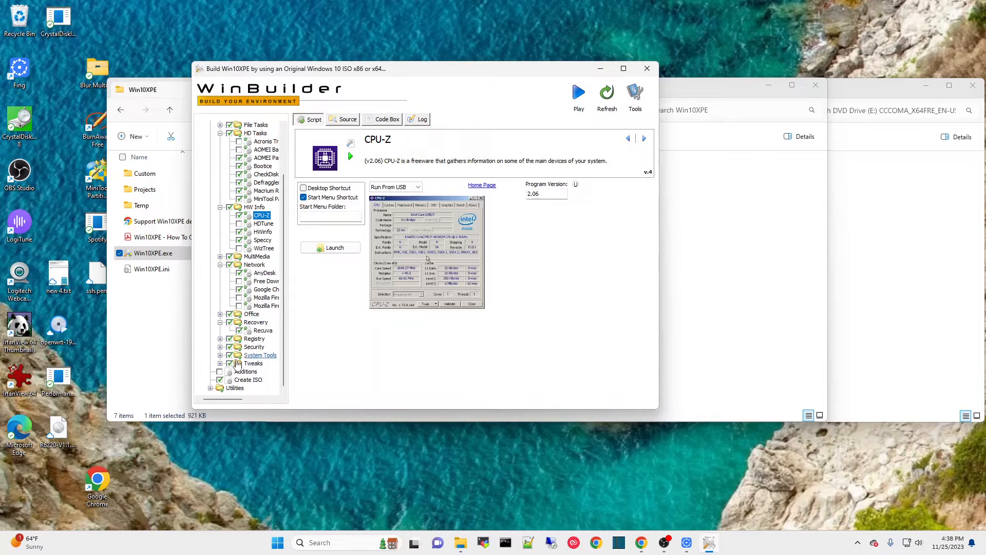
pyautogui.click(246, 132)
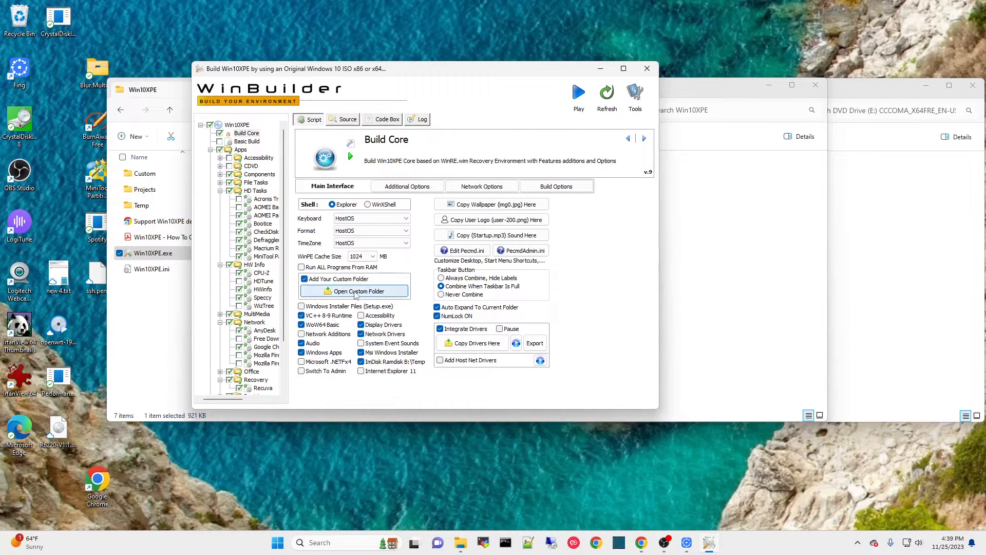
pyautogui.moveTo(358, 291)
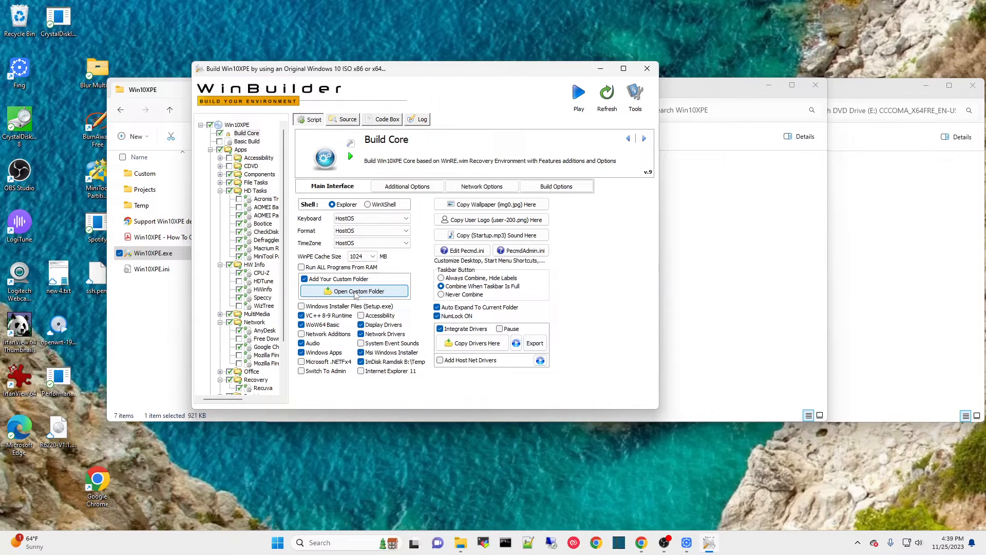
# Open the Custom\x64\AdditionalFiles\Program Files folder with Open Custom Folder.
pyautogui.click(355, 291)
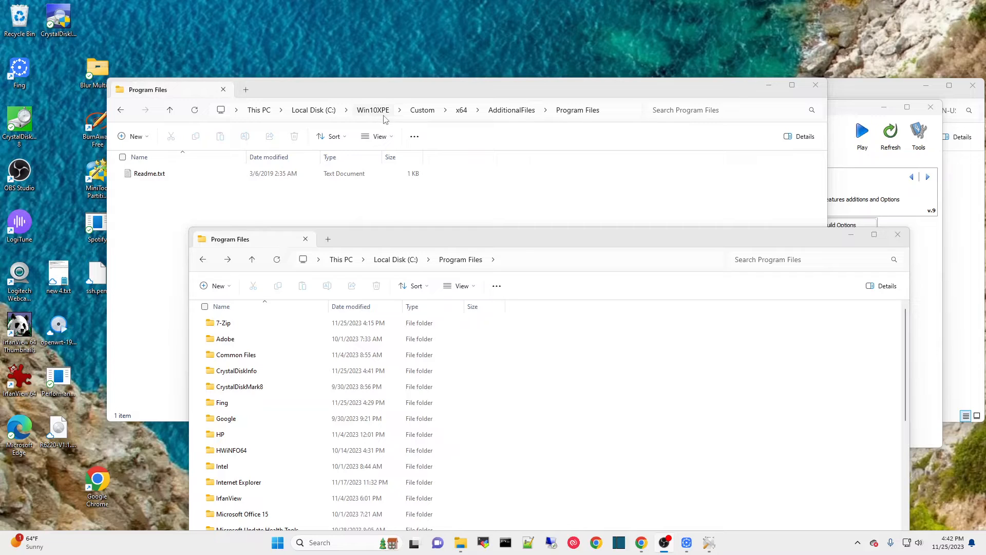
pyautogui.moveTo(422, 109)
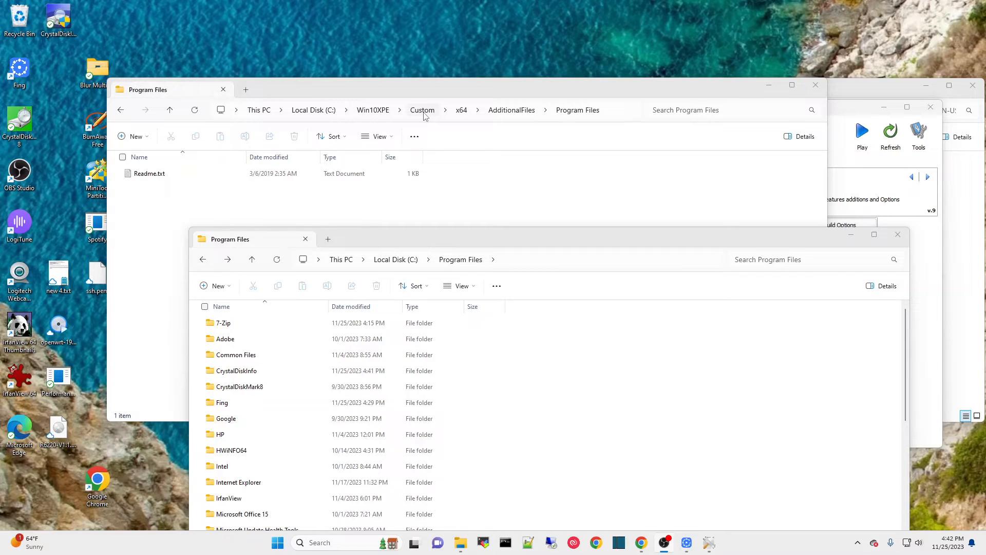
pyautogui.moveTo(515, 155)
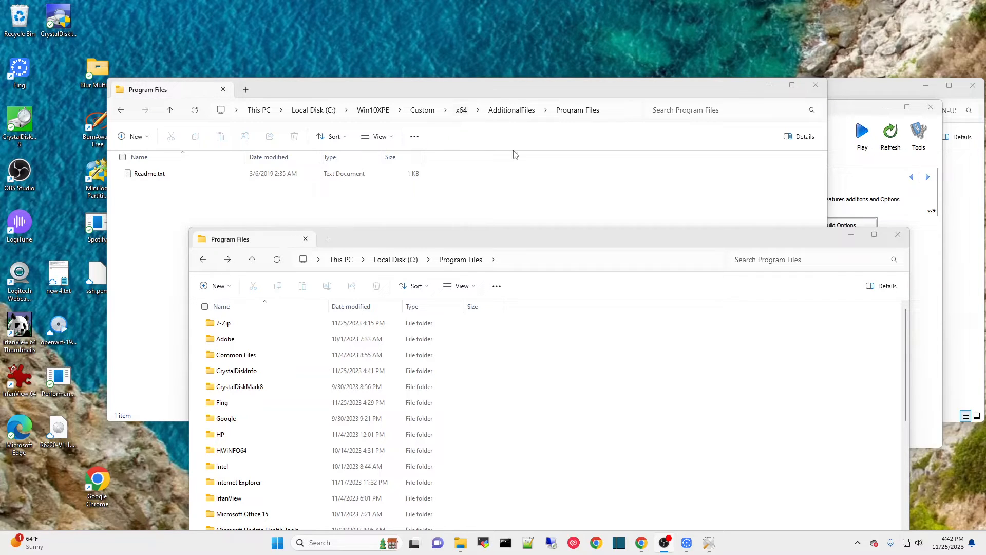
pyautogui.moveTo(600, 112)
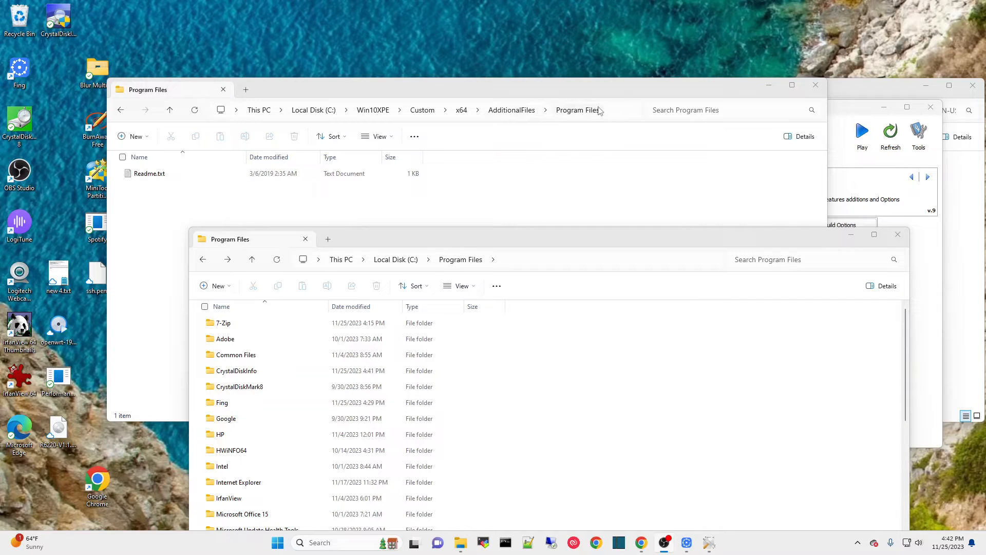
pyautogui.moveTo(377, 291)
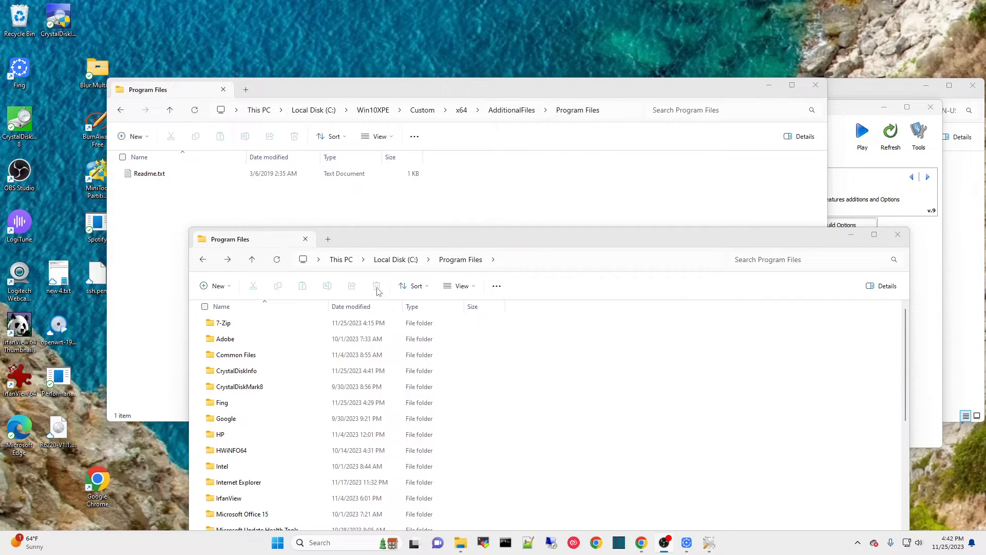
# Copy the CrystalDiskInfo and CrystalDiskMark8 folders into the custom Program Files folder.
pyautogui.click(223, 323)
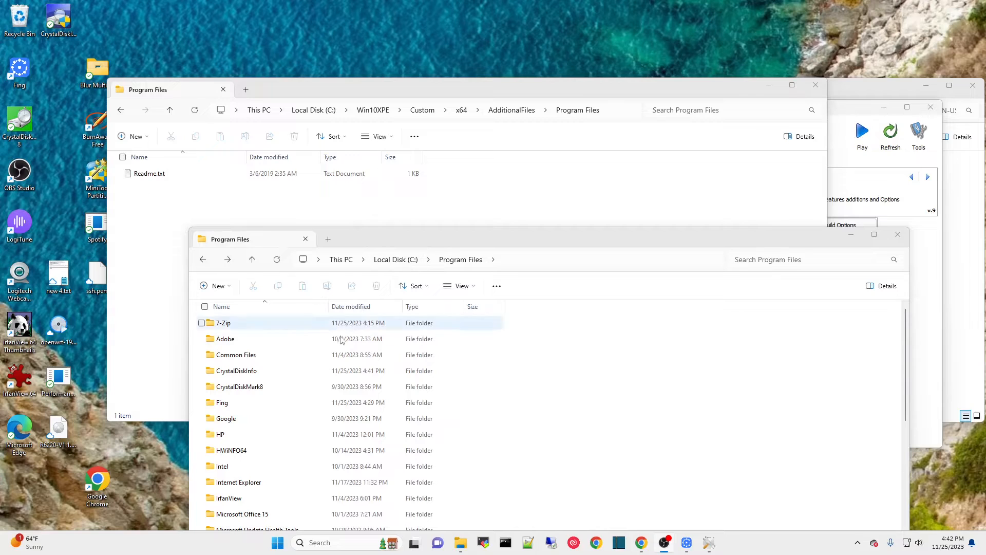
pyautogui.click(235, 370)
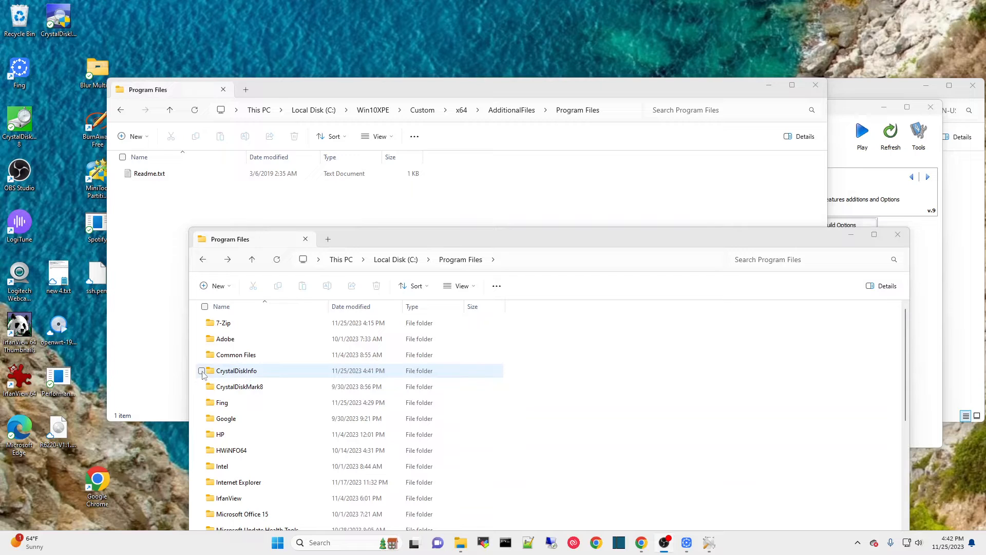
pyautogui.click(201, 386)
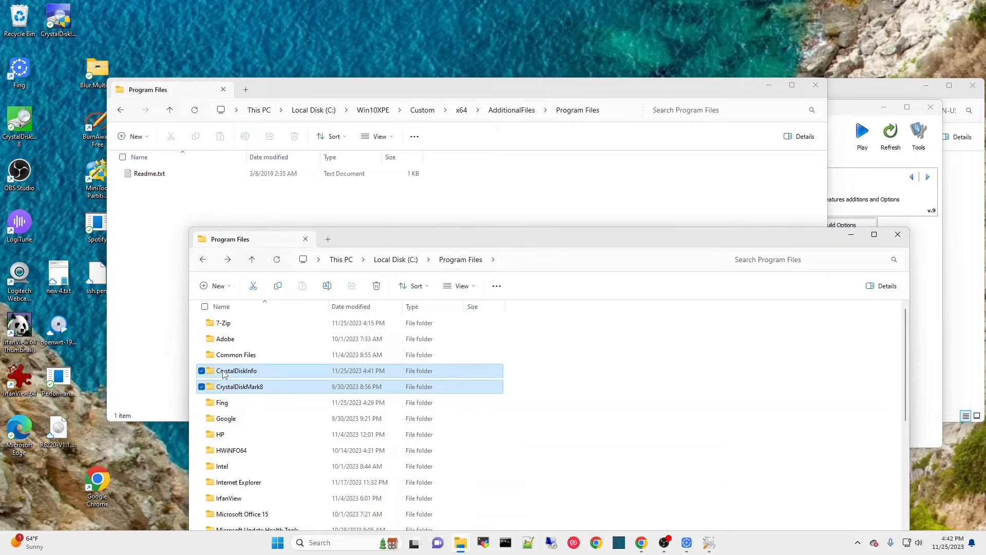
pyautogui.click(222, 322)
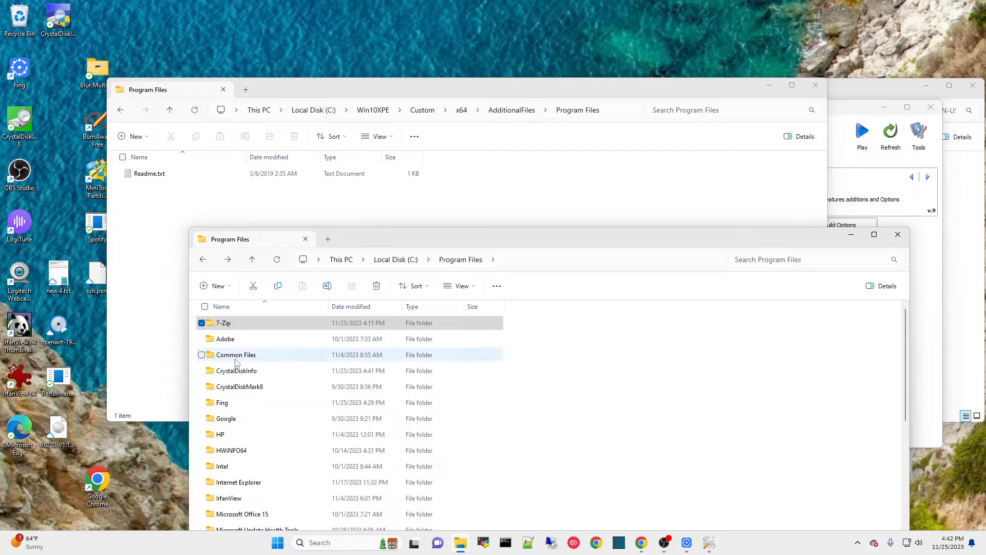
pyautogui.click(236, 370)
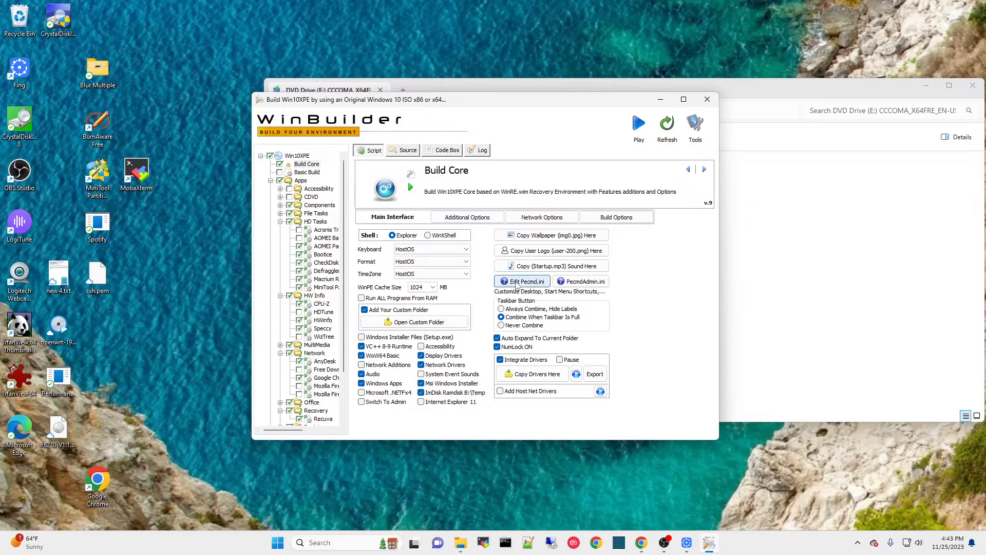
pyautogui.moveTo(521, 281)
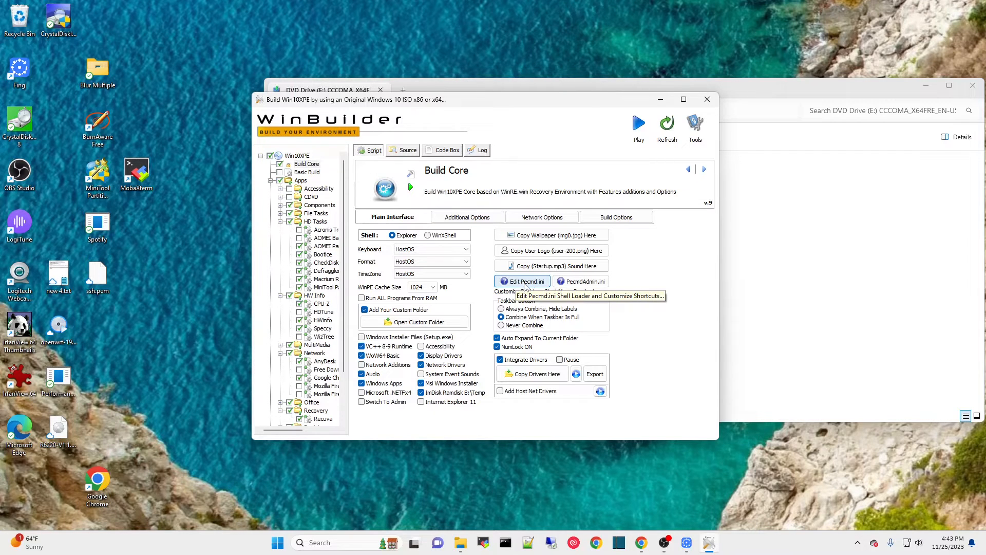
pyautogui.moveTo(530, 281)
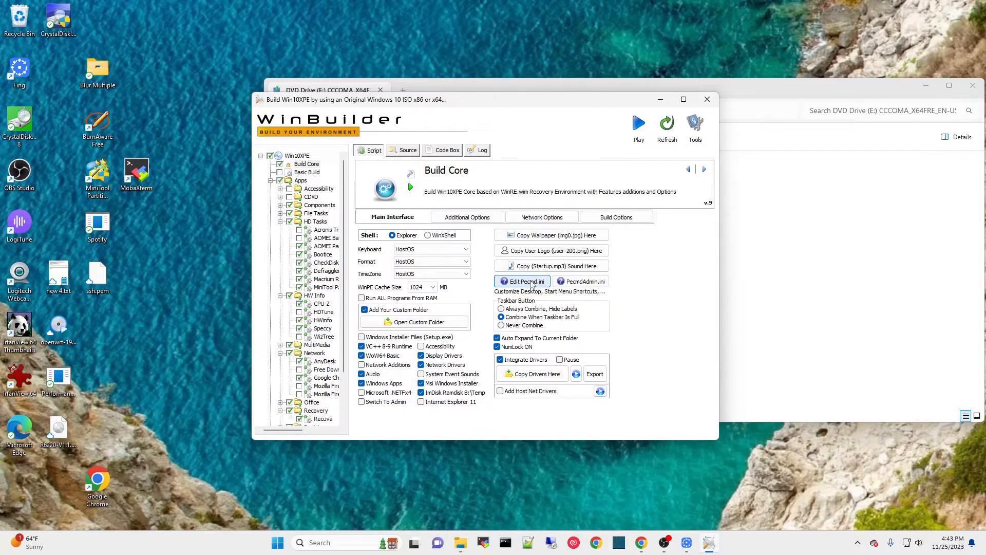
# Open Build Core's Pecmd.ini shell loader script with Edit Pecmd.ini.
pyautogui.click(522, 281)
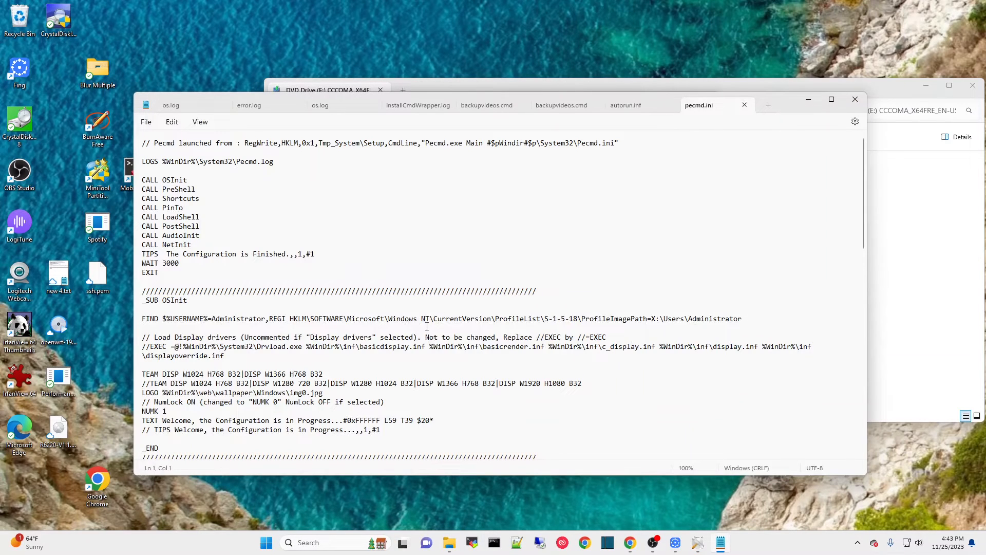
# Scroll pecmd.ini down to the end of the _SUB Shortcuts section.
pyautogui.scroll(-3)
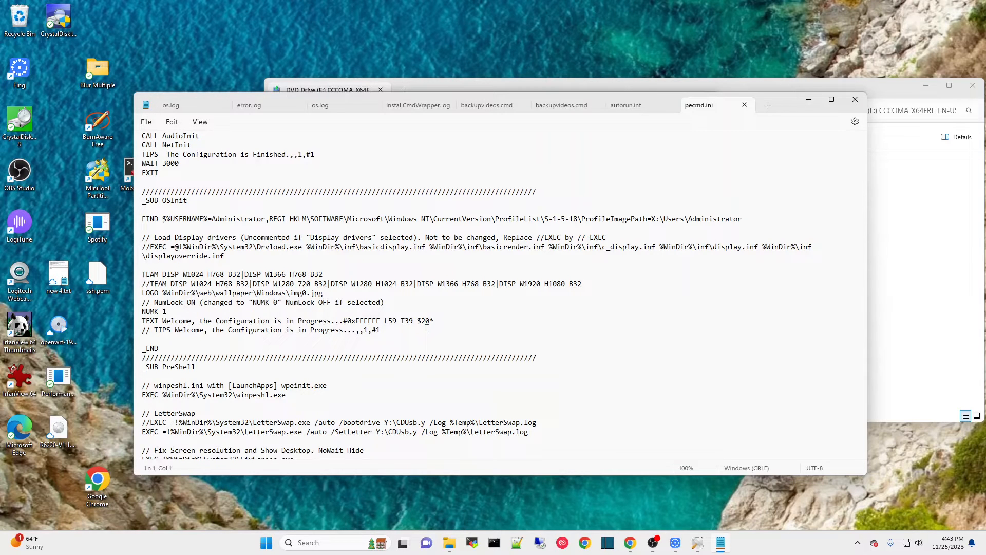
pyautogui.scroll(-3)
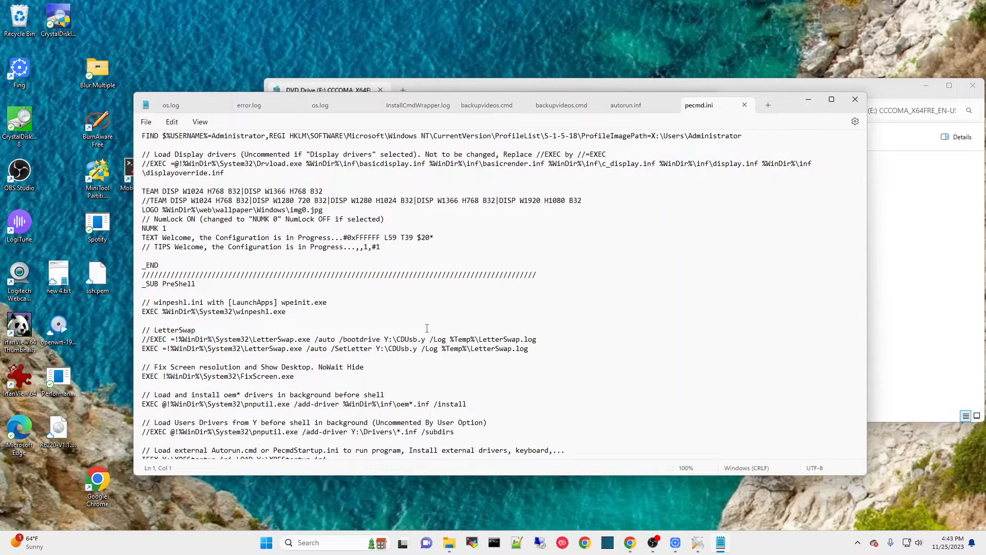
pyautogui.scroll(-3)
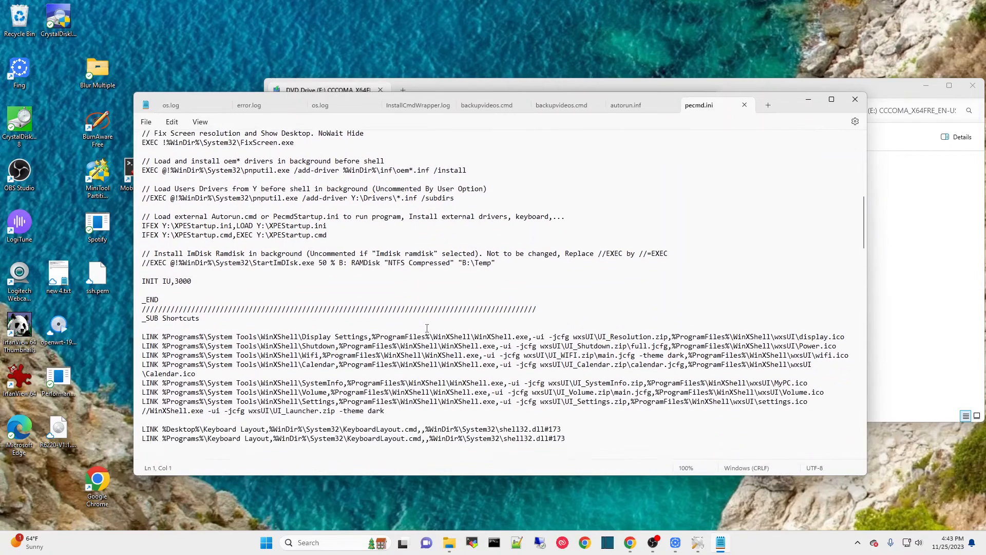
pyautogui.scroll(-3)
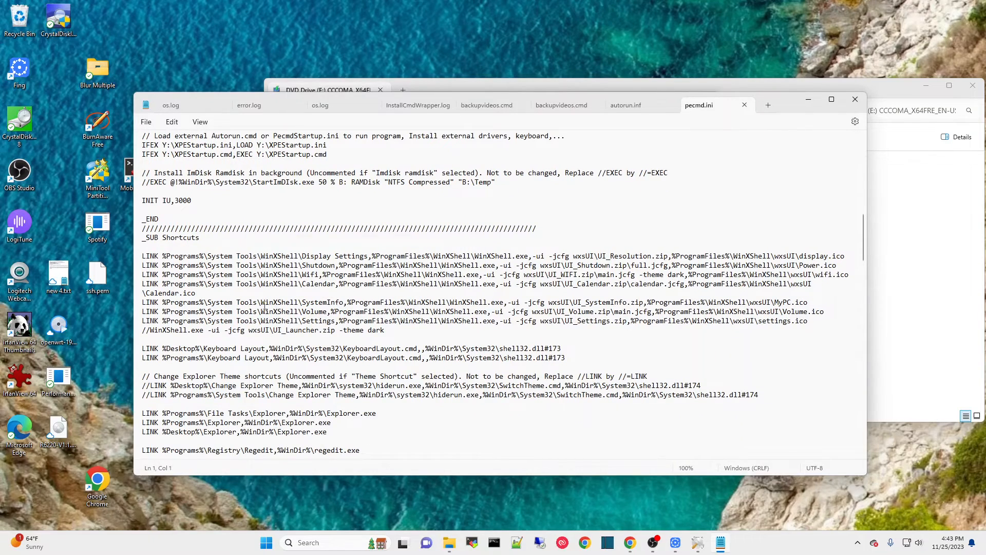
pyautogui.scroll(-3)
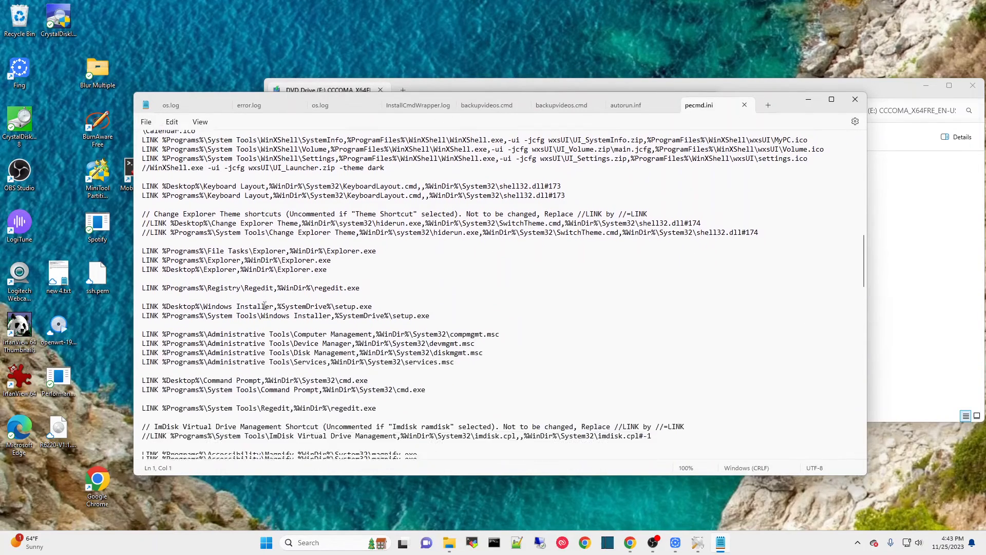
pyautogui.scroll(-3)
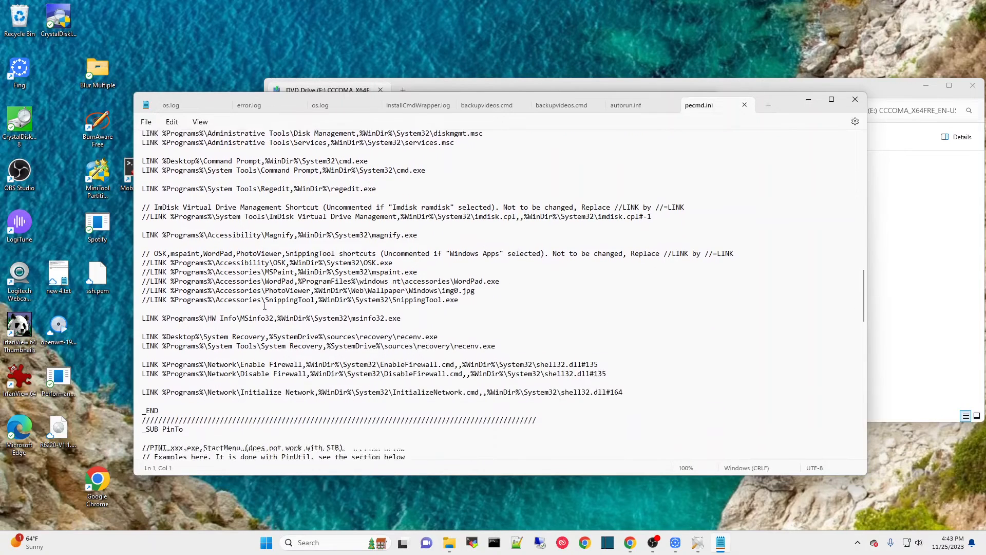
pyautogui.scroll(-3)
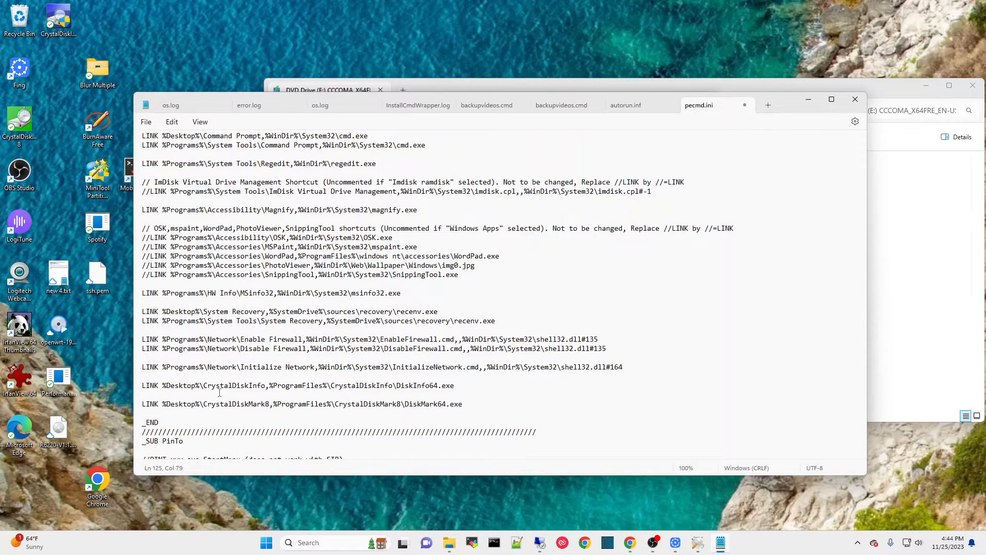
pyautogui.moveTo(163, 389)
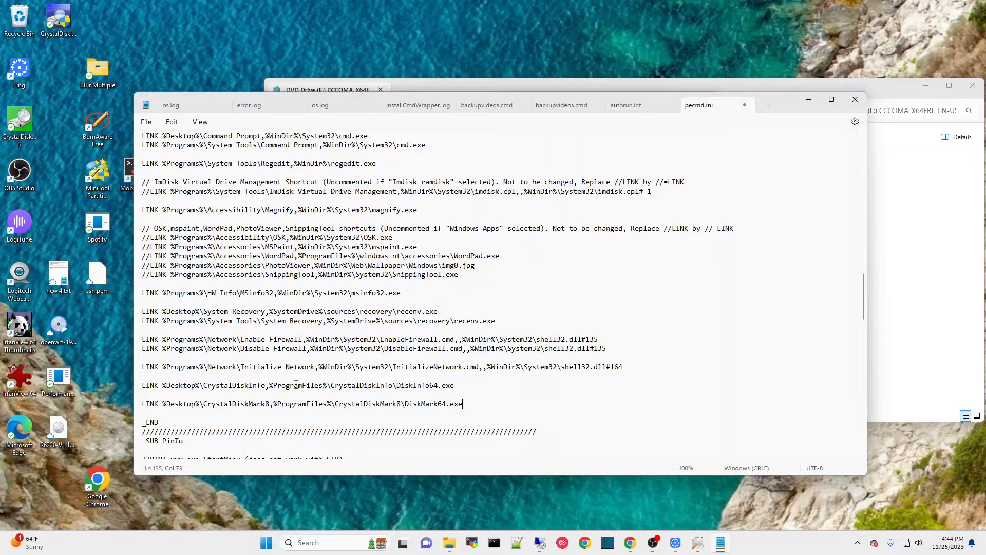
pyautogui.moveTo(370, 387)
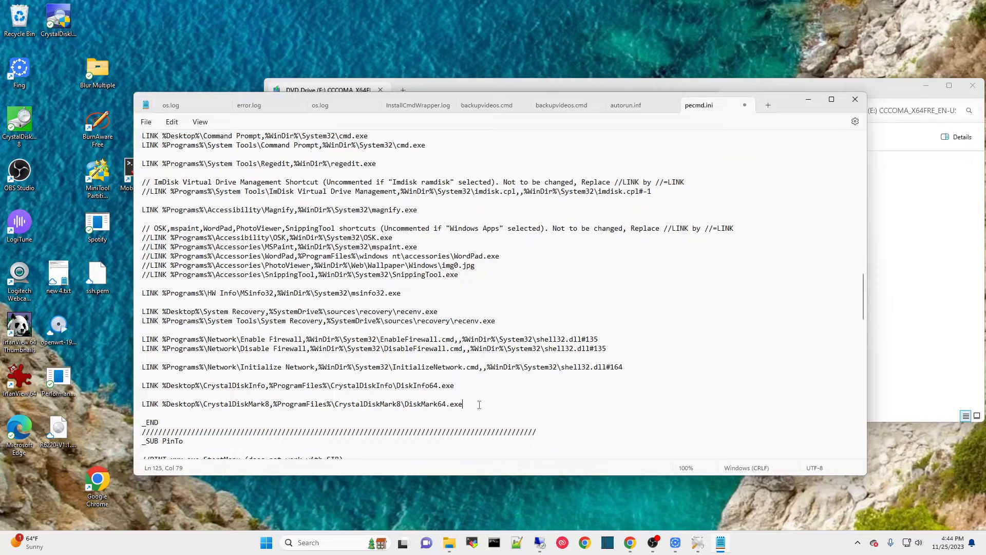
pyautogui.moveTo(271, 418)
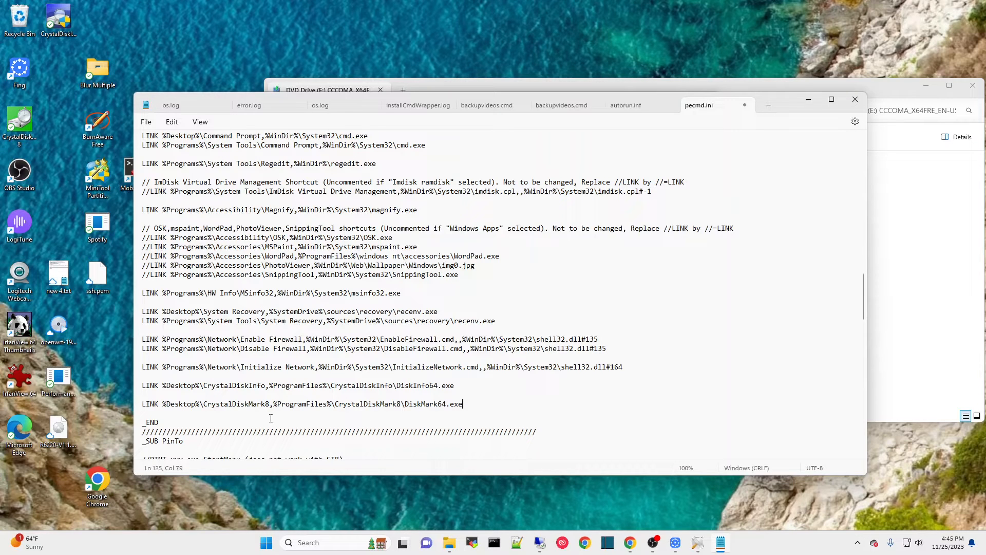
pyautogui.moveTo(317, 371)
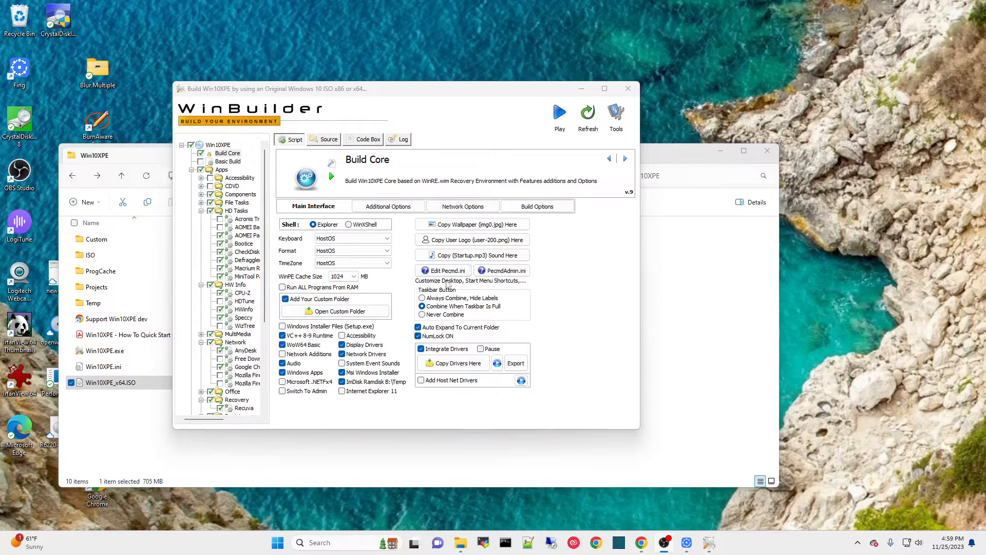
pyautogui.moveTo(444, 269)
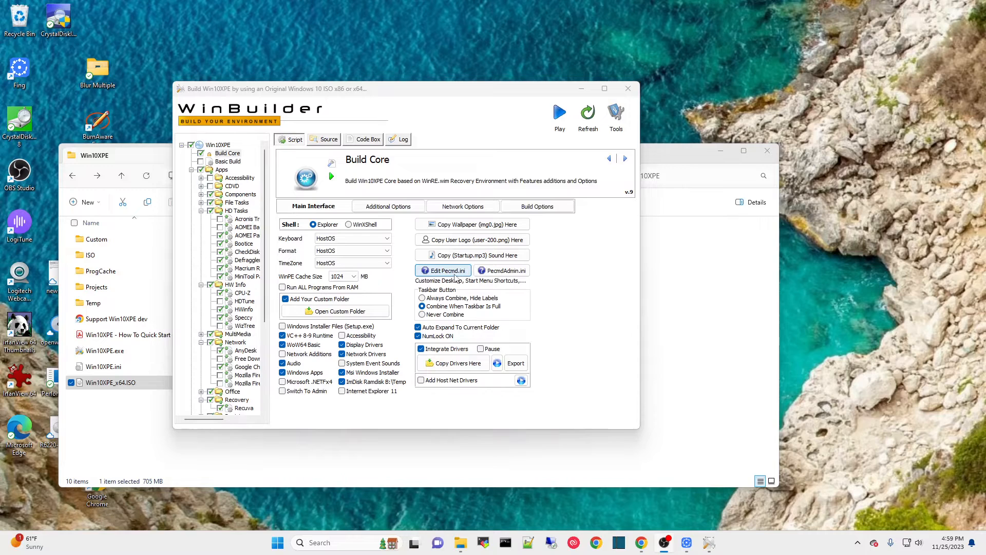
pyautogui.moveTo(558, 112)
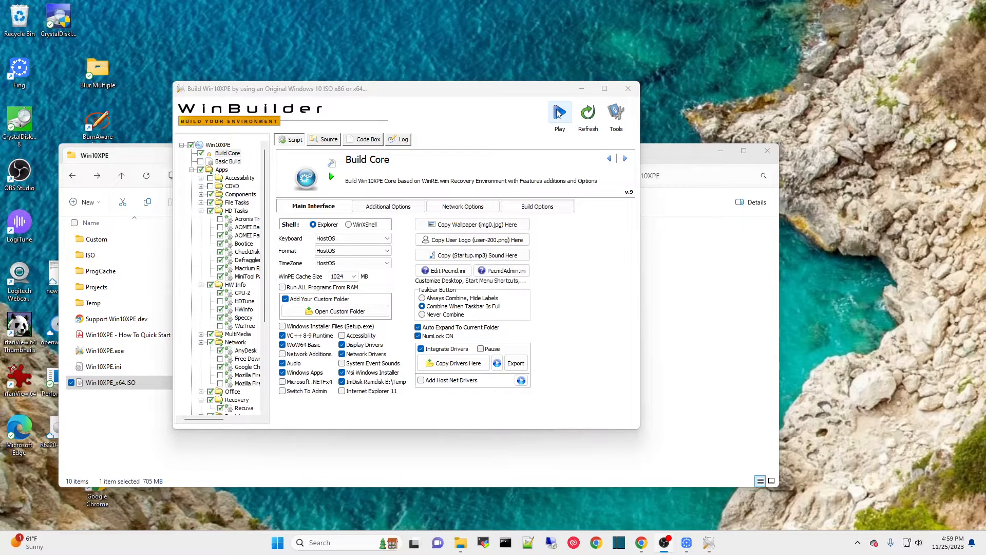
# Run the Win10XPE build using the toolbar Play button.
pyautogui.click(558, 113)
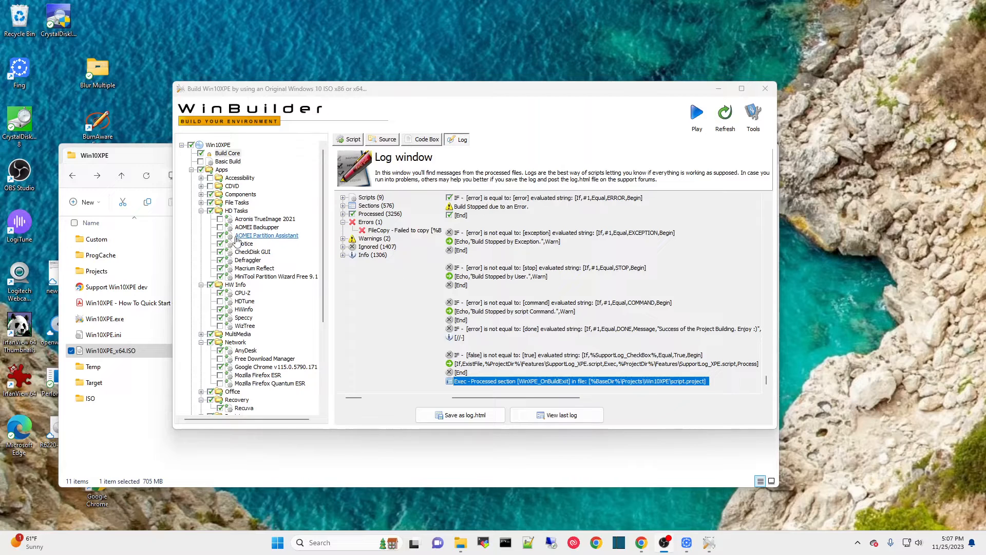
pyautogui.moveTo(234, 243)
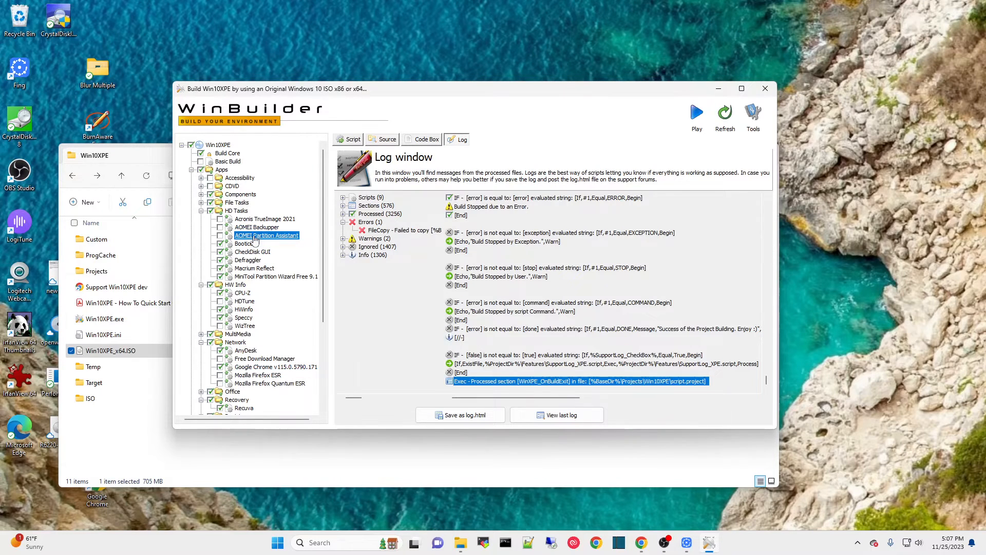
pyautogui.moveTo(275, 276)
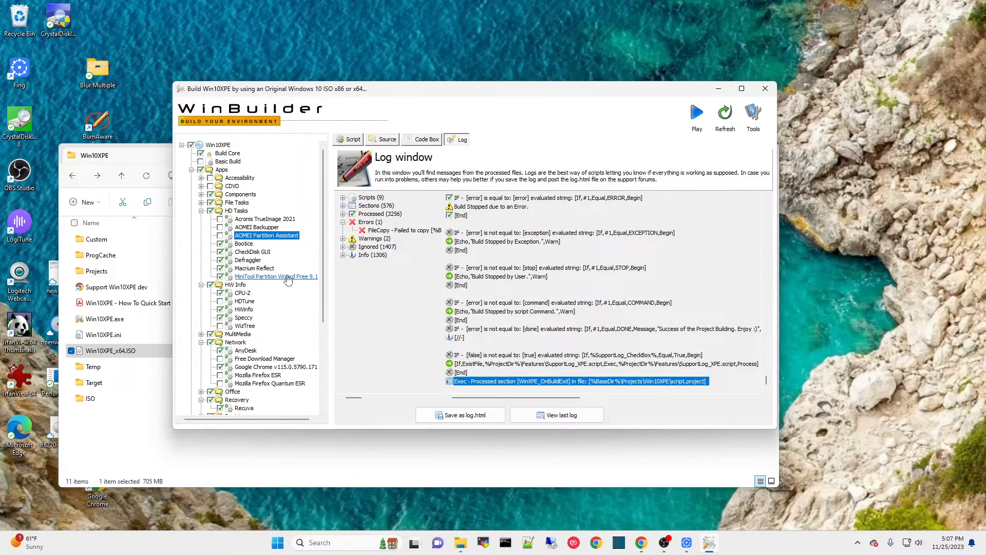
# Select the Google Chrome v115 script under Network in the script tree.
pyautogui.click(275, 367)
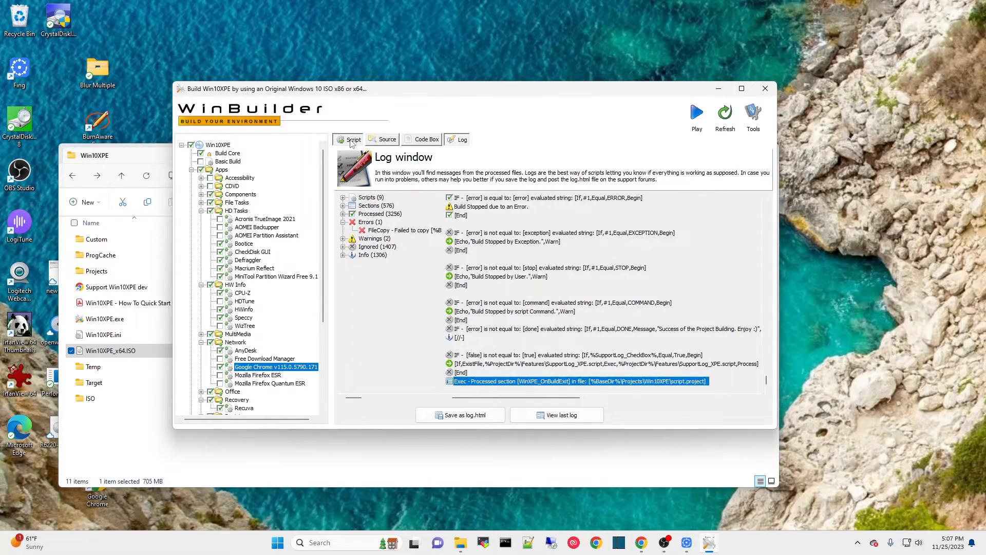
# Turn off Chrome's 'Set as default browser with file associations' and rebuild Win10XPE.
pyautogui.click(353, 139)
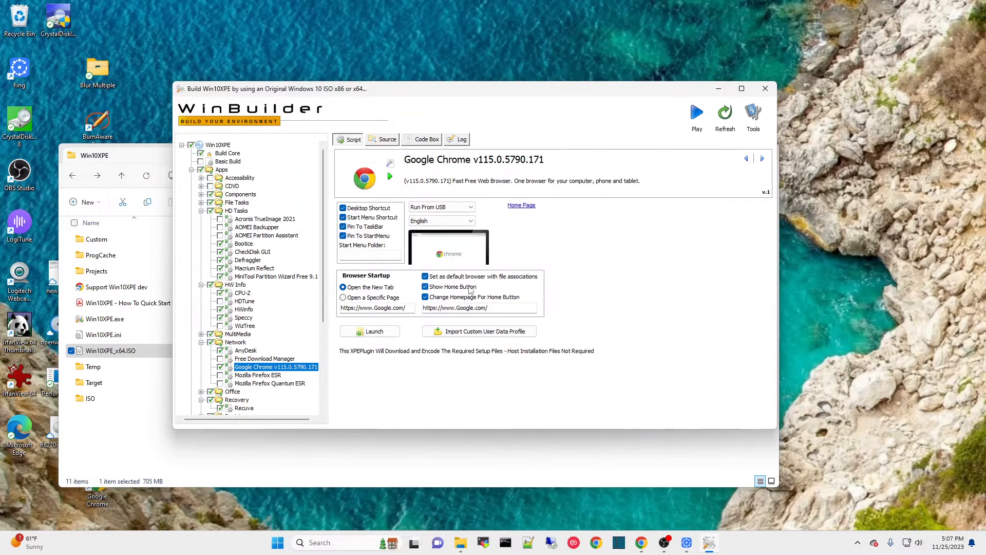
pyautogui.moveTo(471, 289)
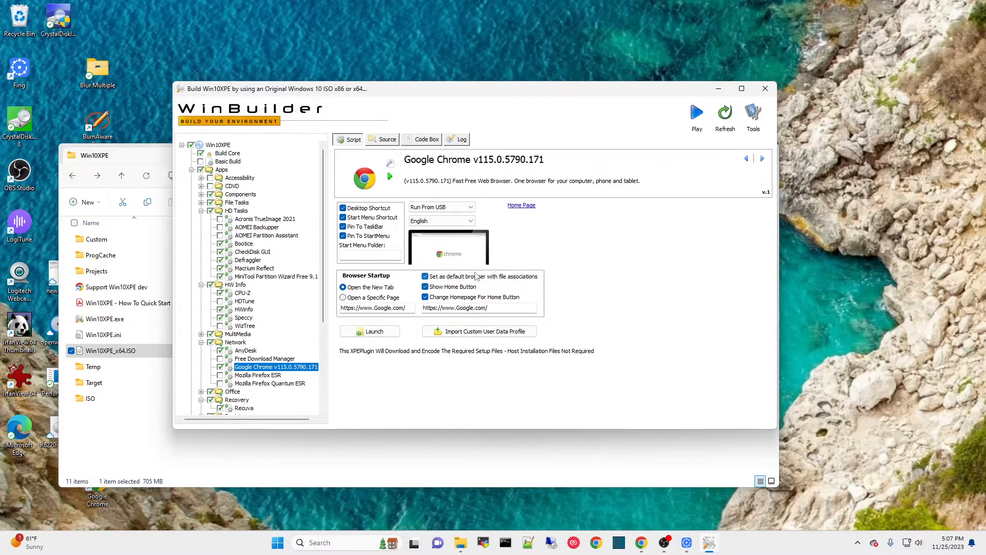
pyautogui.click(425, 277)
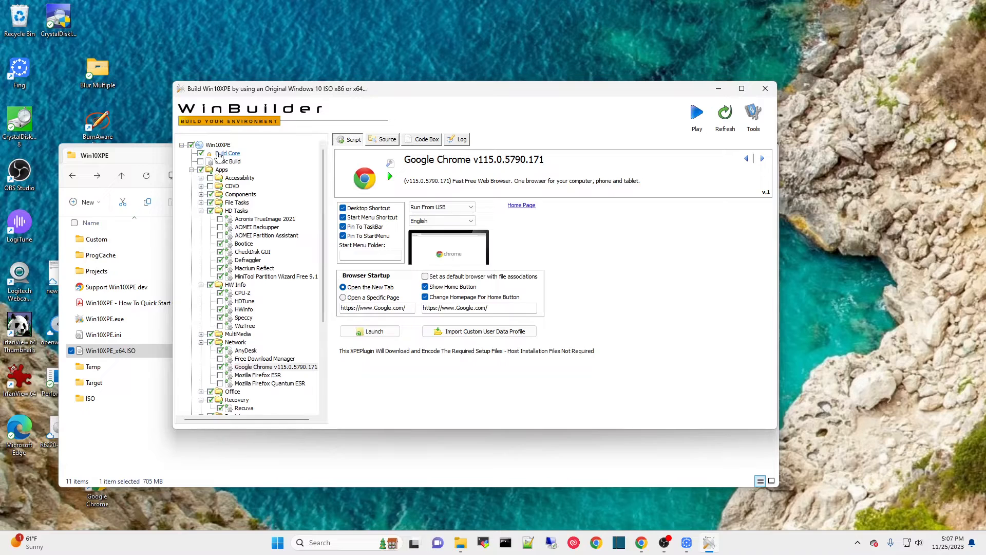
pyautogui.click(228, 153)
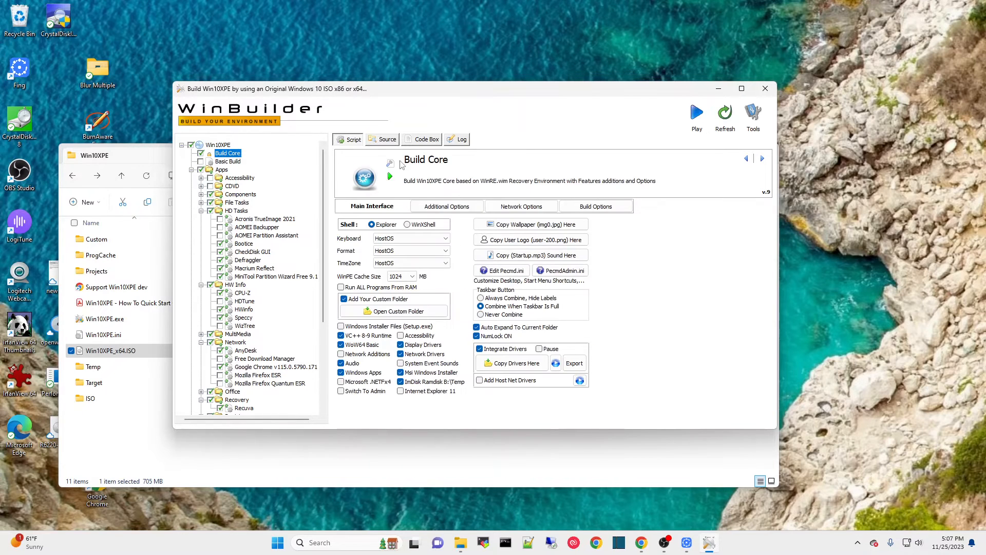
pyautogui.moveTo(696, 112)
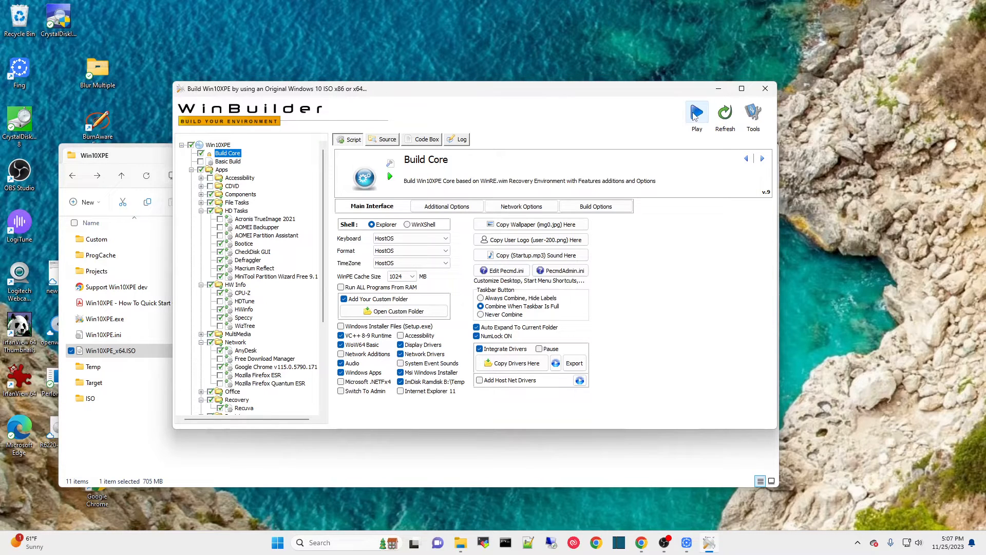
pyautogui.click(696, 113)
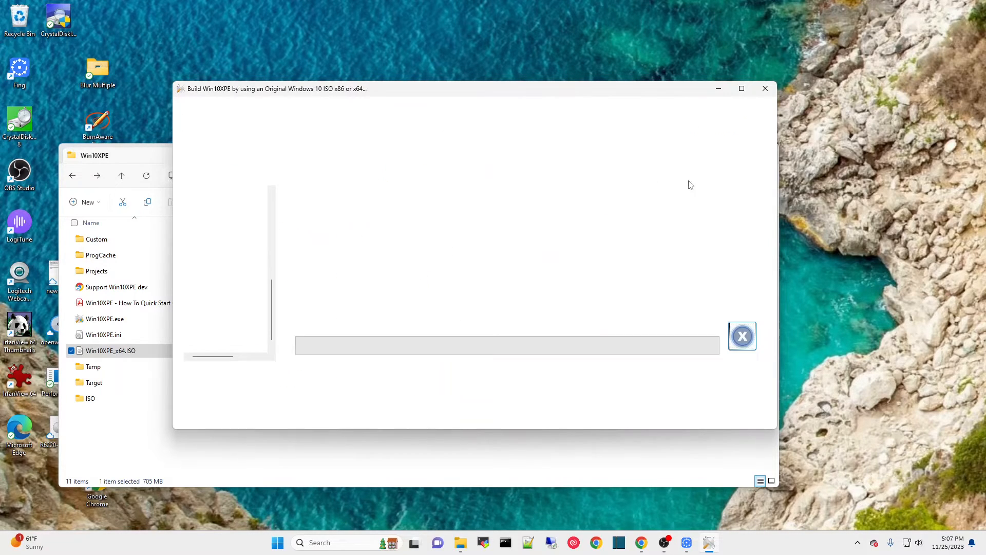
pyautogui.moveTo(672, 201)
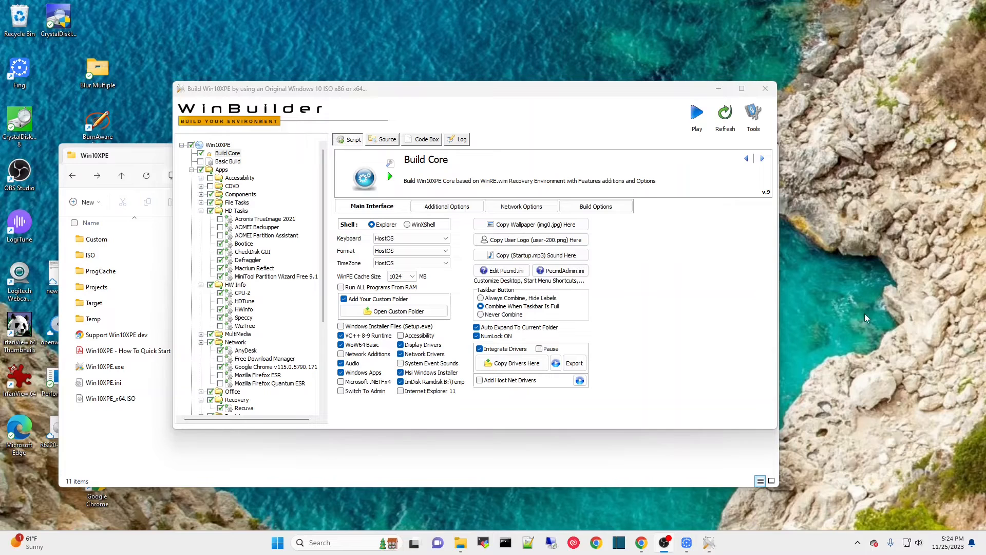
pyautogui.moveTo(303, 252)
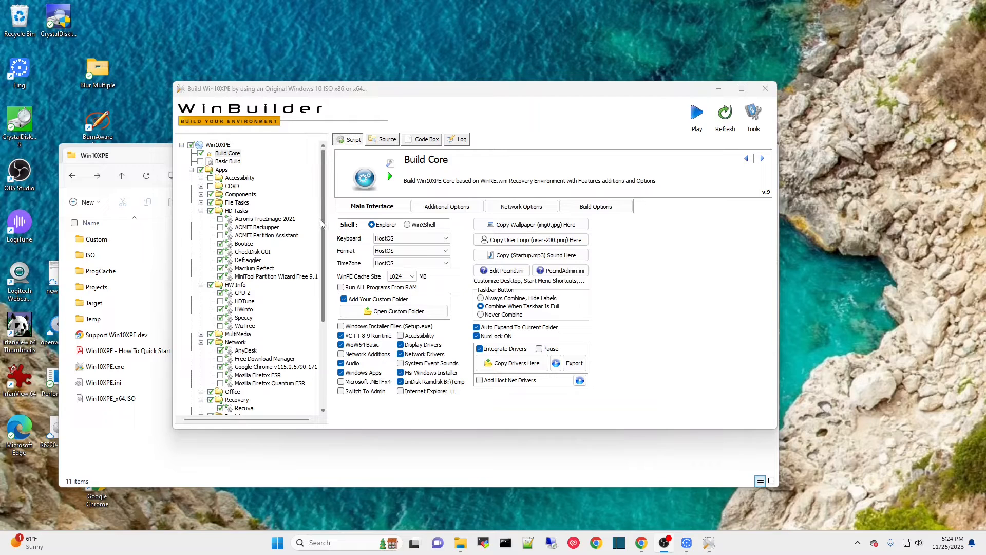
# Run the Create ISO script to build boot.wim and the Win10XPE_x64 ISO.
pyautogui.scroll(-3)
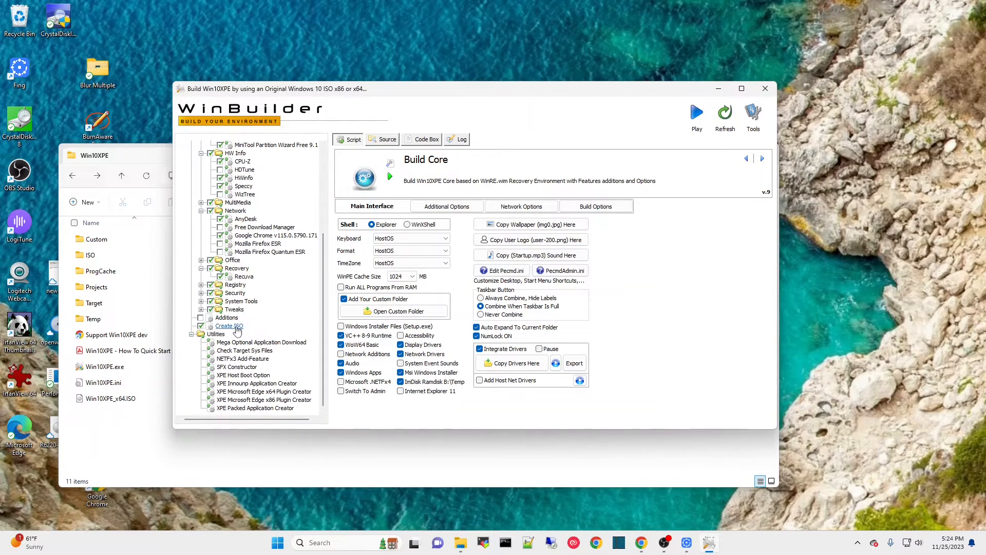
pyautogui.click(230, 325)
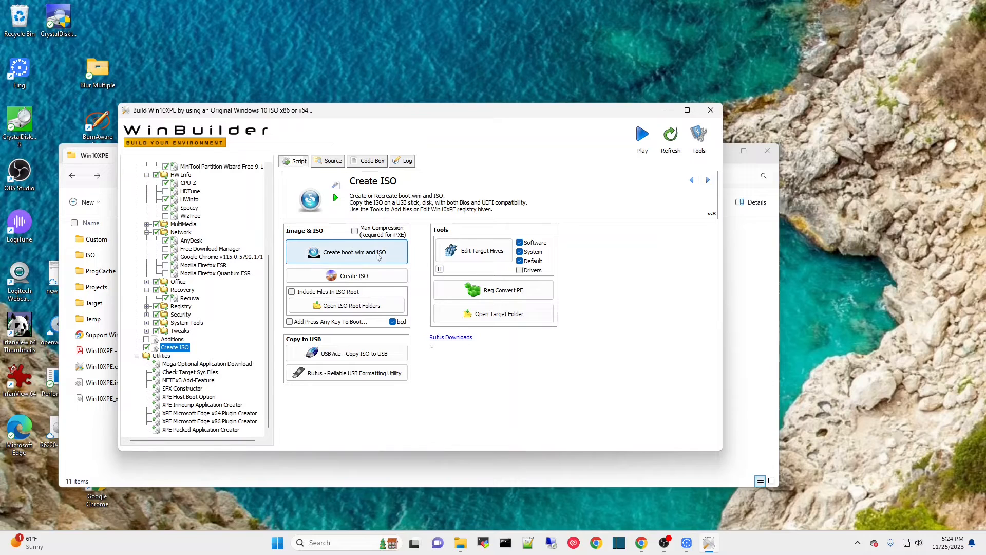
pyautogui.moveTo(346, 252)
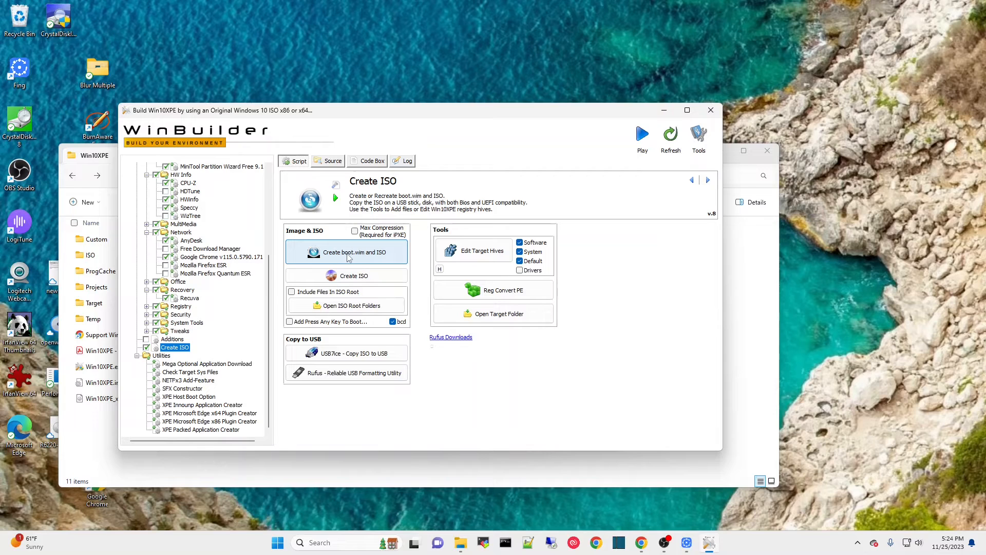
pyautogui.click(346, 252)
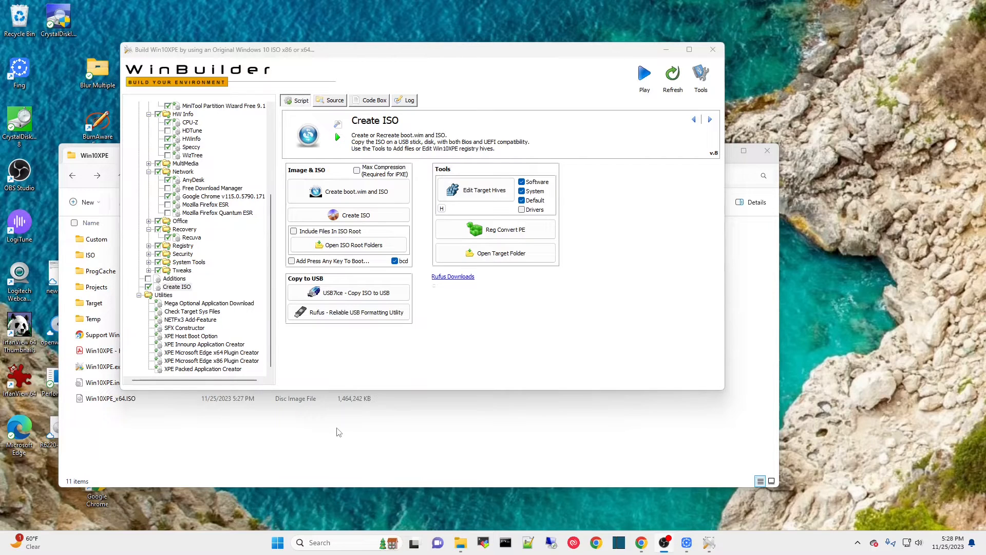
pyautogui.moveTo(310, 413)
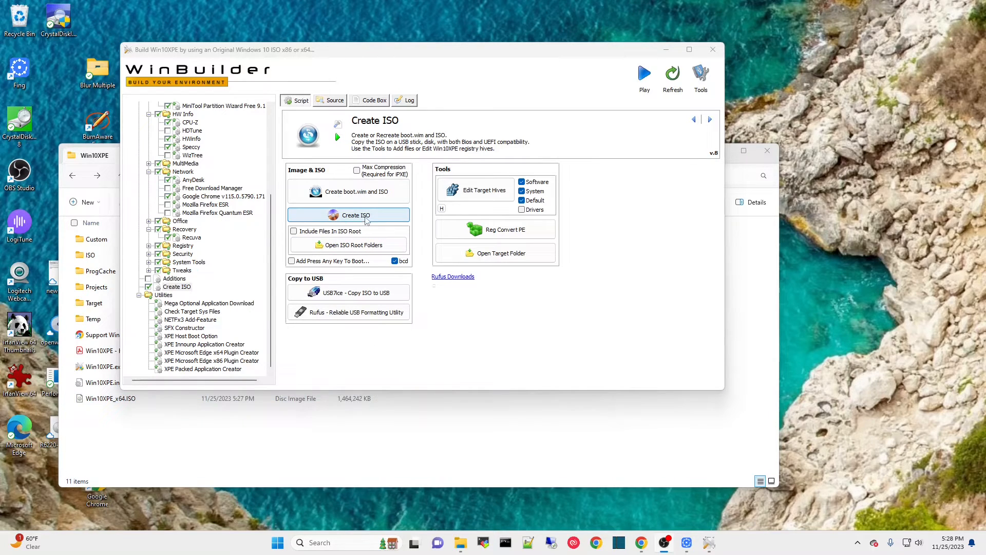
pyautogui.moveTo(433, 414)
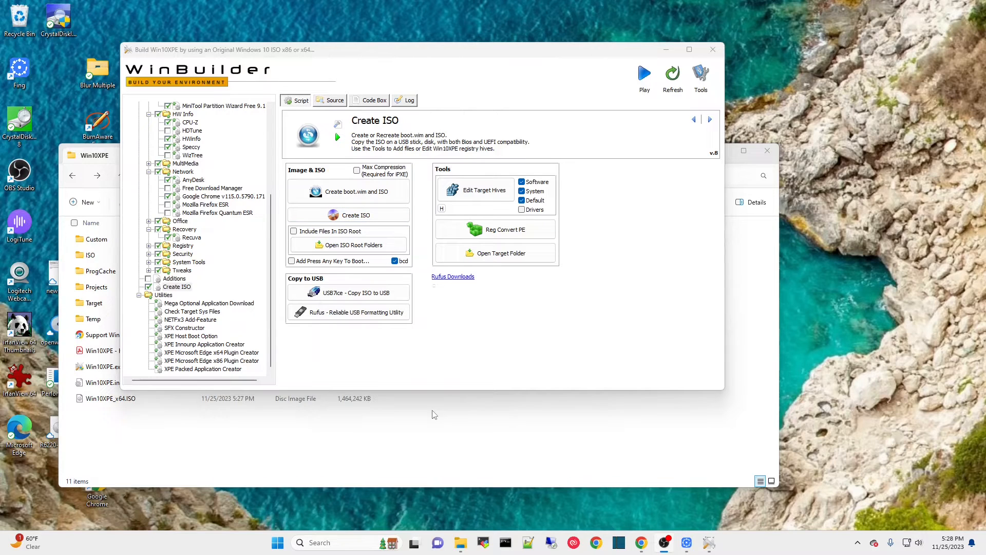
pyautogui.moveTo(320, 442)
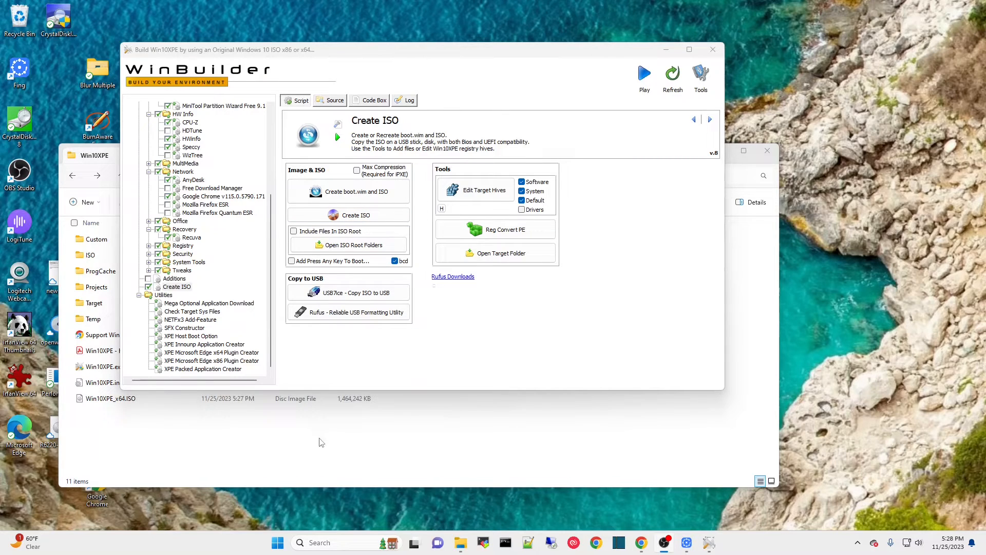
pyautogui.moveTo(124, 409)
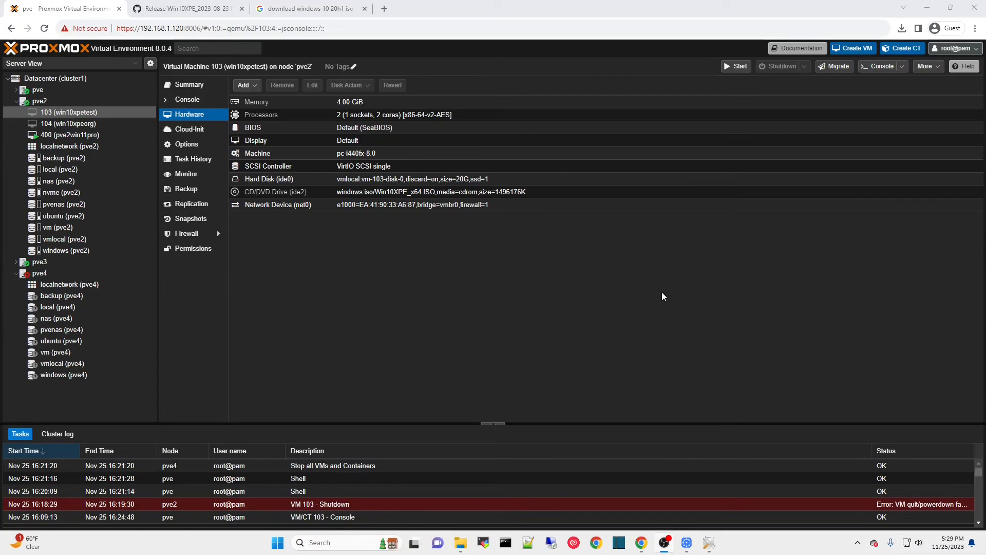
pyautogui.moveTo(305, 289)
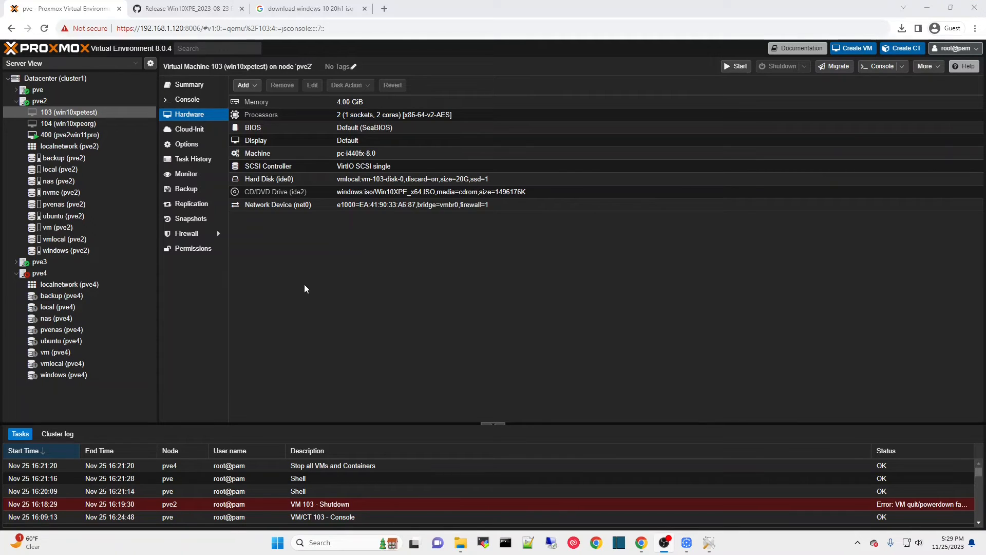
pyautogui.moveTo(316, 279)
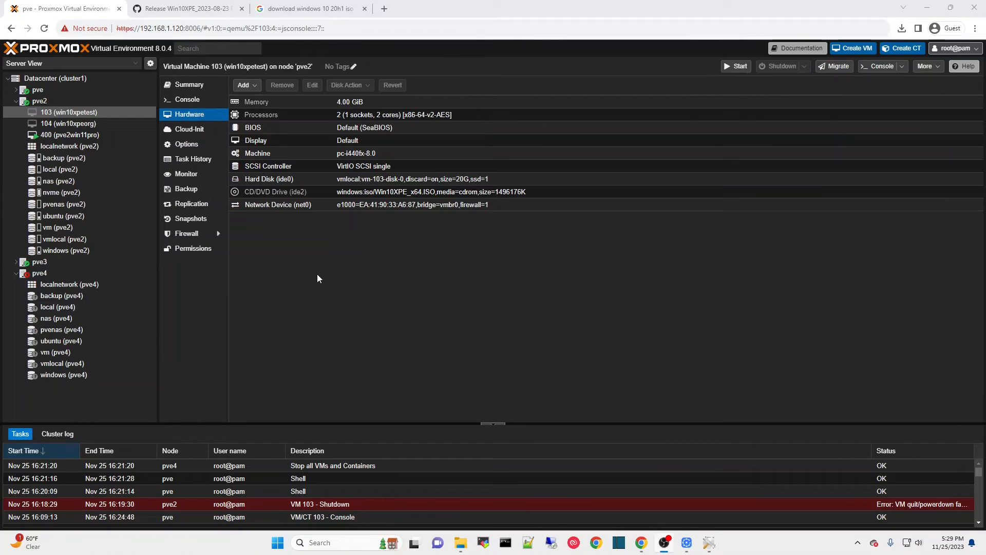
pyautogui.moveTo(284, 249)
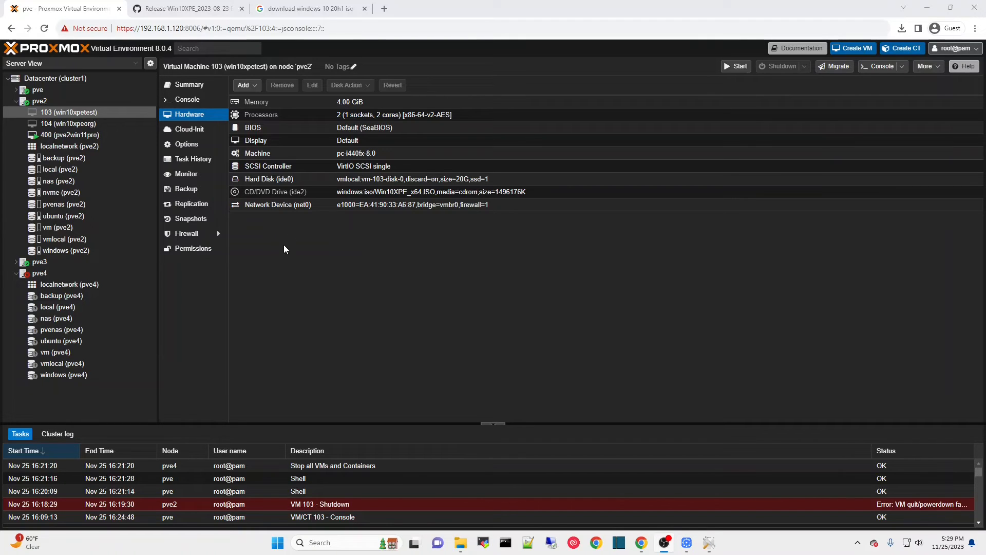
pyautogui.moveTo(250, 196)
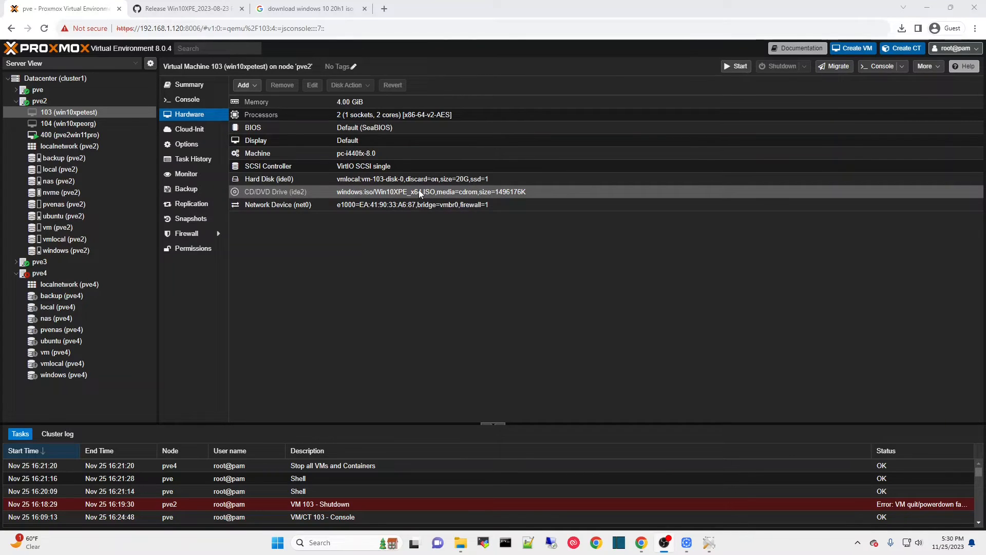
pyautogui.moveTo(354, 199)
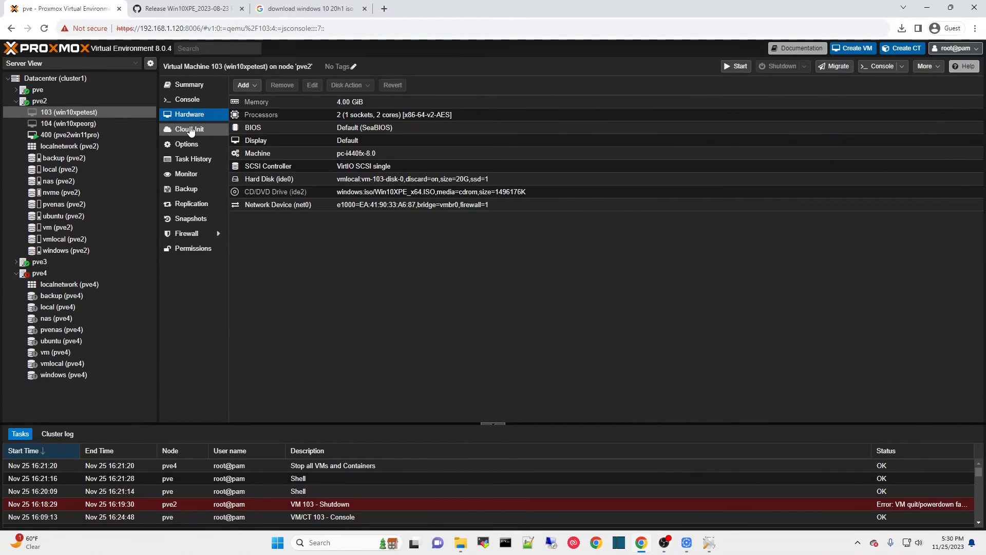
# Set VM 103's boot order to the ide2 ISO first, then net0.
pyautogui.click(187, 144)
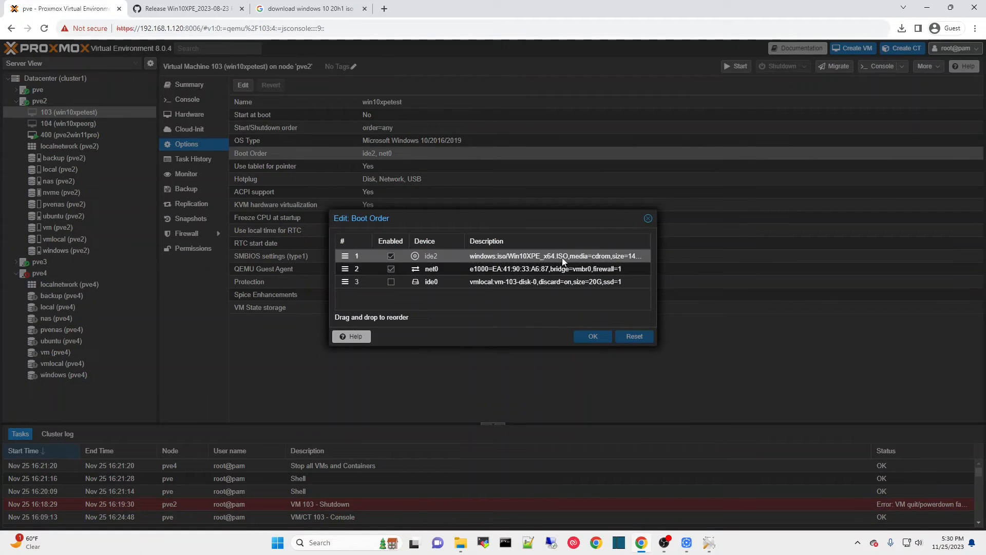
pyautogui.moveTo(366, 261)
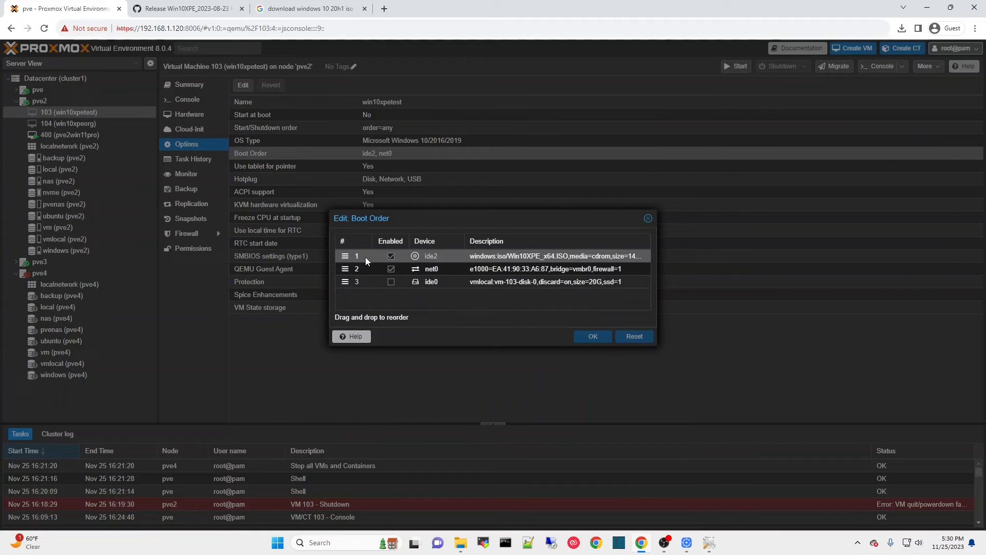
pyautogui.moveTo(438, 281)
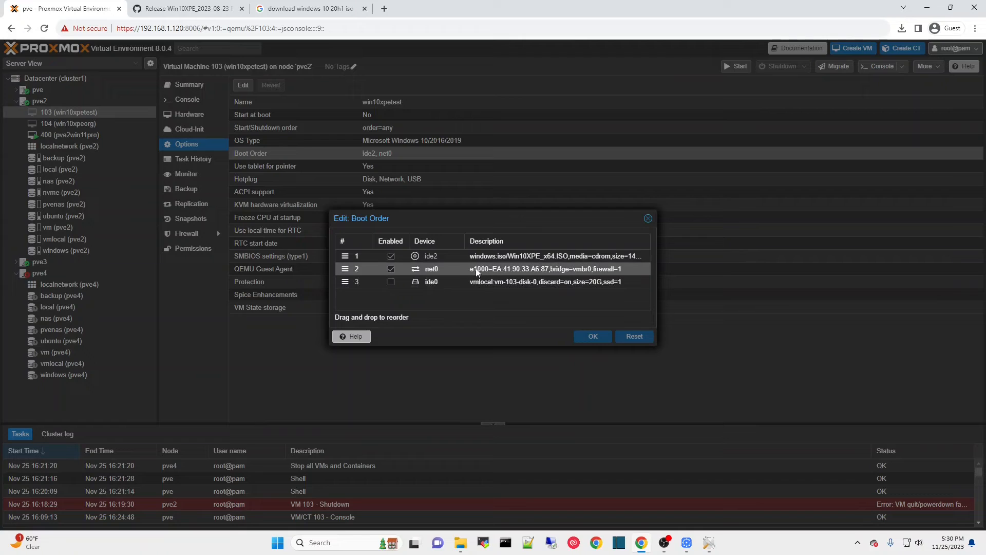
pyautogui.moveTo(445, 260)
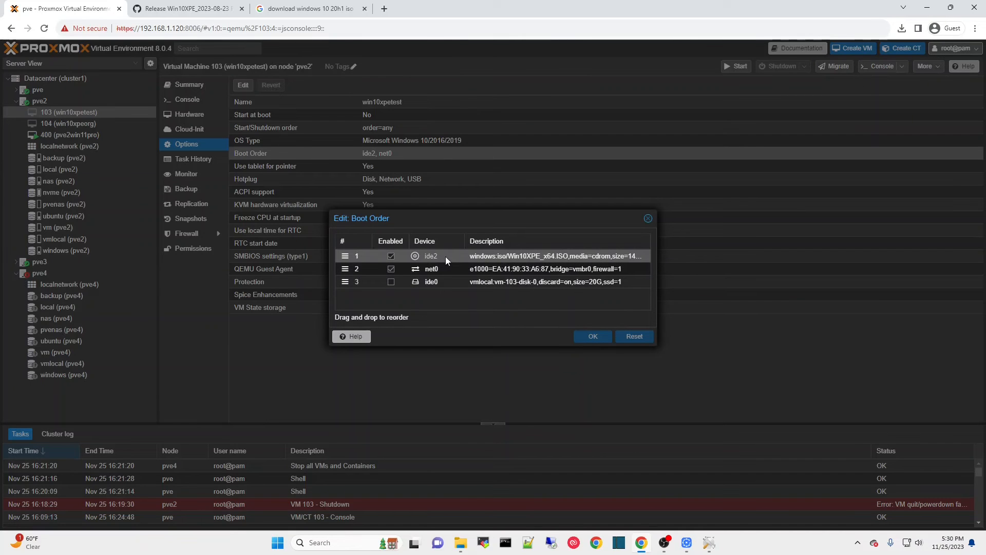
pyautogui.moveTo(648, 221)
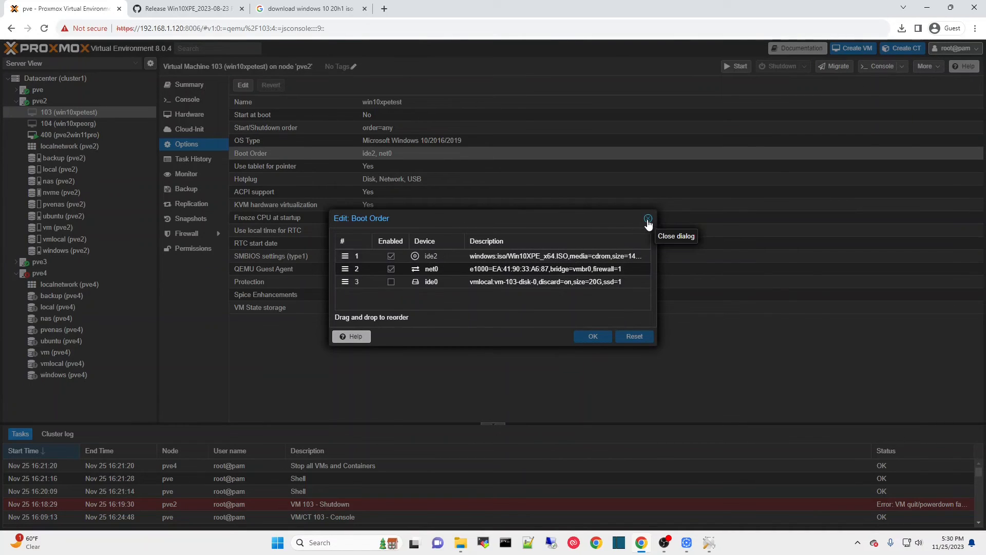
pyautogui.click(648, 218)
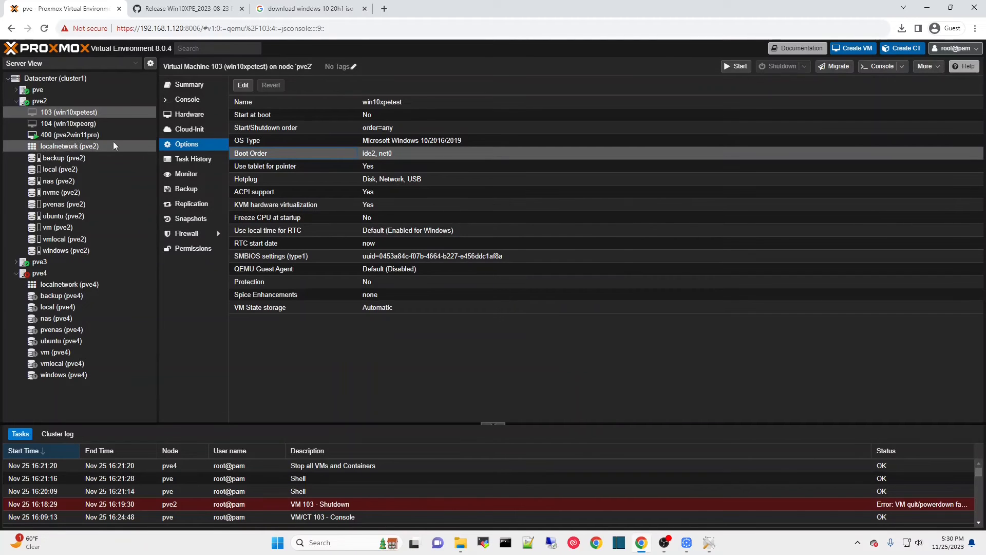
pyautogui.moveTo(68, 112)
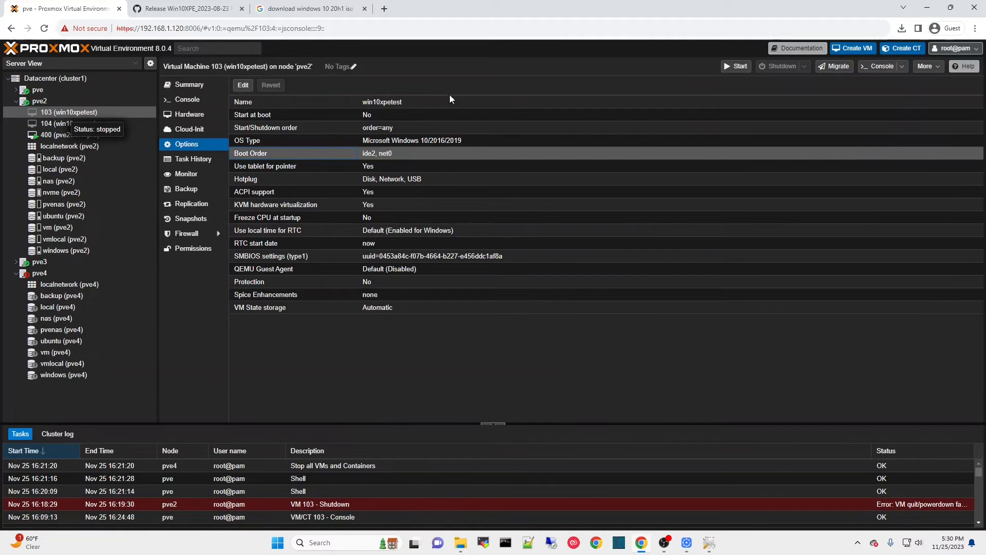
# Start VM 103 and watch Win10XPE boot in the console.
pyautogui.click(736, 66)
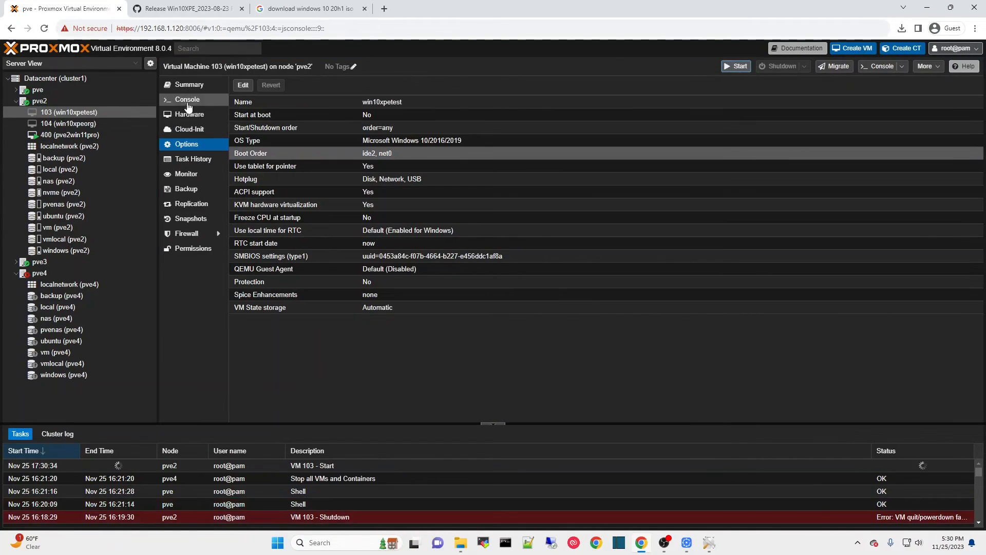
pyautogui.click(187, 99)
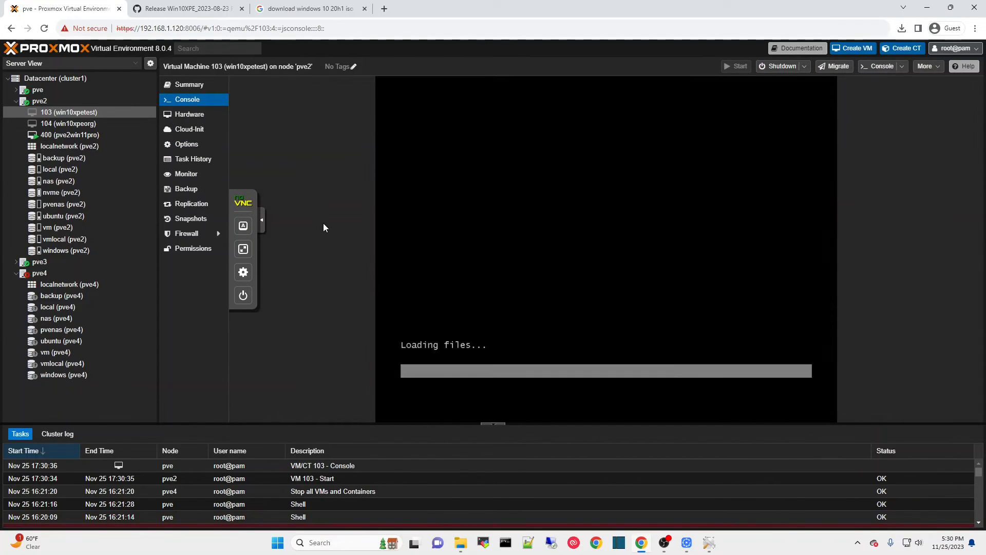
pyautogui.click(261, 219)
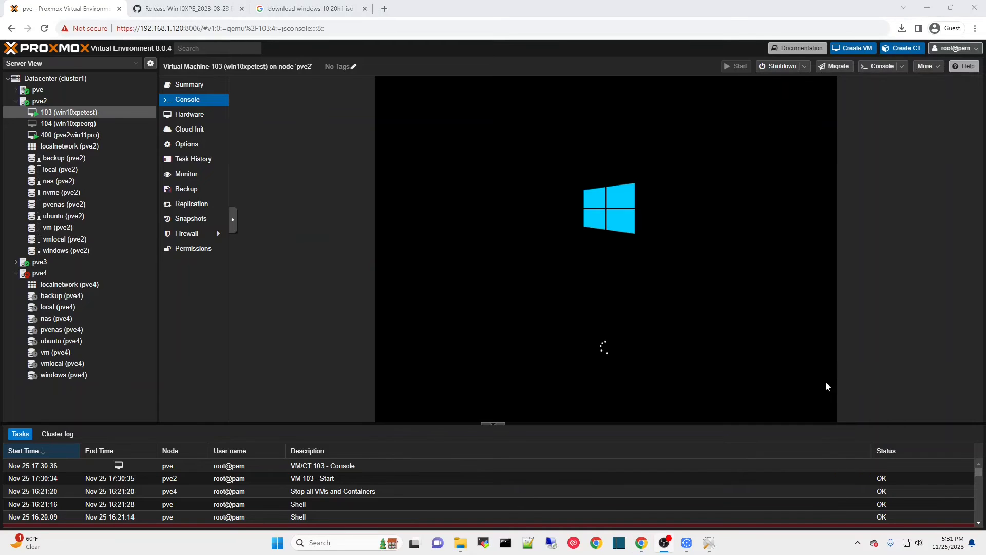
pyautogui.moveTo(758, 354)
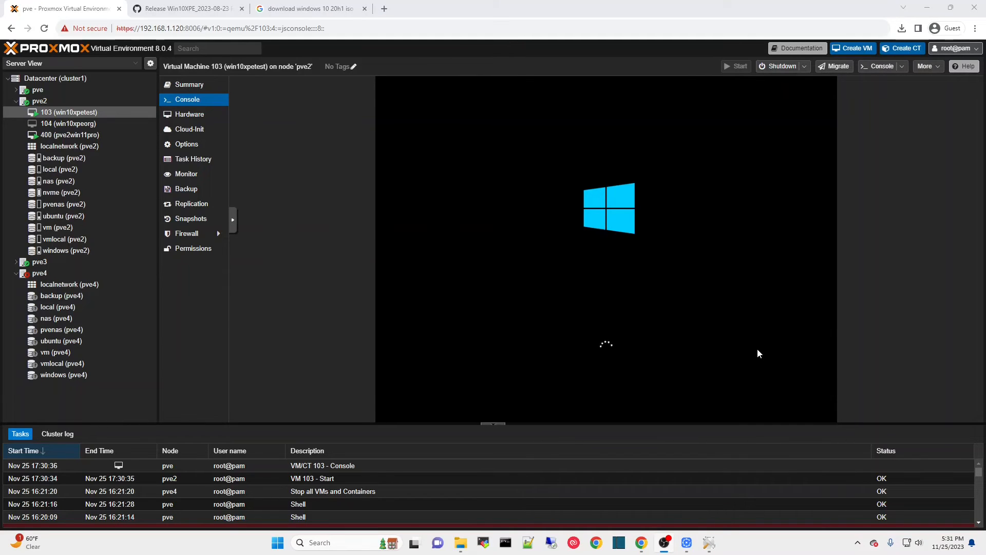
pyautogui.moveTo(731, 319)
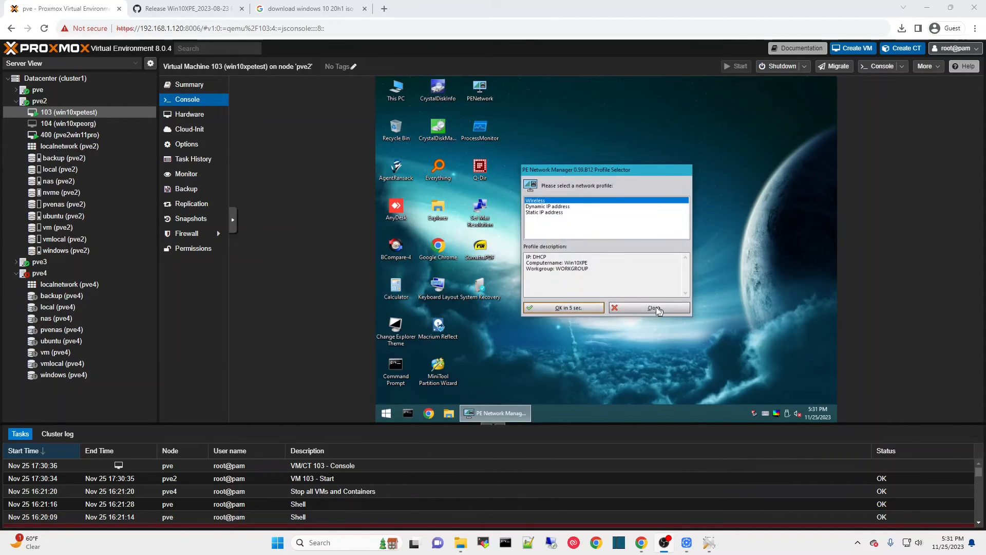
# Close PE Network Manager and browse All Programs > HD Tasks.
pyautogui.click(649, 308)
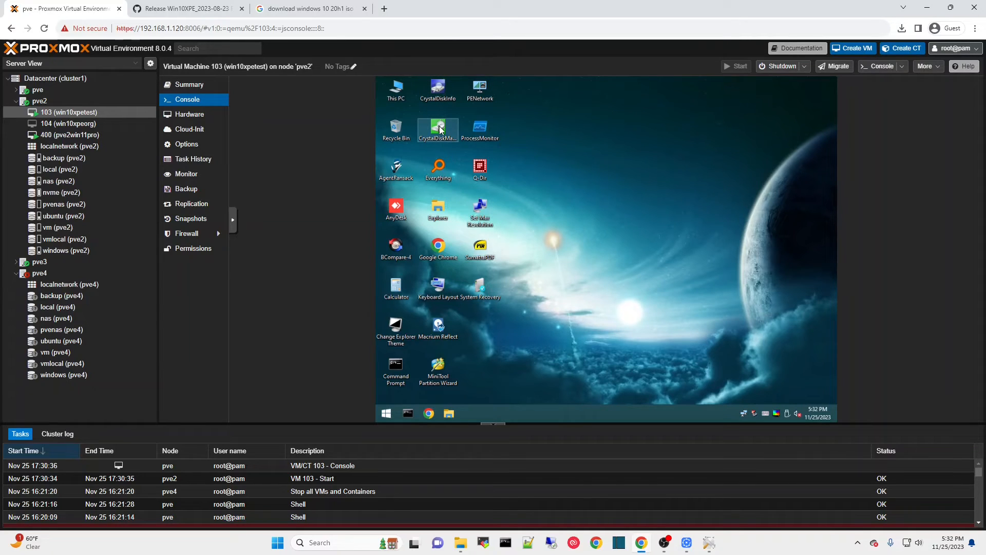
pyautogui.moveTo(582, 146)
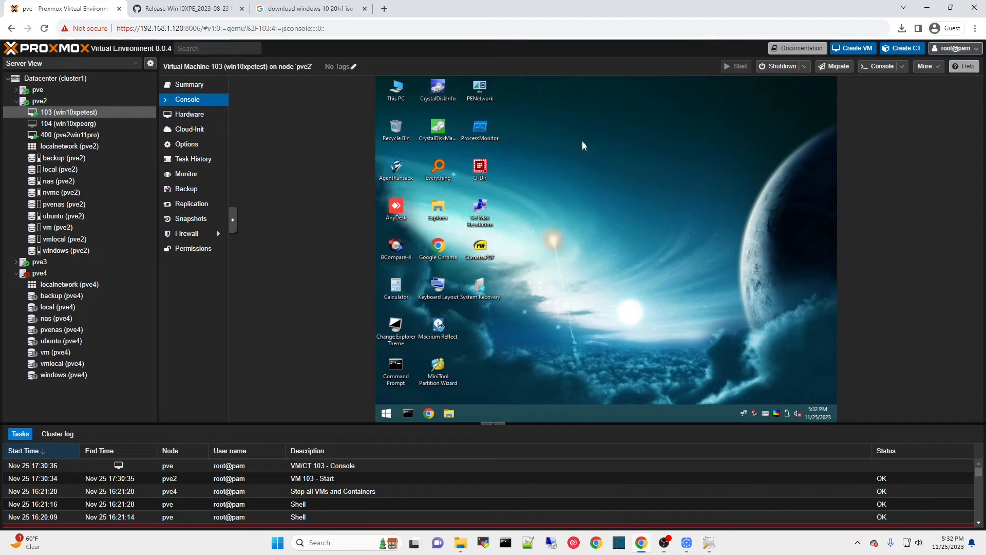
pyautogui.click(385, 413)
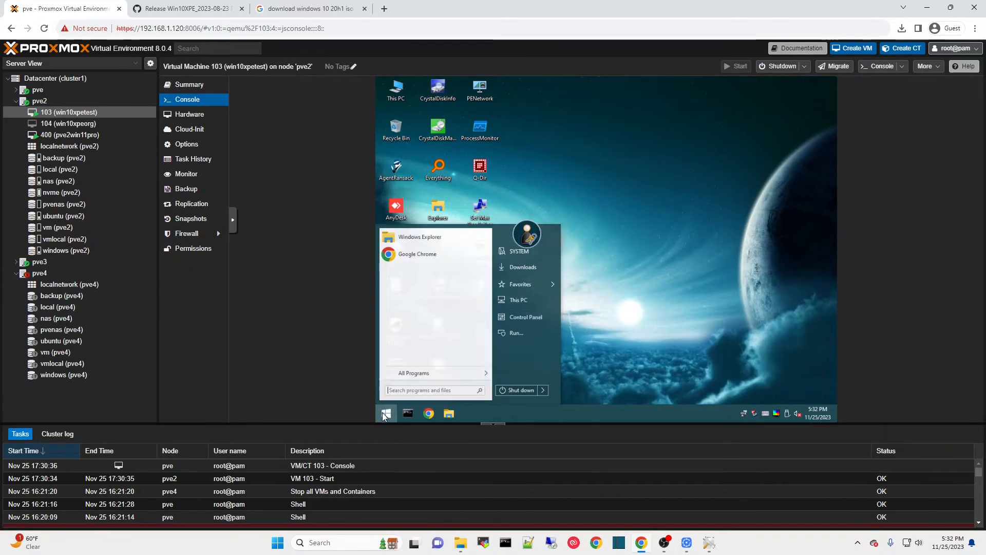
pyautogui.moveTo(520, 283)
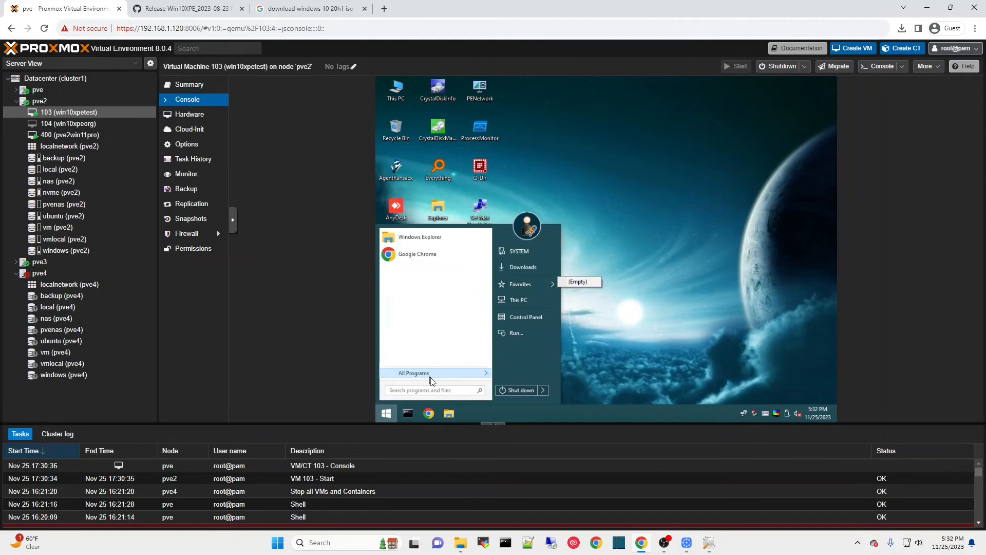
pyautogui.click(413, 372)
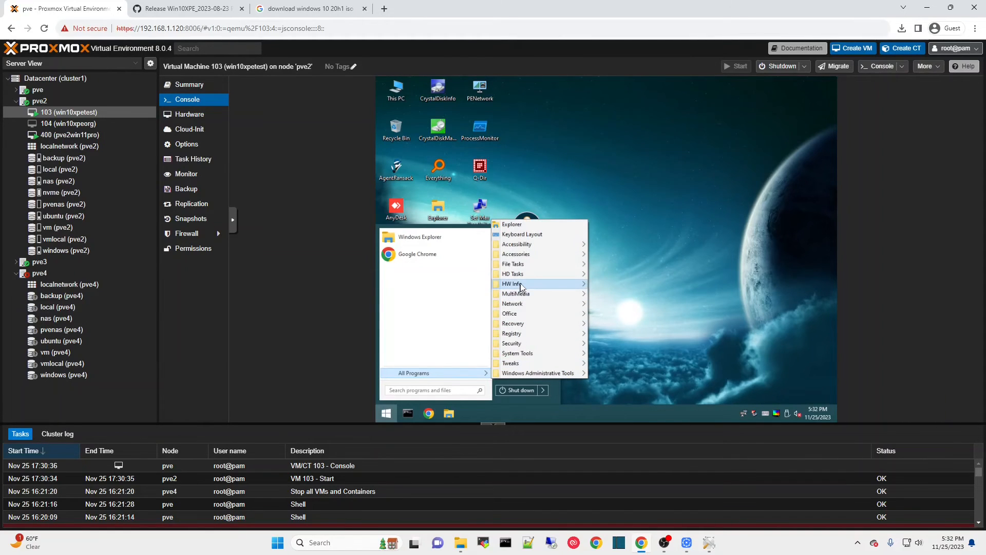
pyautogui.moveTo(513, 264)
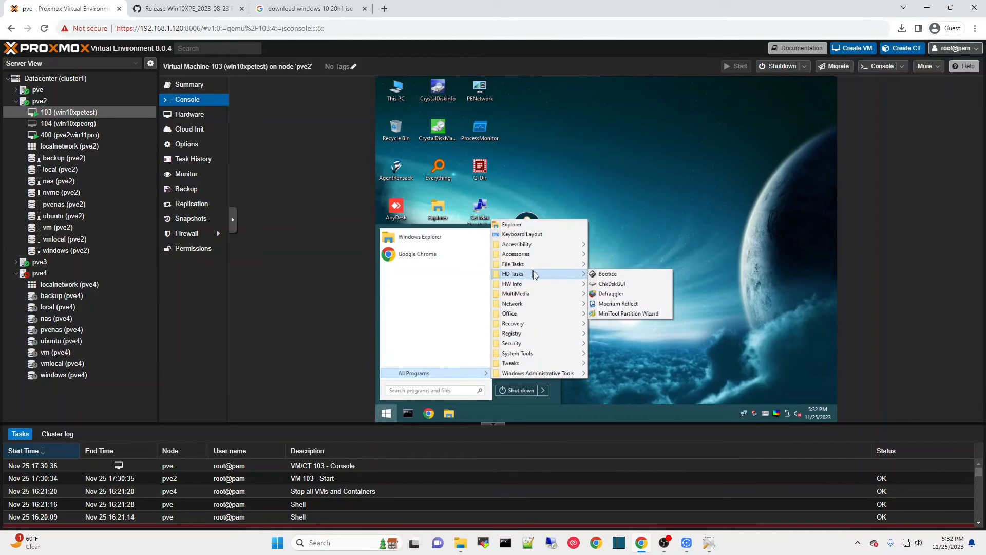
pyautogui.moveTo(627, 313)
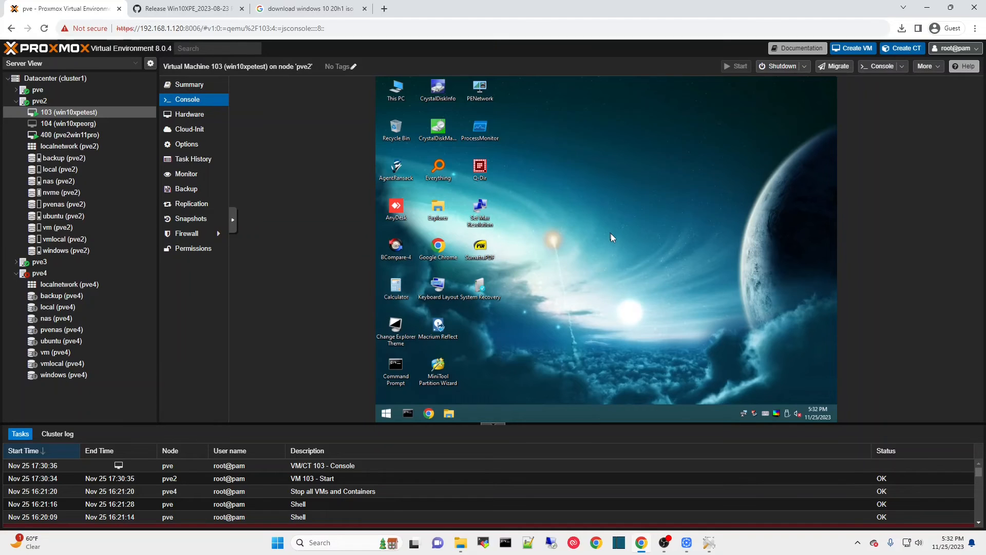
# Launch MiniTool Partition Wizard, skip the update, then delete and apply removal of C:New.
pyautogui.doubleClick(438, 366)
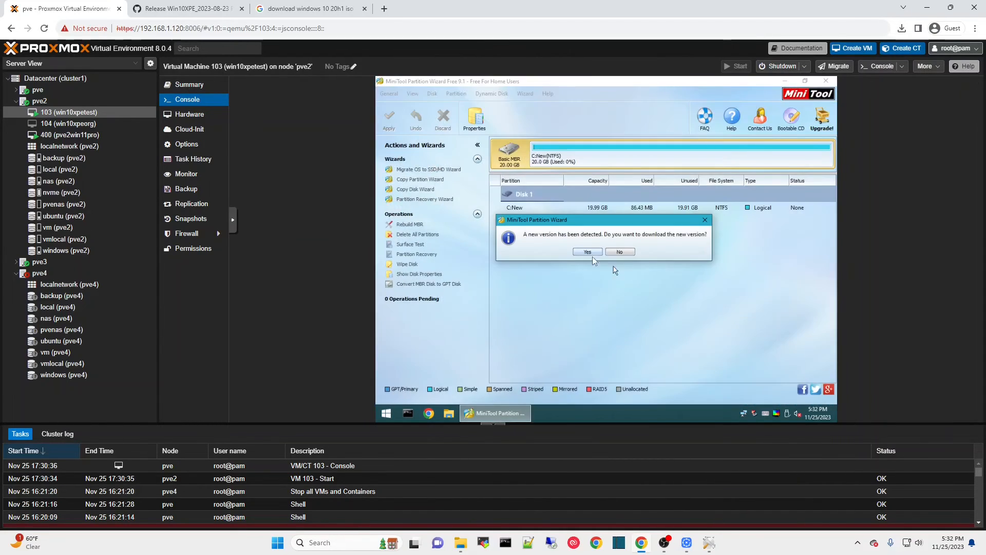
pyautogui.click(619, 252)
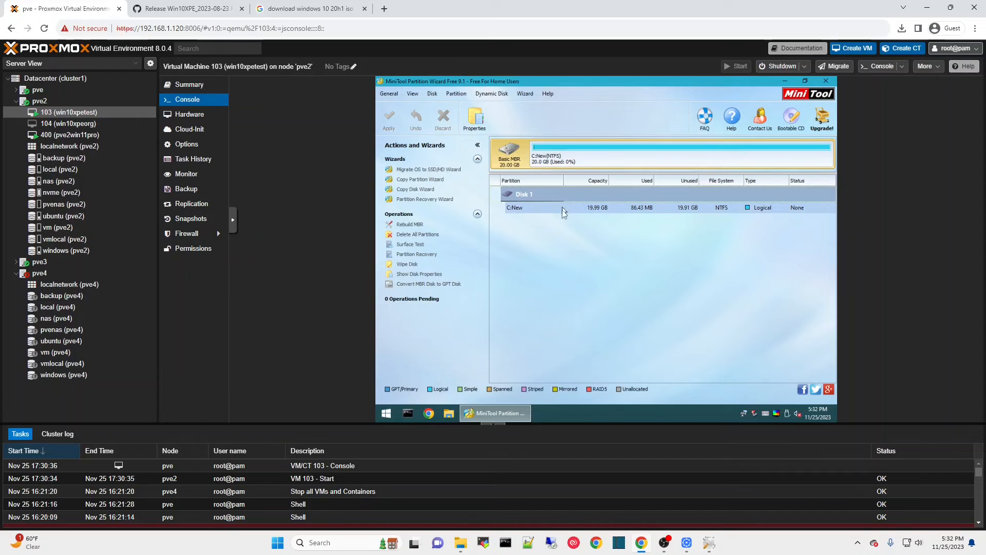
pyautogui.click(514, 207)
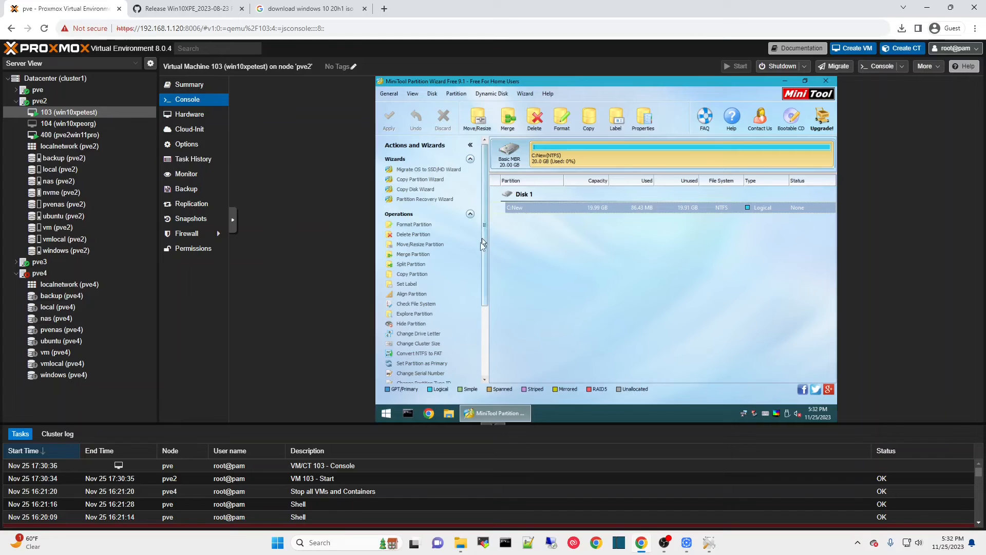
pyautogui.click(522, 208)
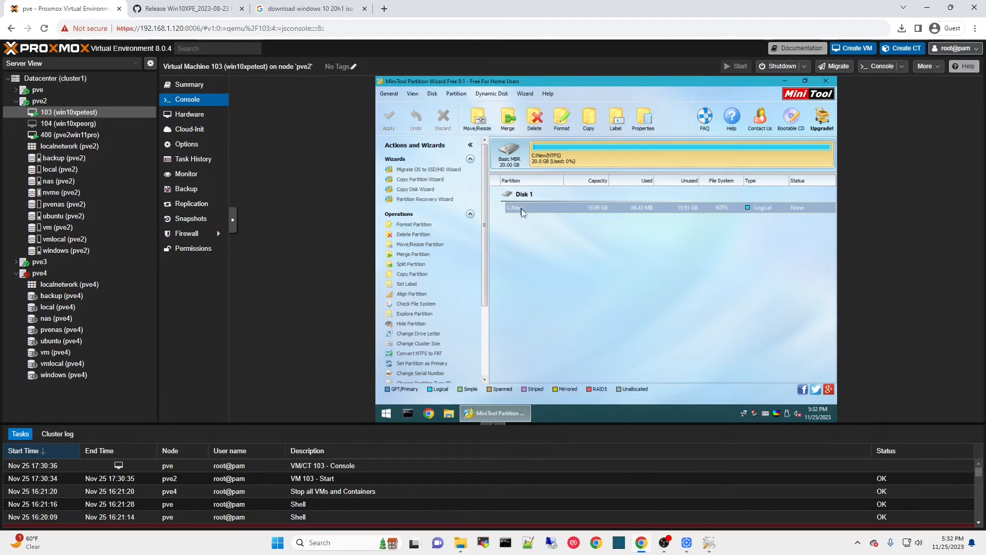
pyautogui.moveTo(414, 234)
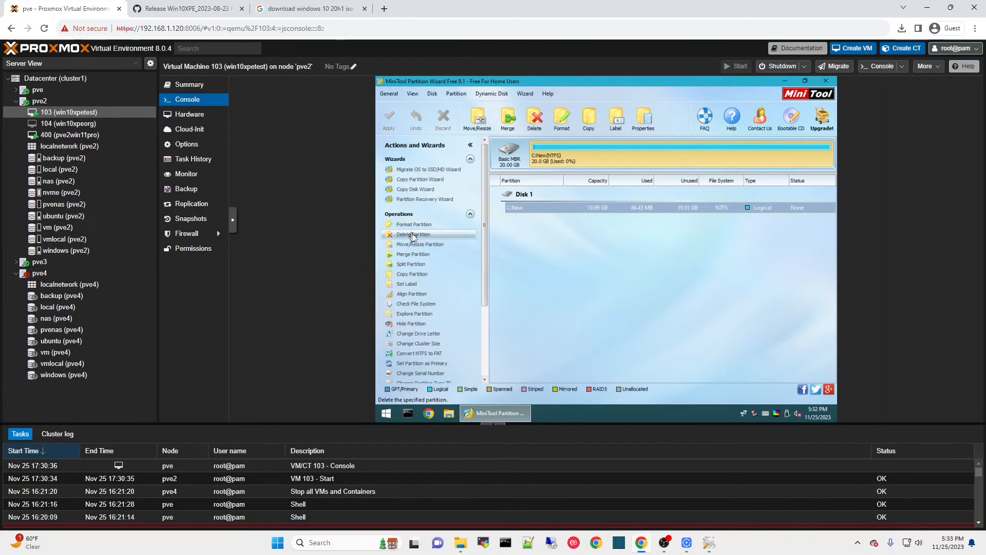
pyautogui.click(414, 234)
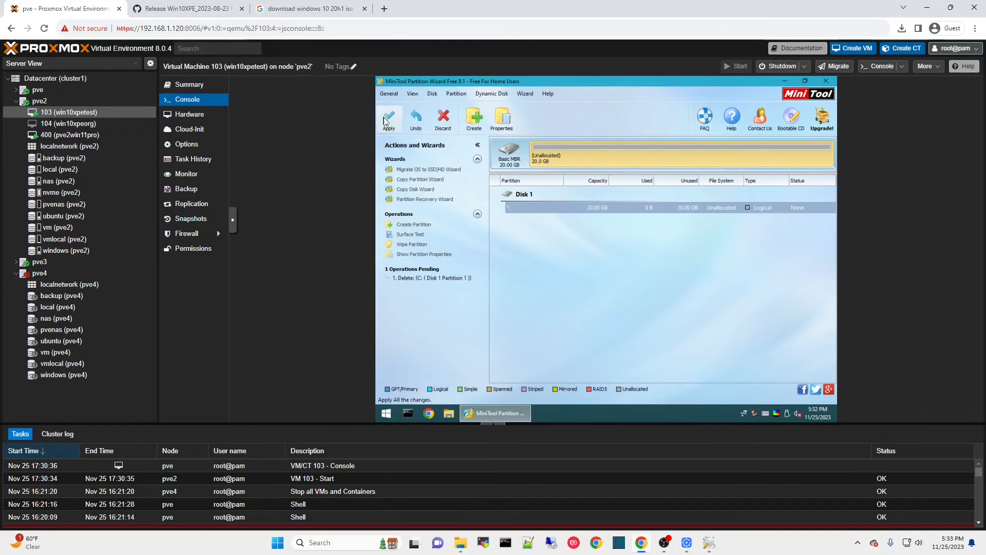
pyautogui.click(389, 119)
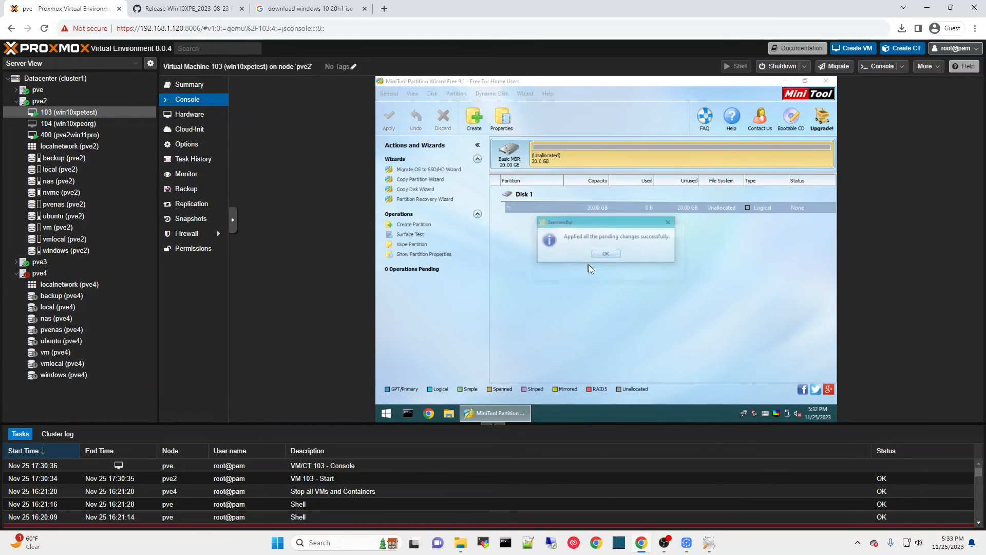
pyautogui.click(604, 253)
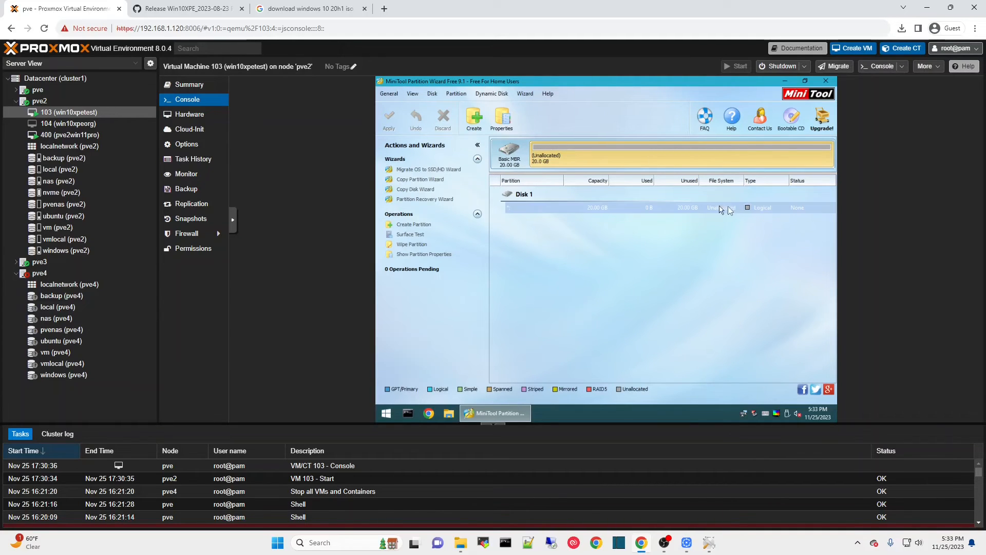
pyautogui.moveTo(537, 216)
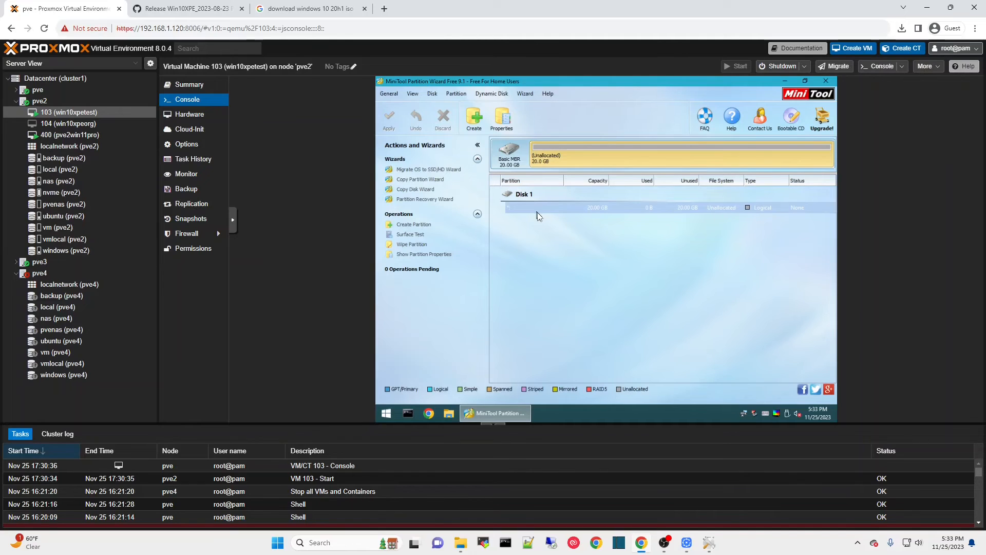
pyautogui.moveTo(517, 209)
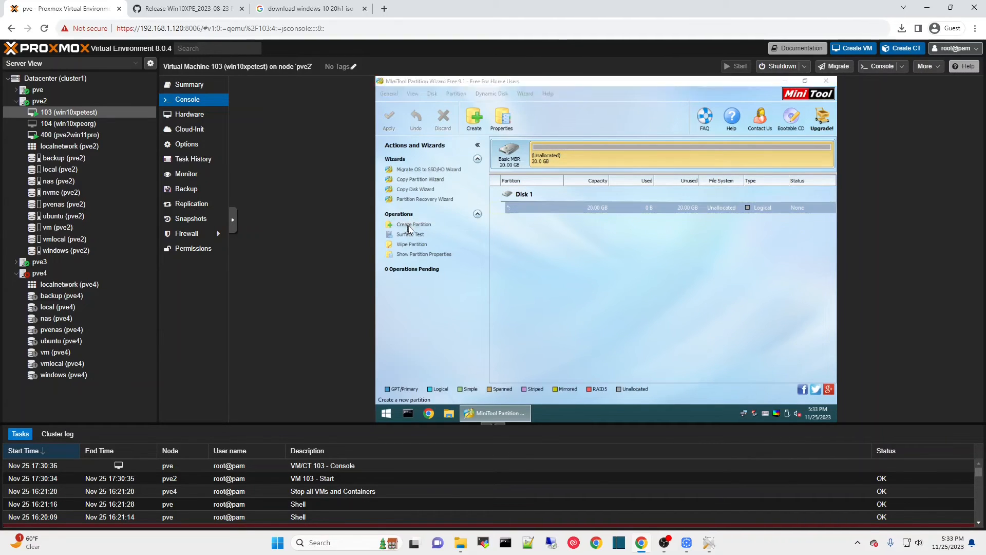
# Create and apply a 20 GB NTFS partition labelled Newone, then close Partition Wizard.
pyautogui.click(413, 224)
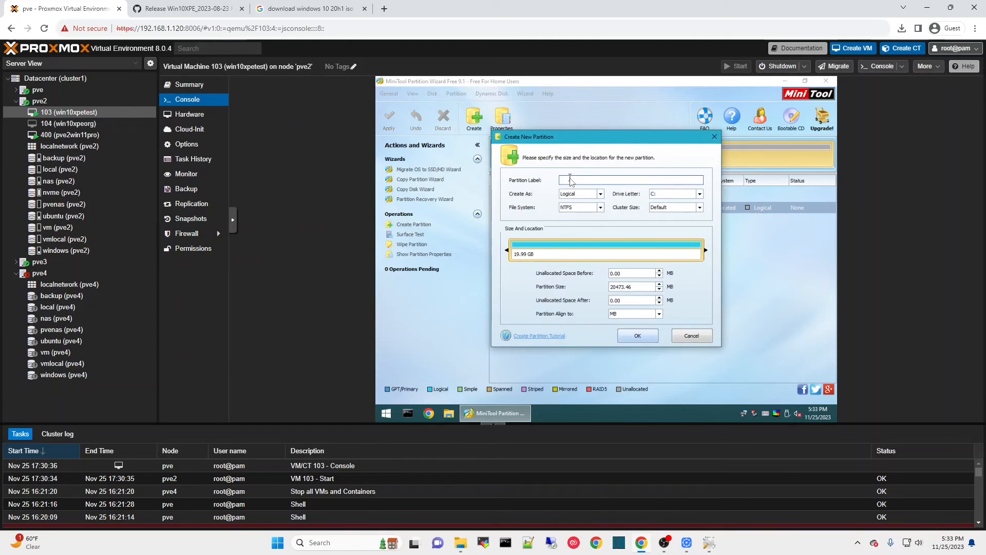
pyautogui.write('New Vol')
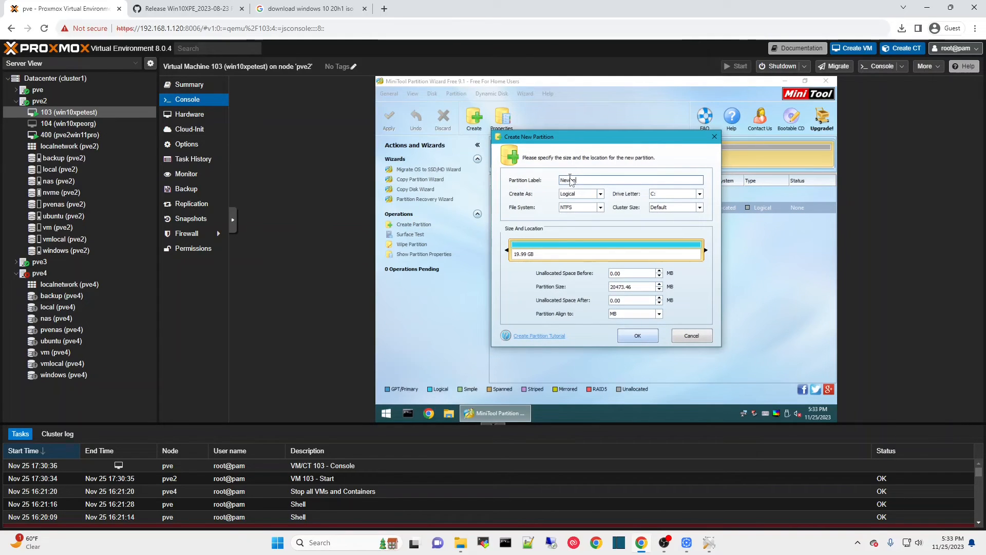
pyautogui.click(636, 336)
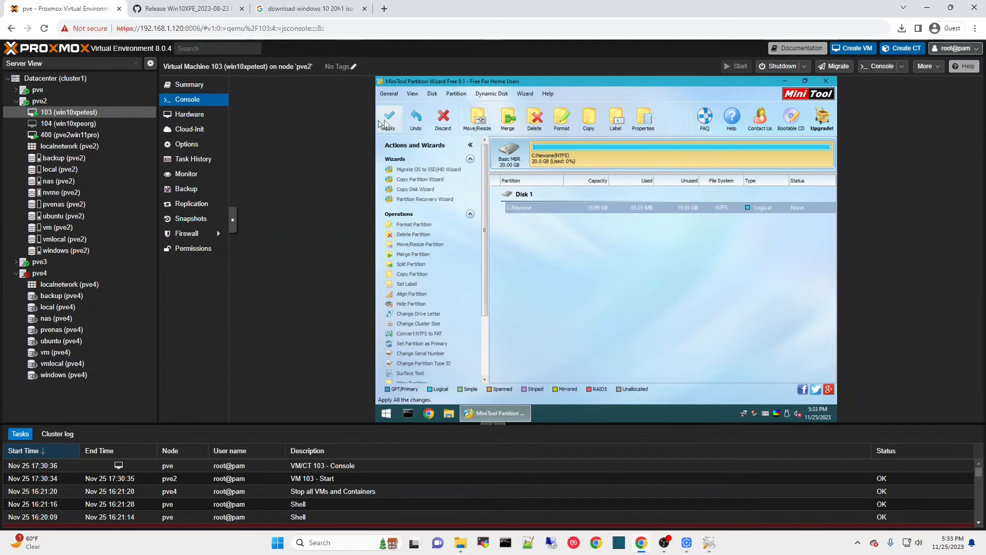
pyautogui.click(389, 118)
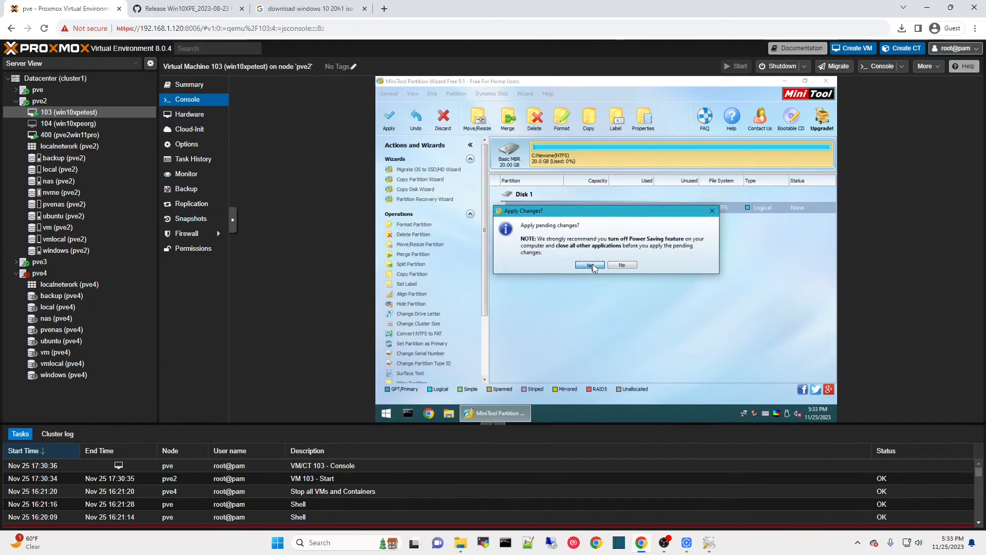
pyautogui.click(588, 265)
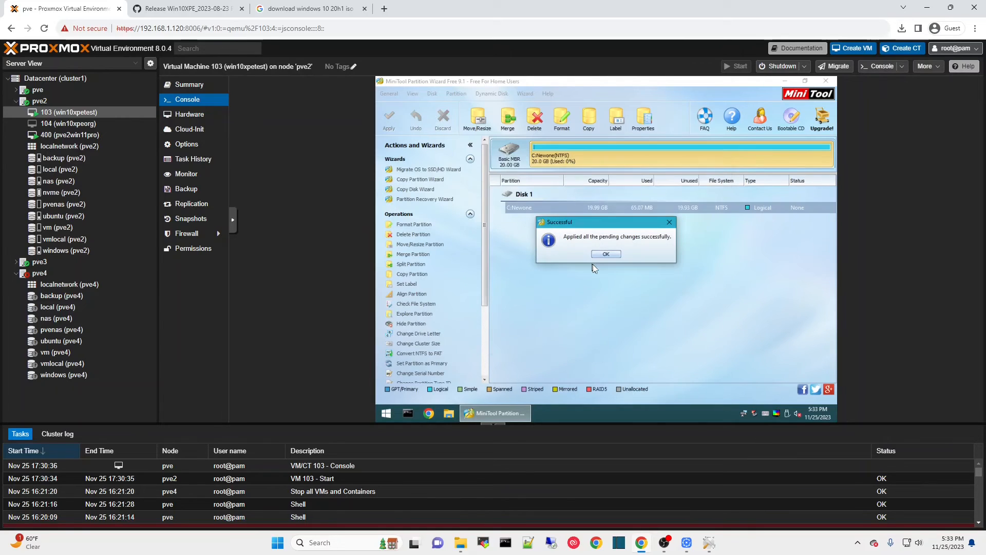
pyautogui.click(605, 253)
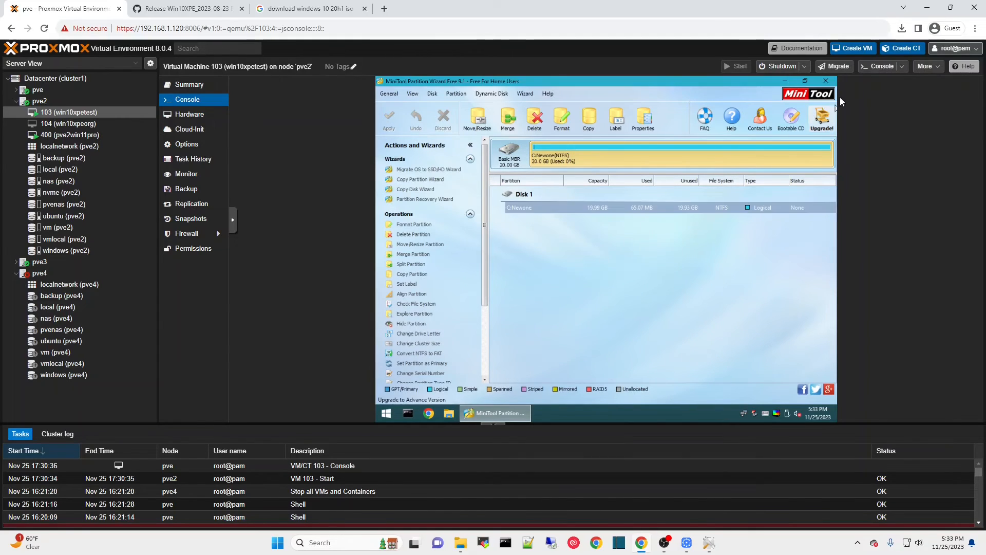
pyautogui.click(825, 81)
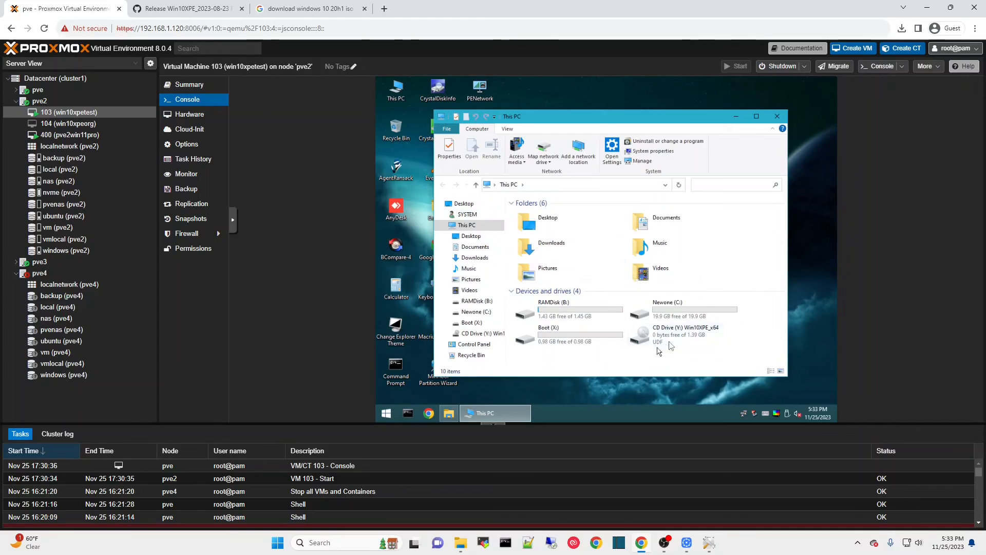
# Minimize This PC after reviewing RAMDisk, Newone (C:), Boot (X:) and the CD drive.
pyautogui.click(682, 308)
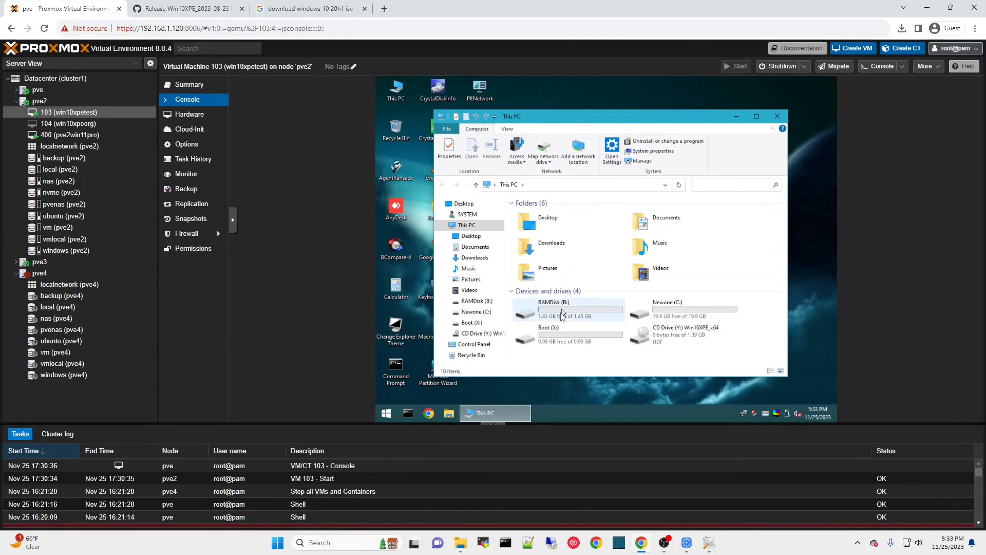
pyautogui.moveTo(682, 337)
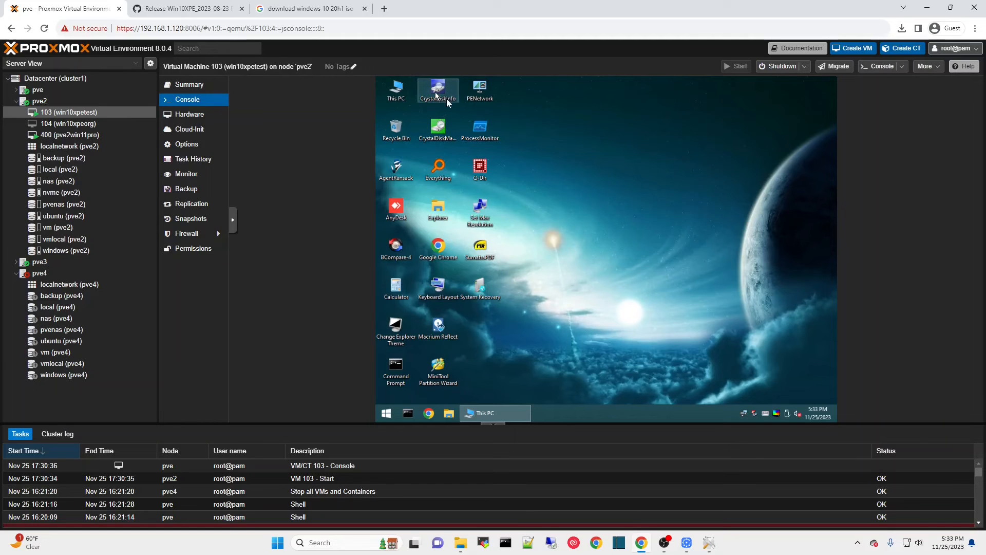
pyautogui.doubleClick(437, 89)
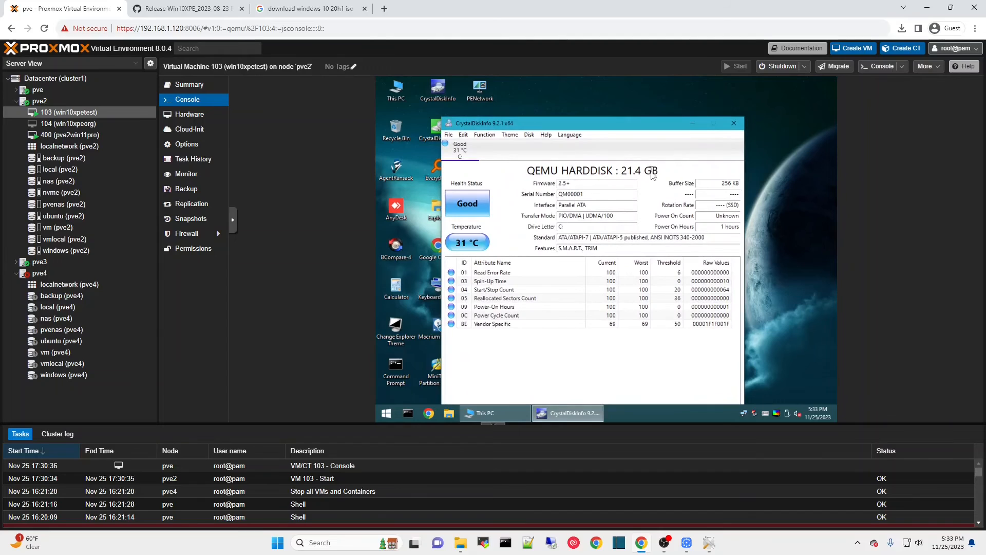
pyautogui.moveTo(653, 195)
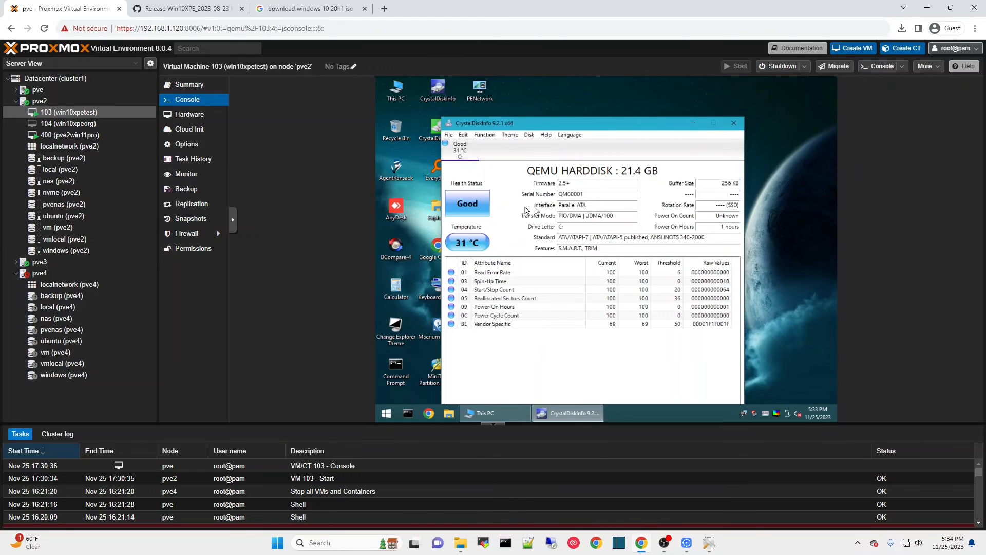
pyautogui.moveTo(721, 132)
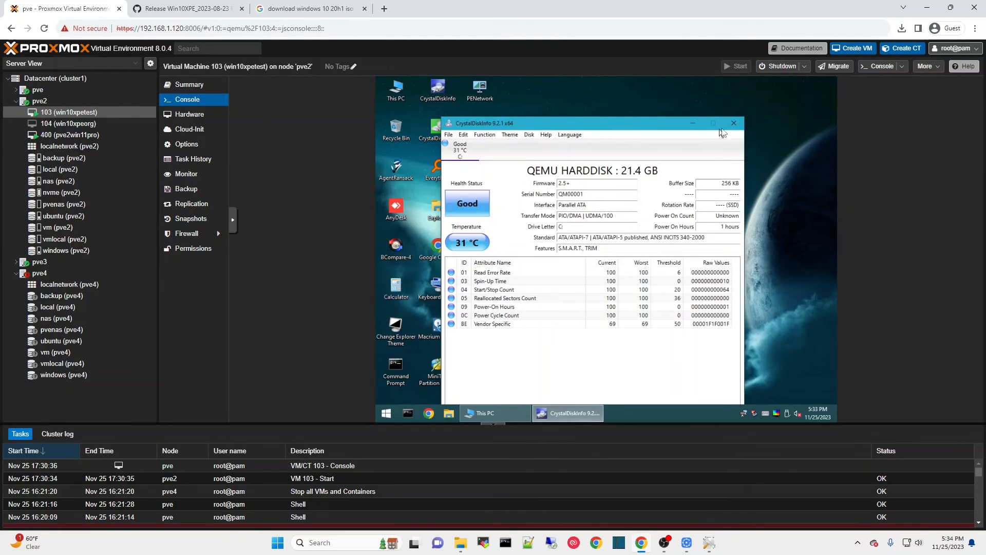
pyautogui.click(734, 123)
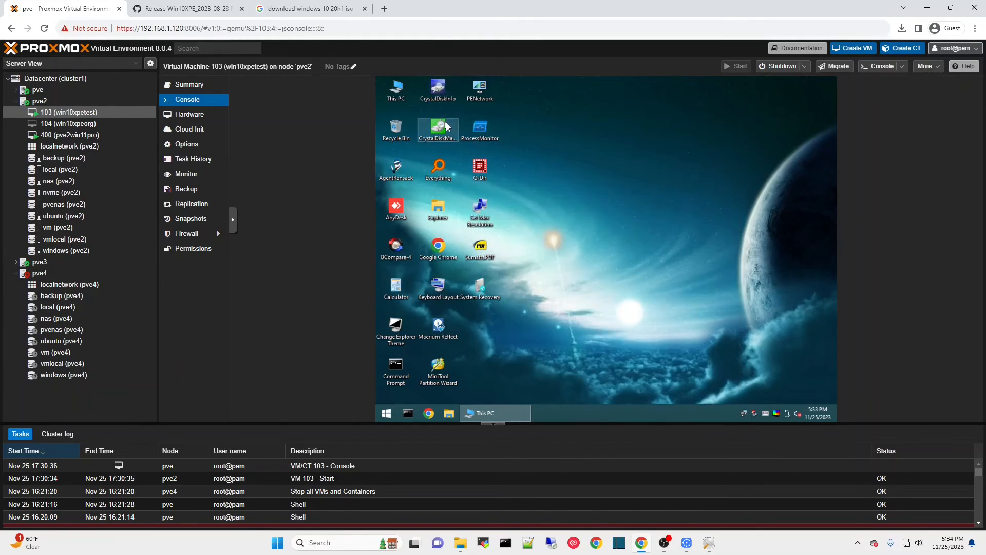
# Launch CrystalDiskMark and benchmark the C: drive, reading about 199 MB/s.
pyautogui.doubleClick(437, 130)
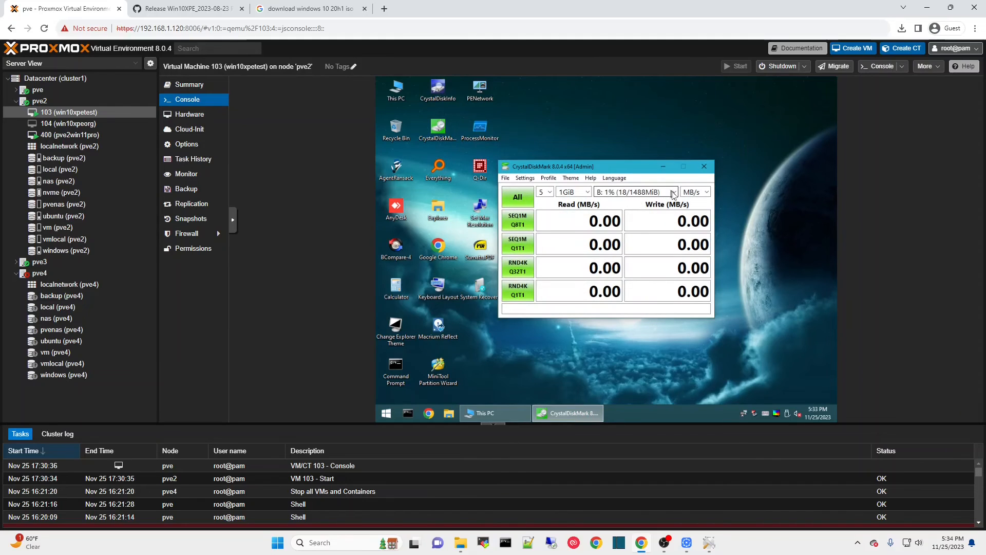
pyautogui.click(672, 191)
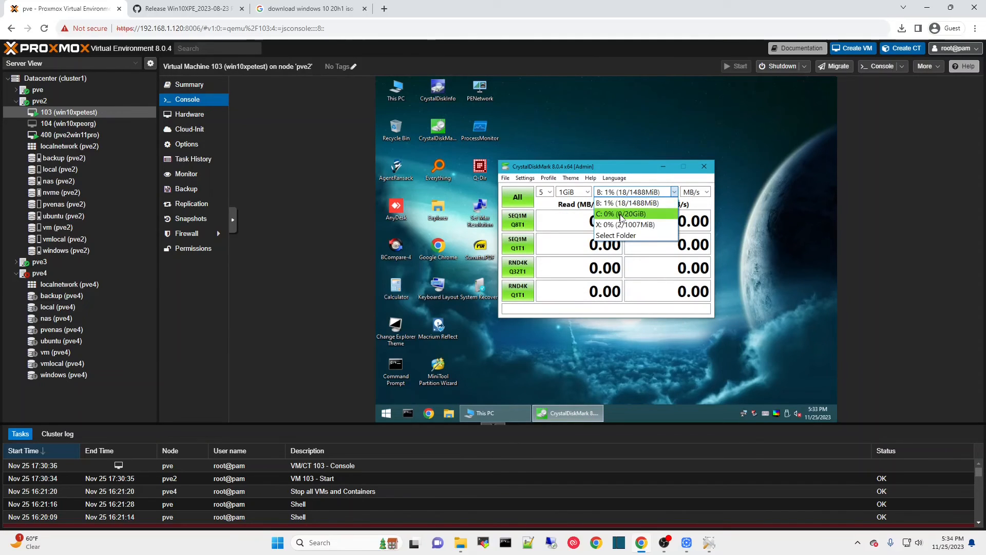
pyautogui.click(622, 214)
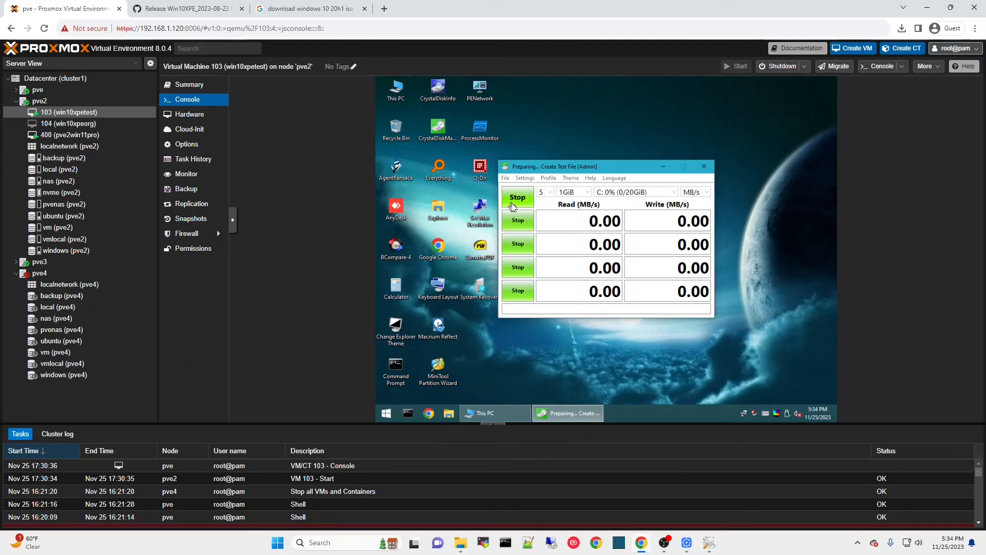
pyautogui.moveTo(800, 232)
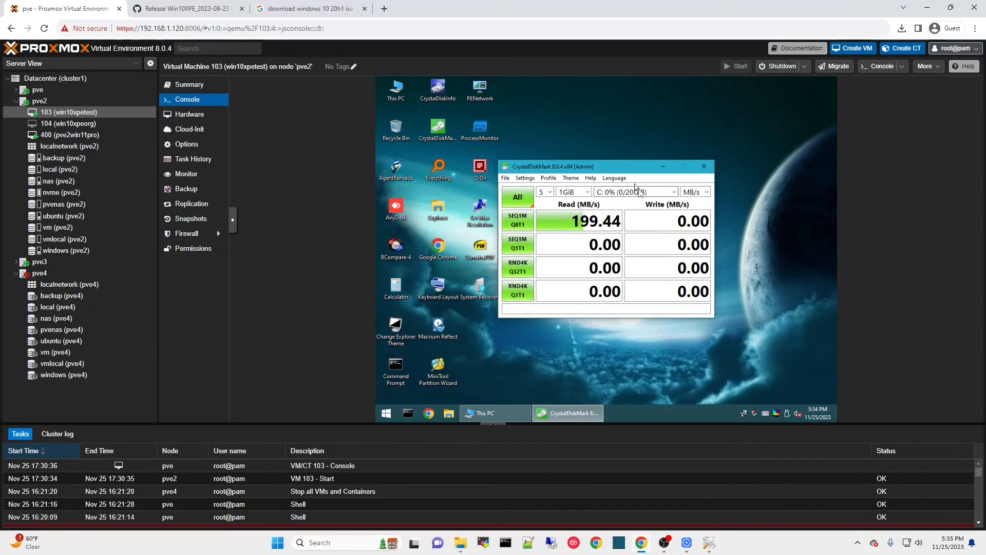
# Try benchmarking X: and dismiss the insufficient disk capacity error.
pyautogui.click(672, 191)
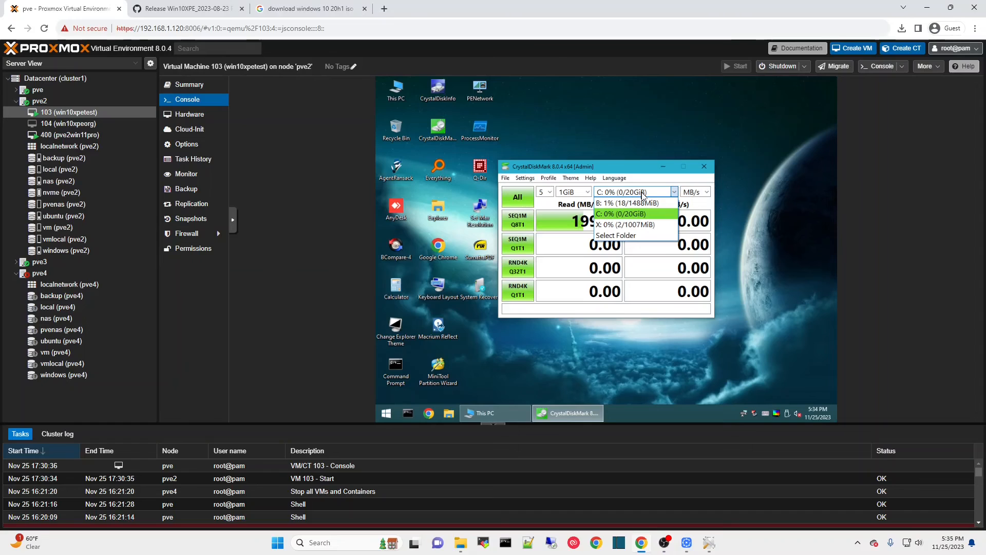
pyautogui.click(627, 225)
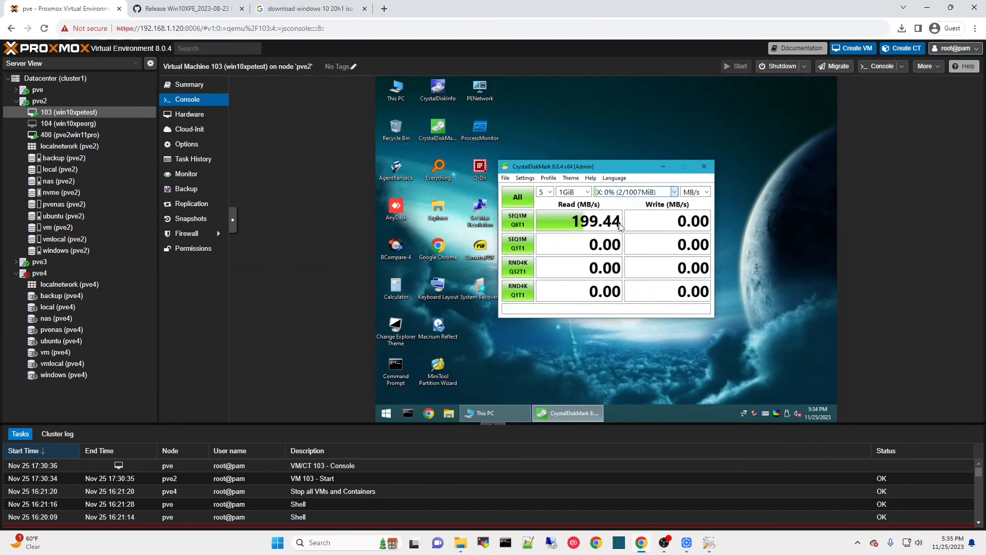
pyautogui.click(518, 196)
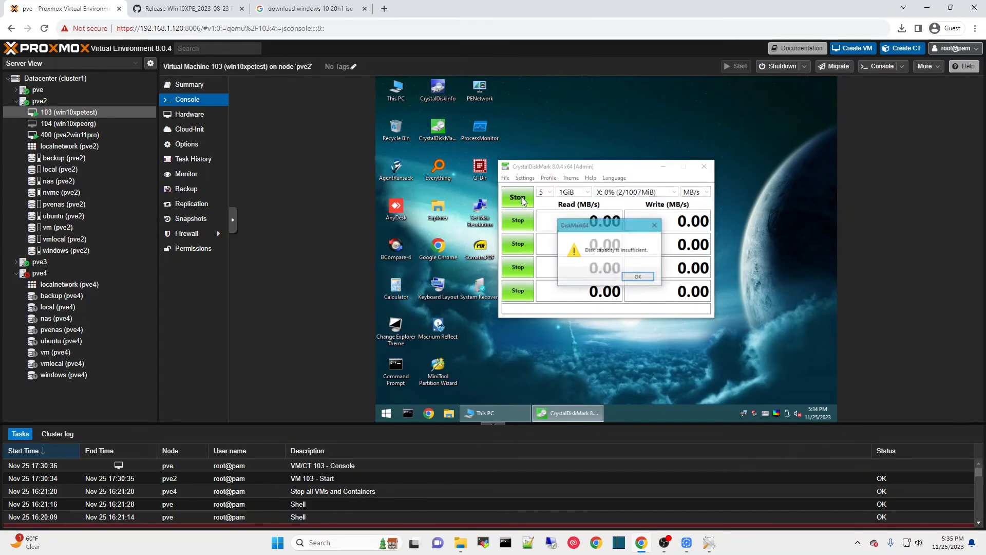
pyautogui.click(637, 277)
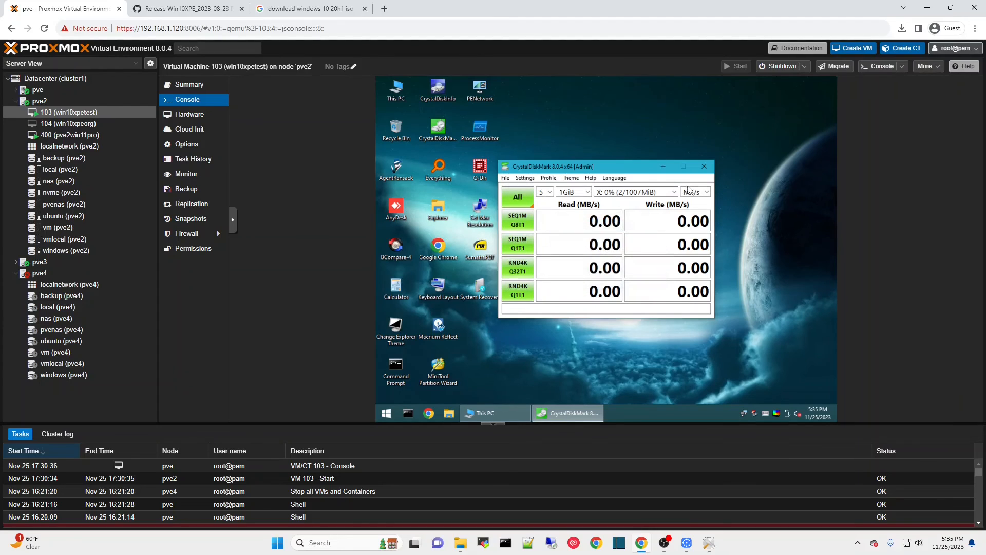
# Benchmark the B: RAM disk, reaching about 7,267 MB/s sequential read.
pyautogui.click(674, 191)
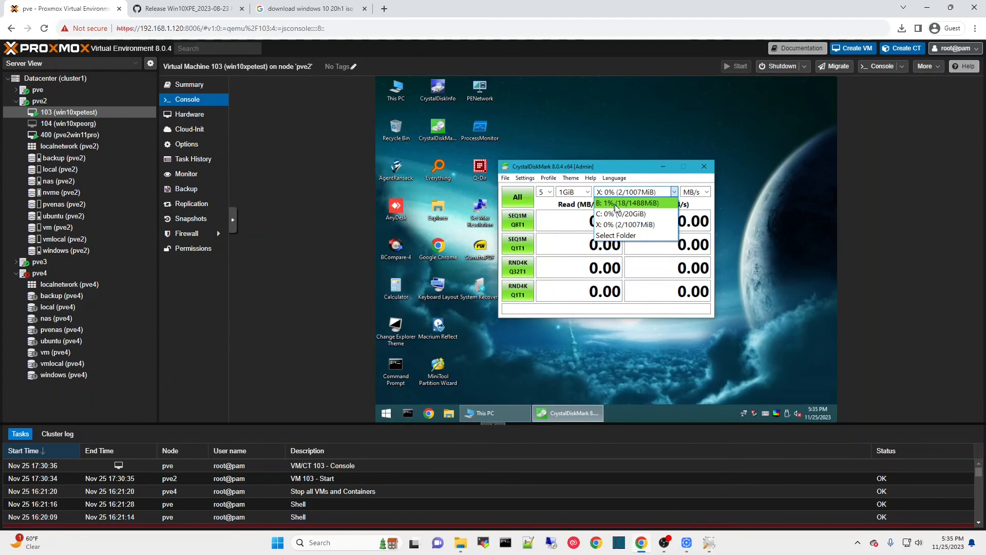
pyautogui.click(628, 203)
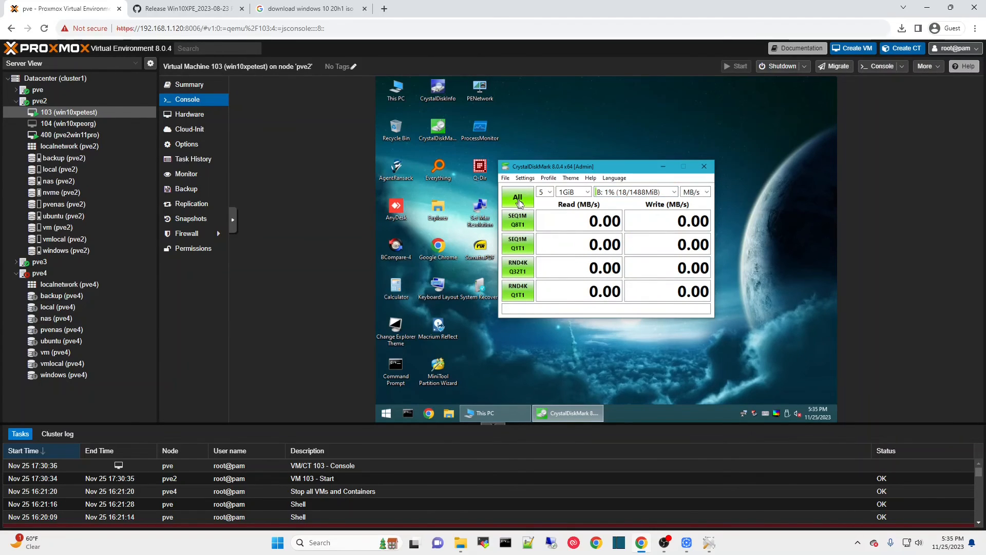
pyautogui.click(517, 197)
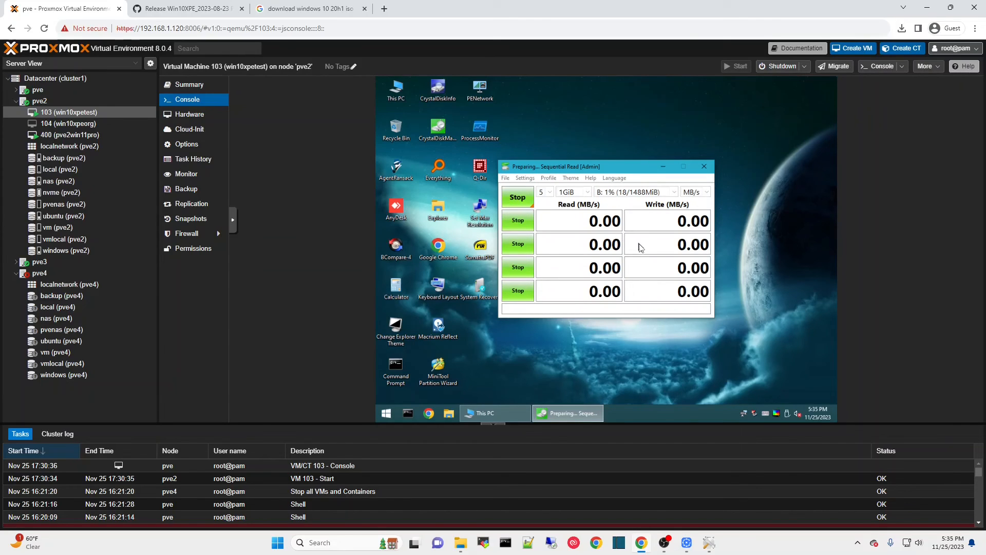
pyautogui.moveTo(484, 412)
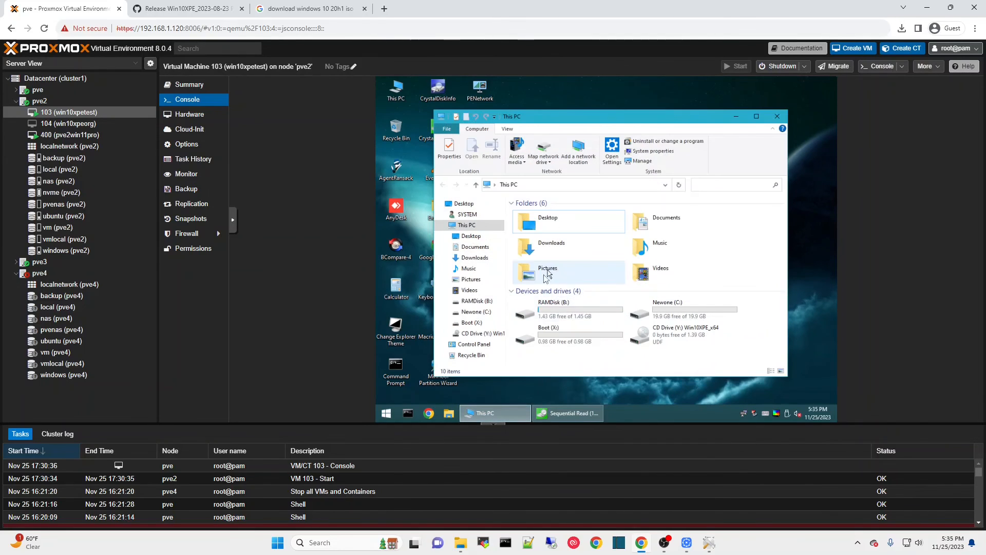
pyautogui.moveTo(736, 121)
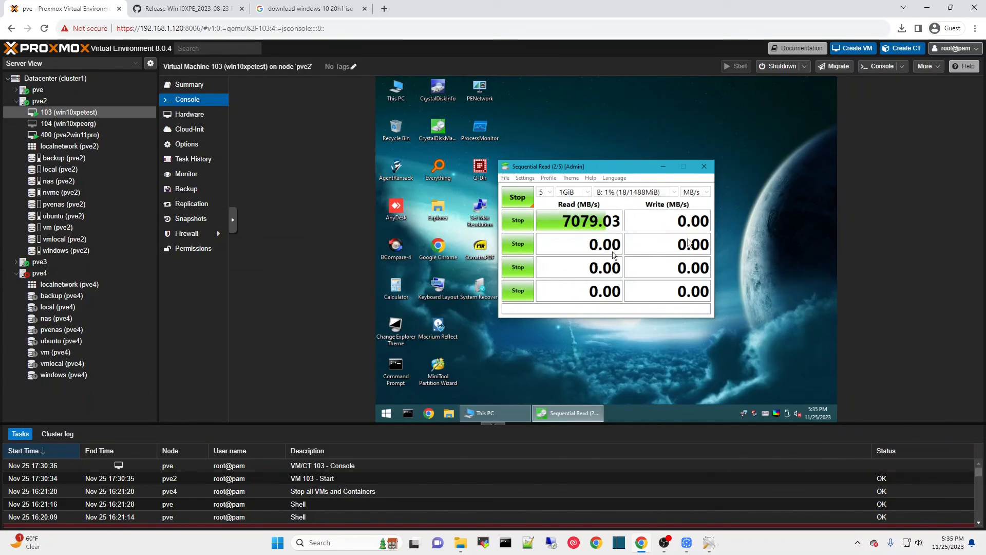
pyautogui.moveTo(667, 255)
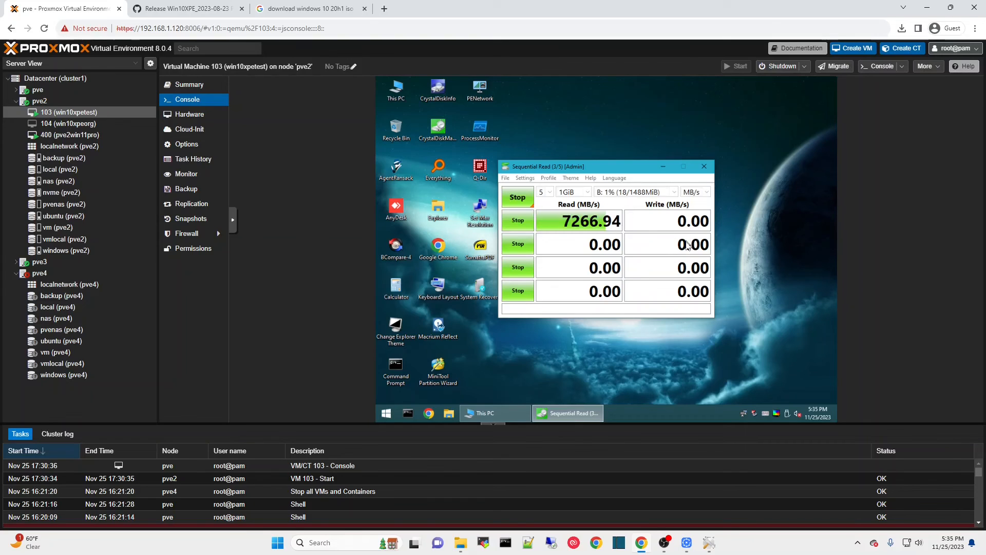
pyautogui.click(703, 166)
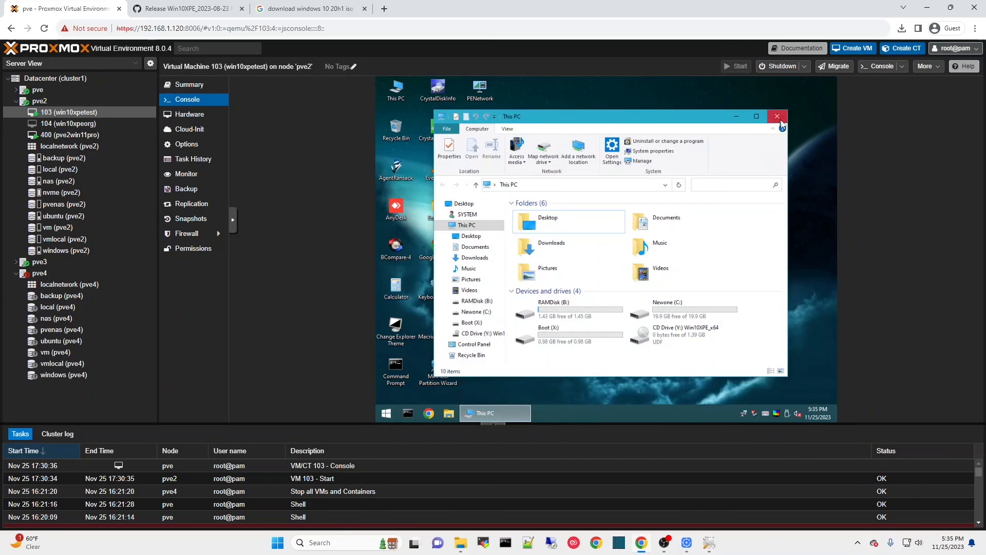
# Close the This PC window, leaving the Win10XPE desktop clear.
pyautogui.click(776, 117)
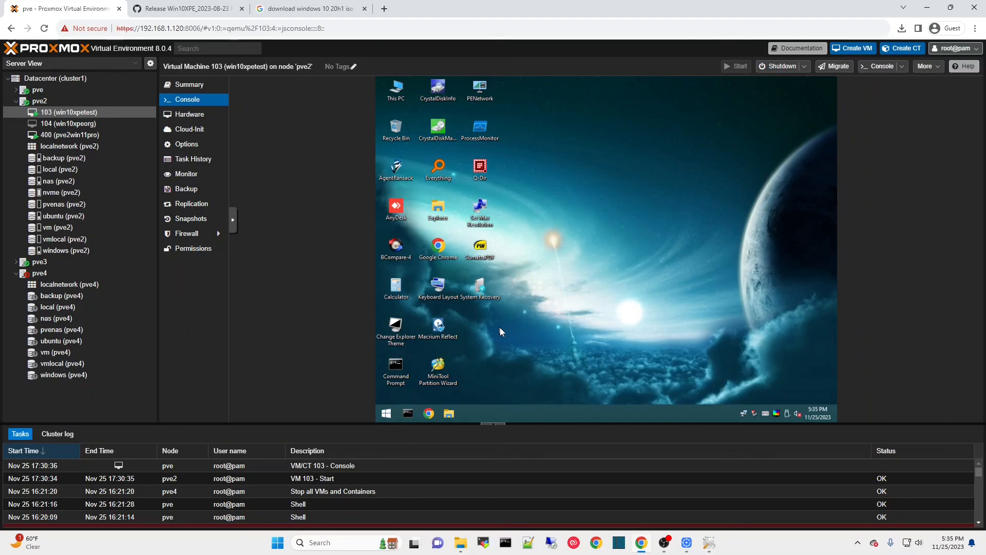
pyautogui.moveTo(585, 414)
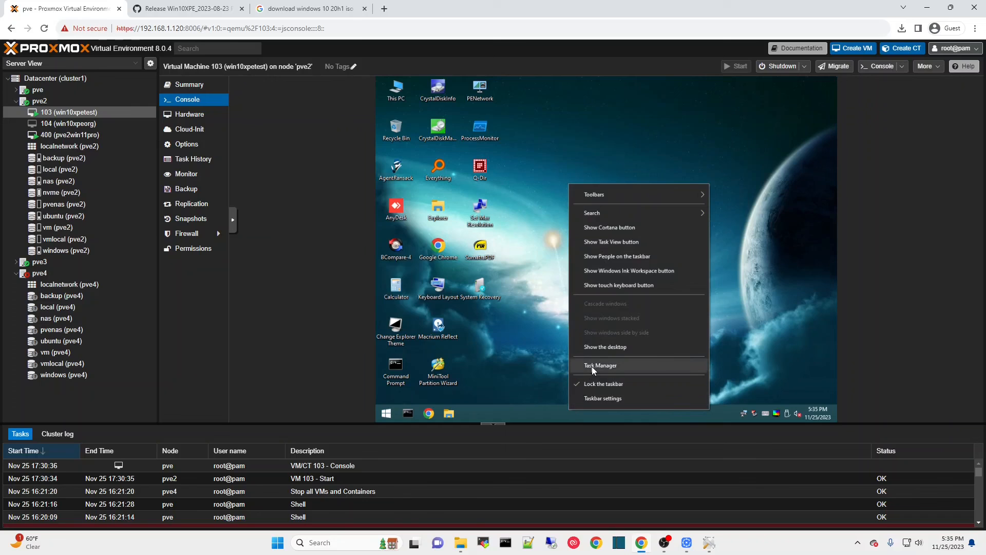
pyautogui.click(600, 365)
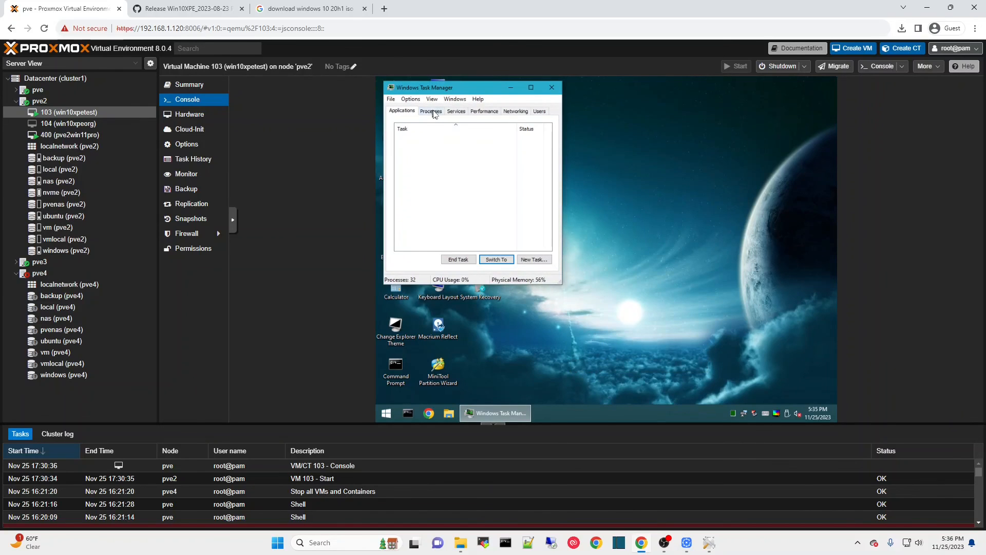
pyautogui.click(484, 111)
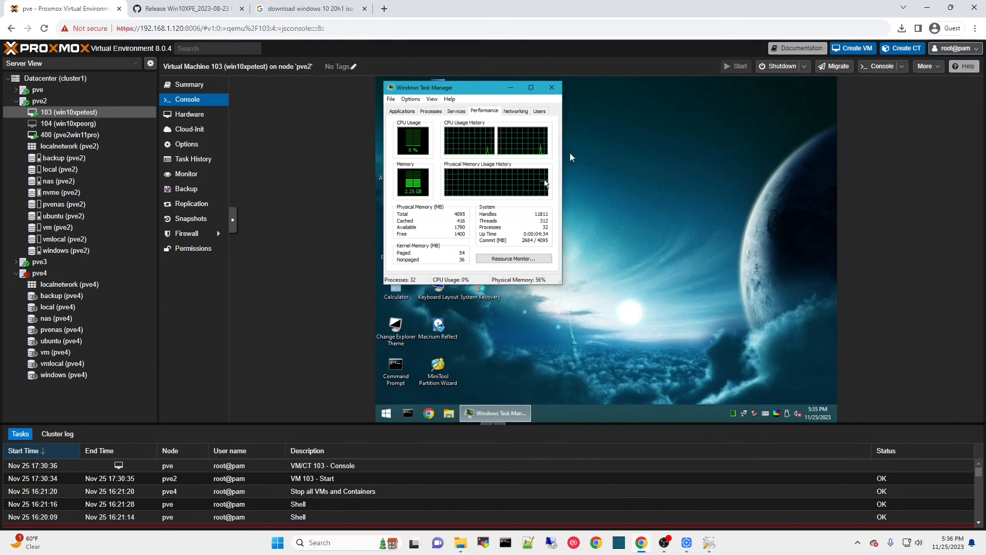
pyautogui.click(551, 87)
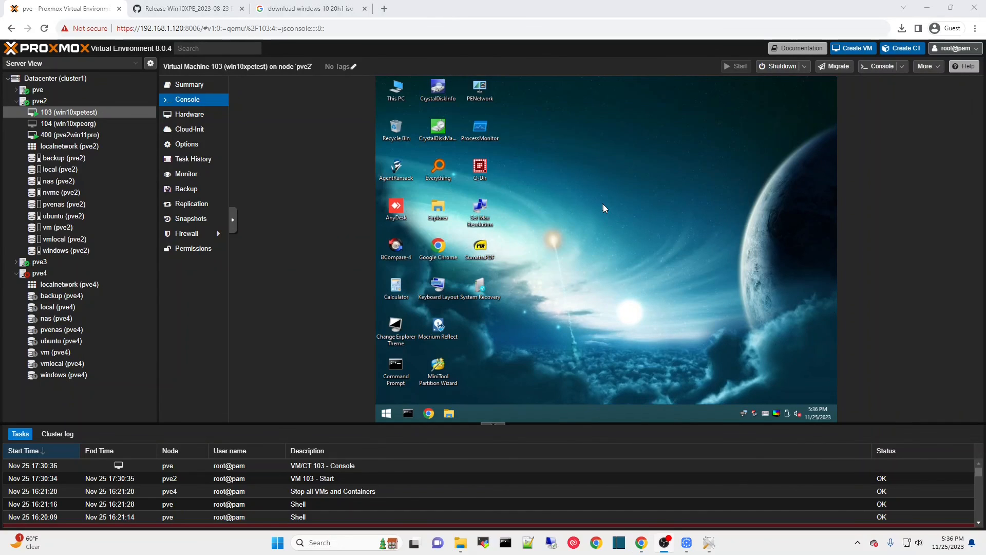